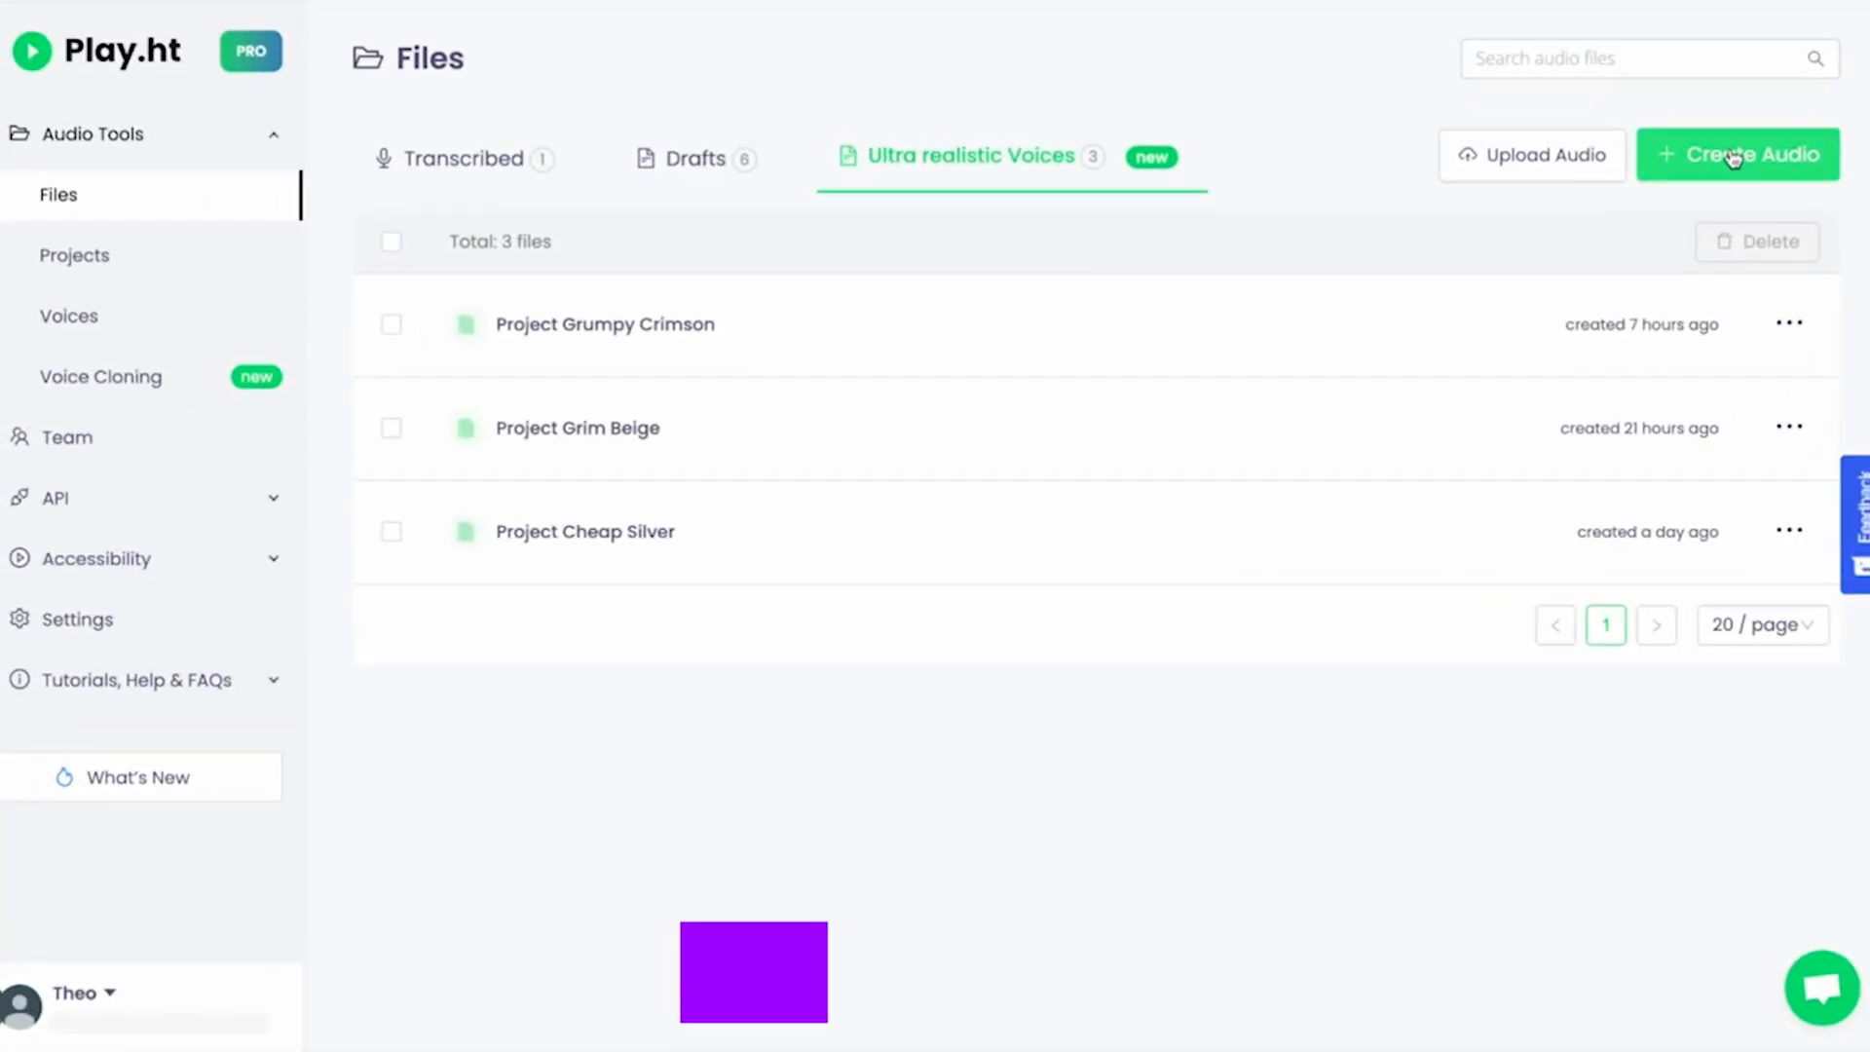
# Step: Create a new audio draft with the Theodoros three-wishes passage and bring up the voice library
pyautogui.click(1735, 154)
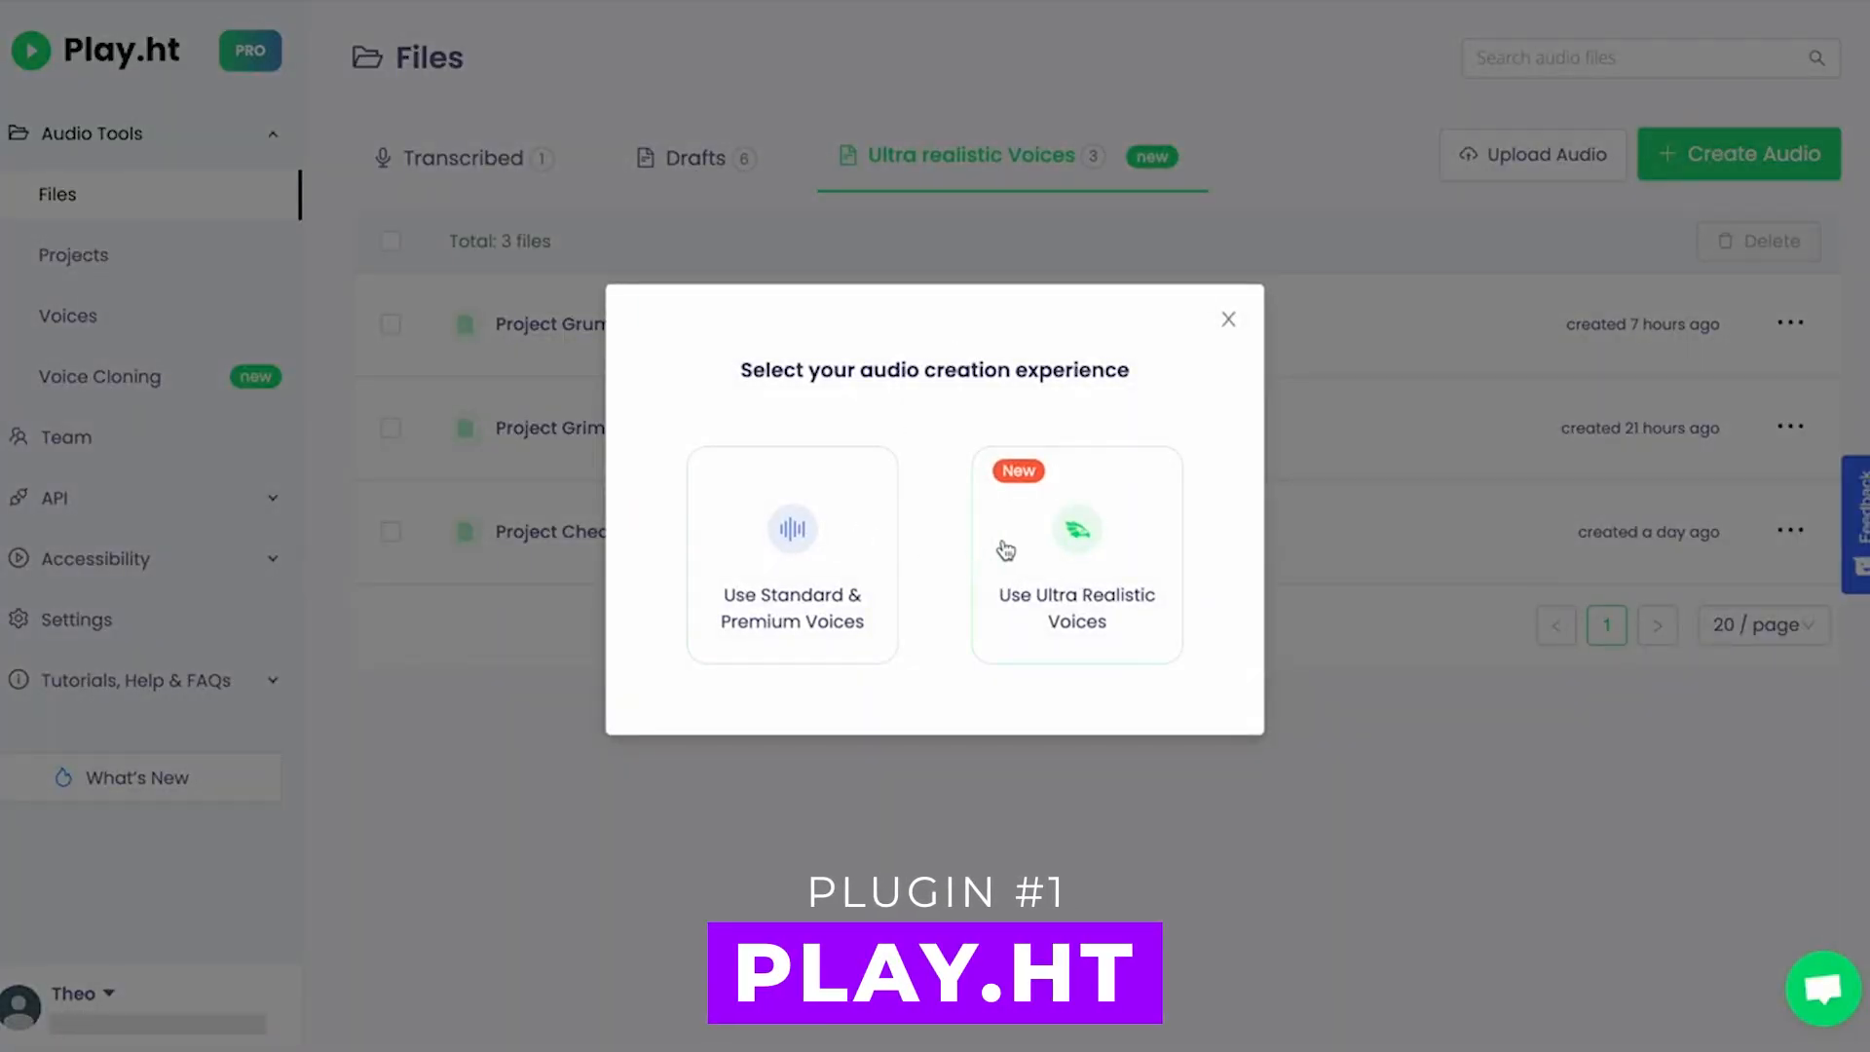
pyautogui.click(790, 552)
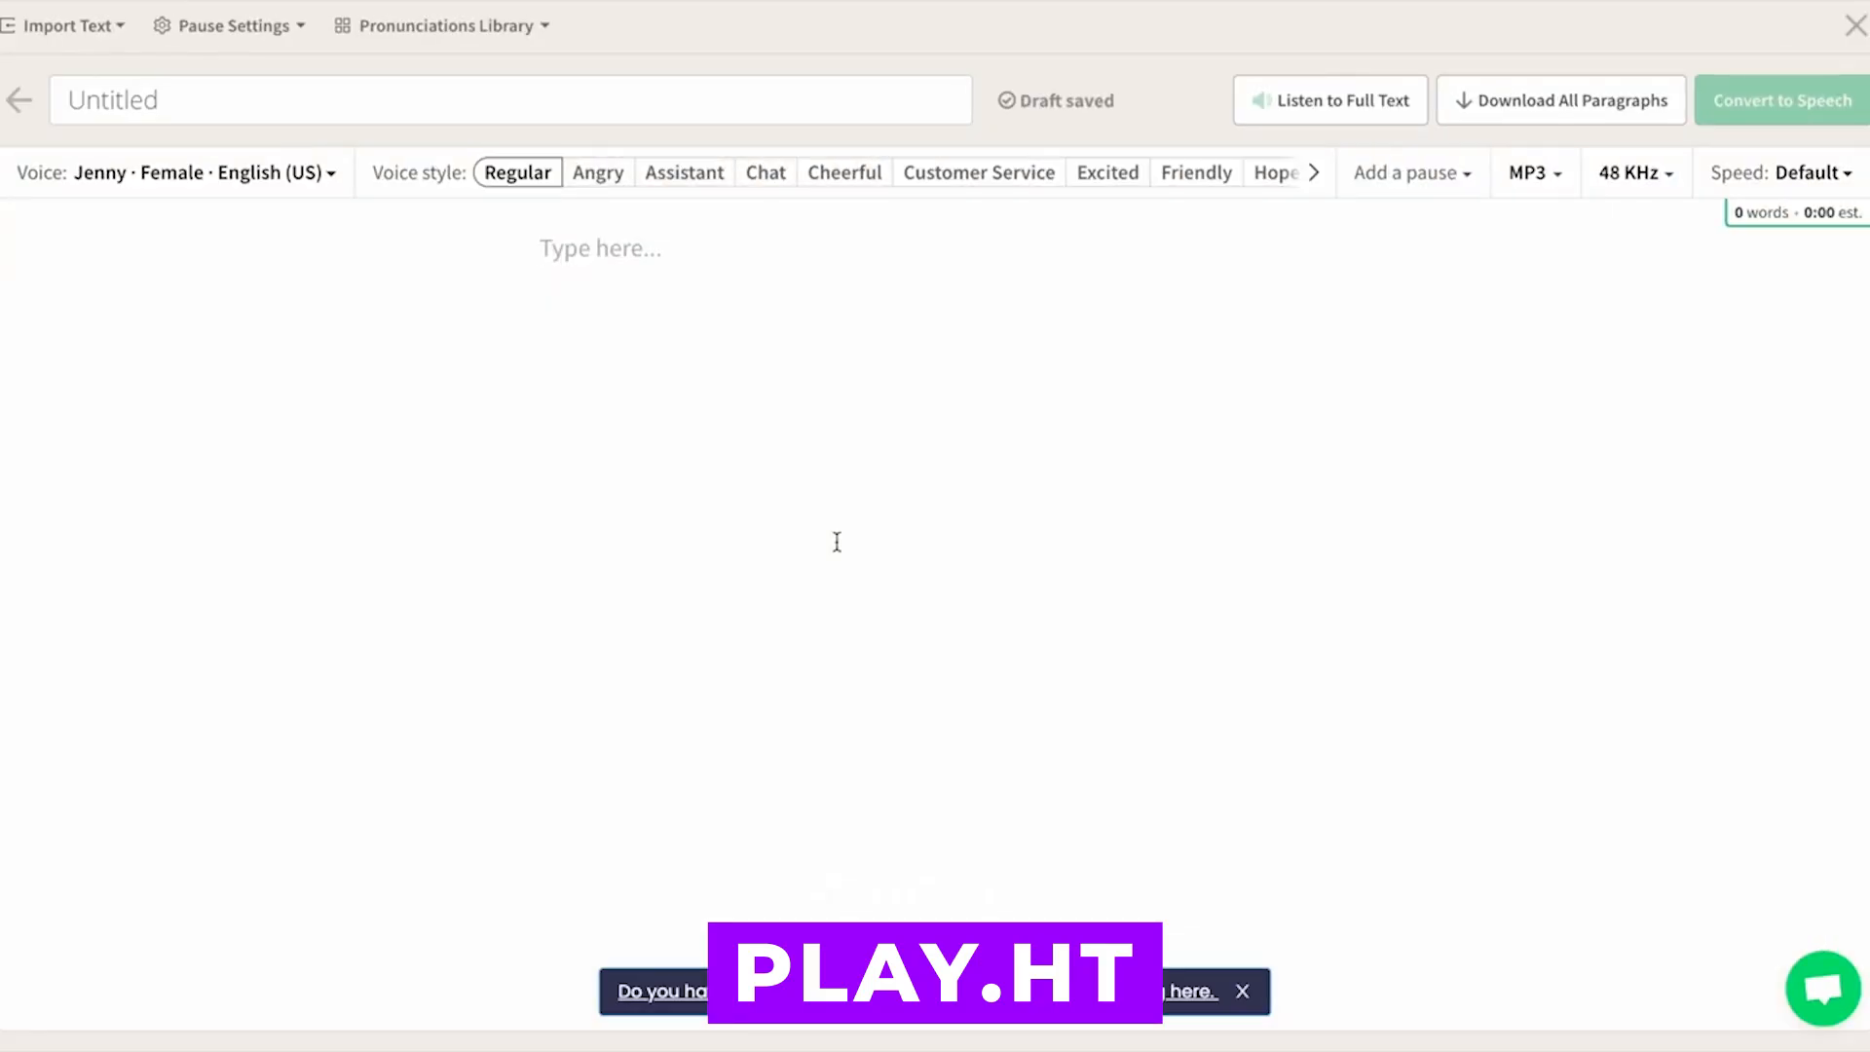
pyautogui.write('The young man had promised to keep the three wishes of Theodoros:')
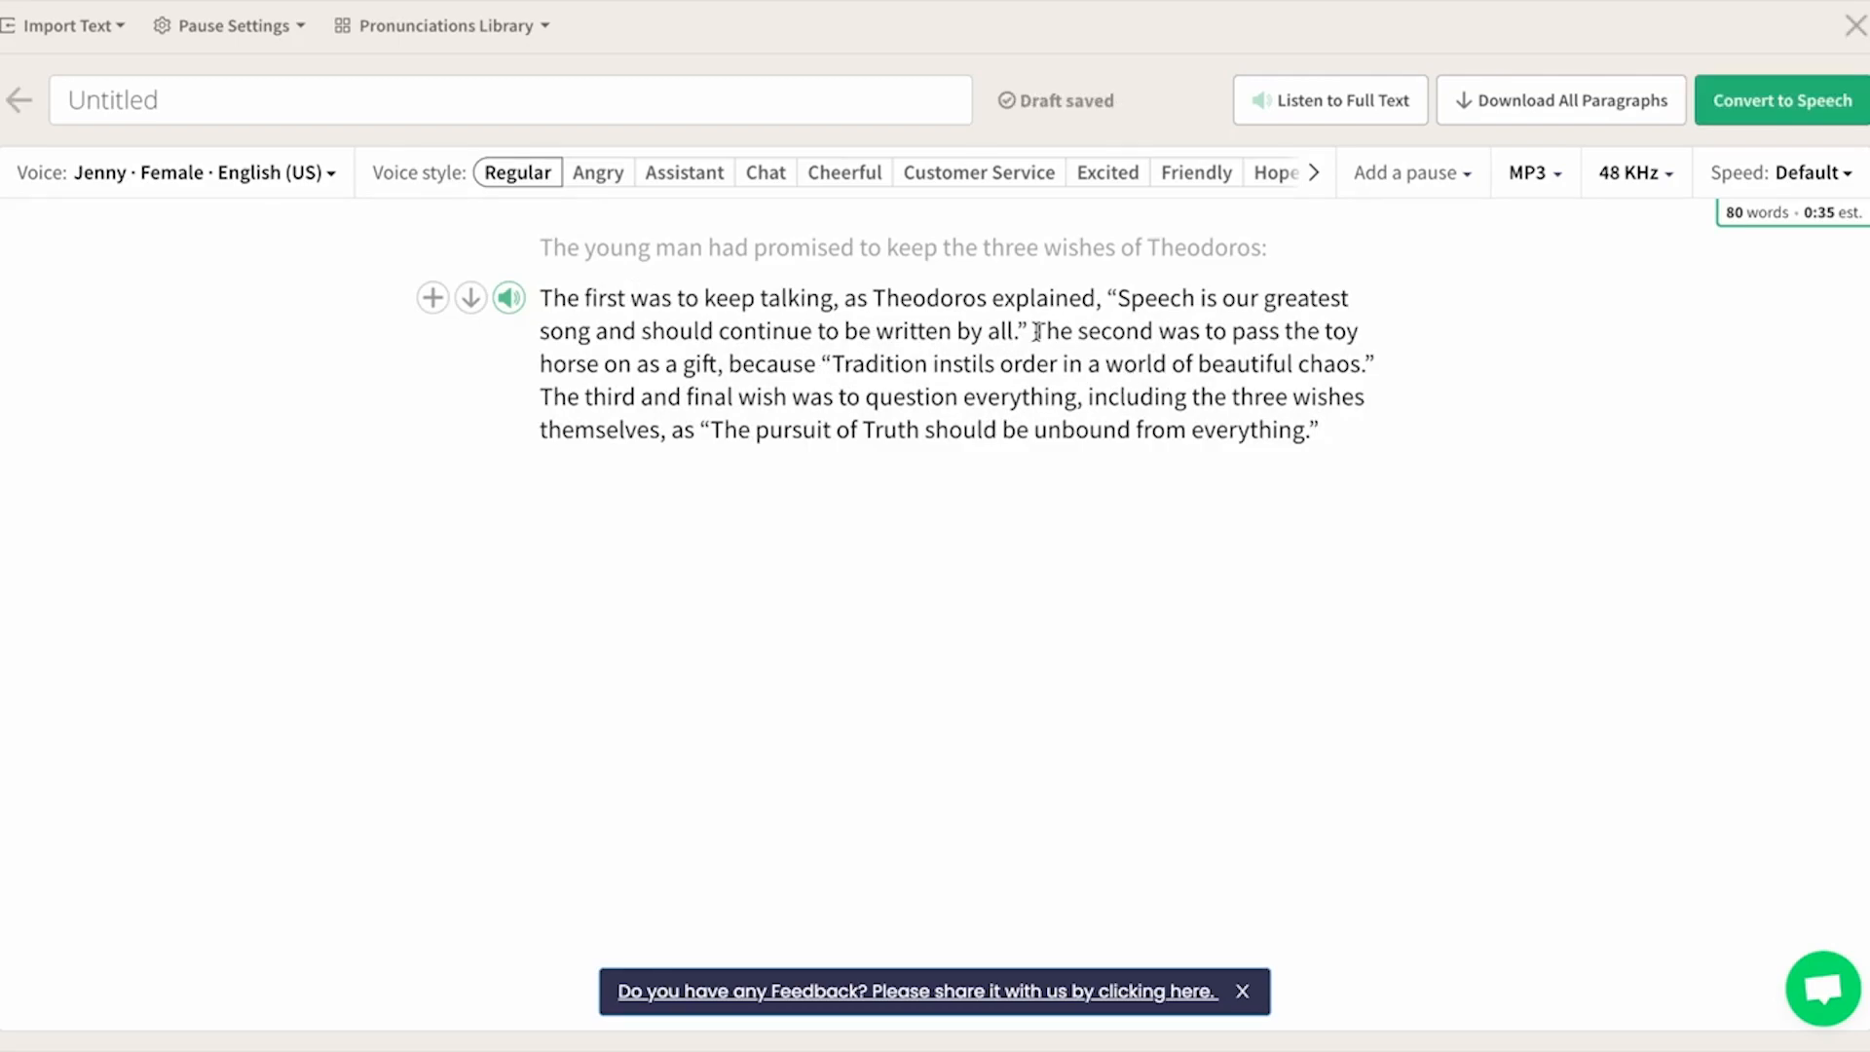
pyautogui.click(179, 171)
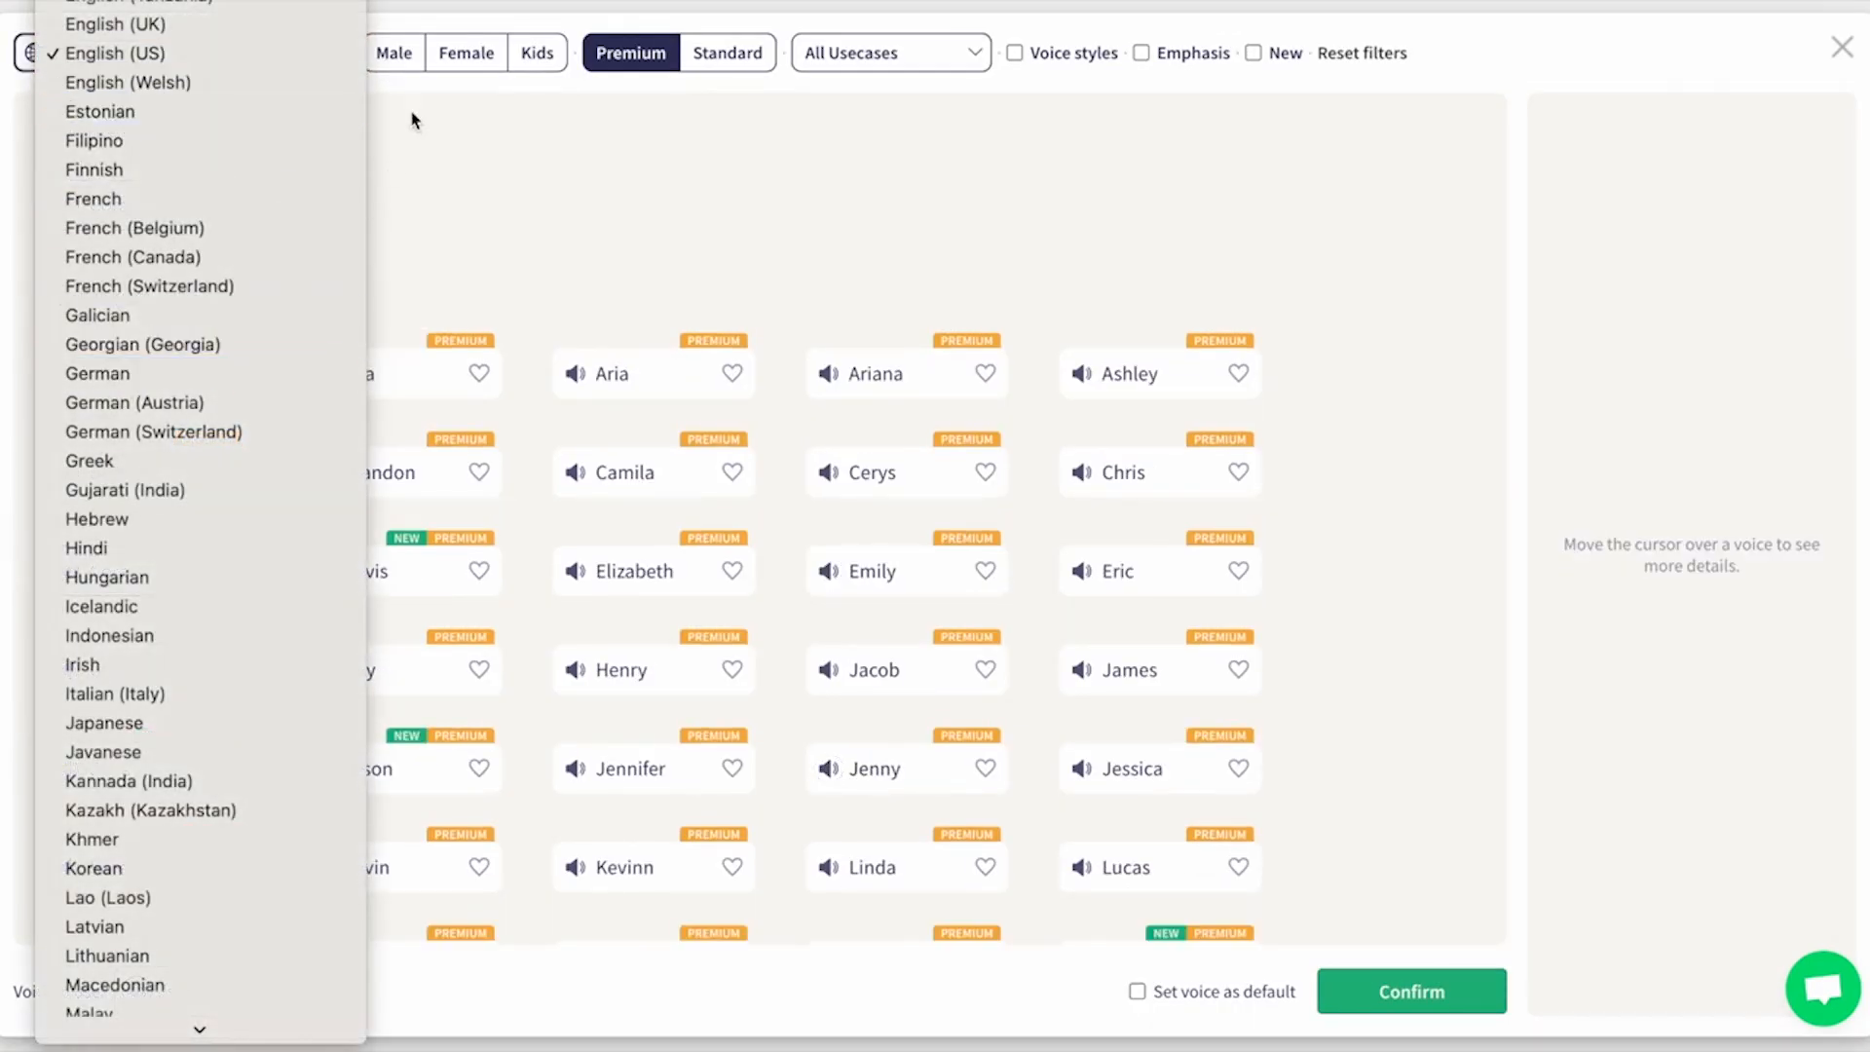
# Step: Voice the HushHaven mattress tagline in a Whispering style, preview it, then hear the Tony channel line
pyautogui.click(537, 52)
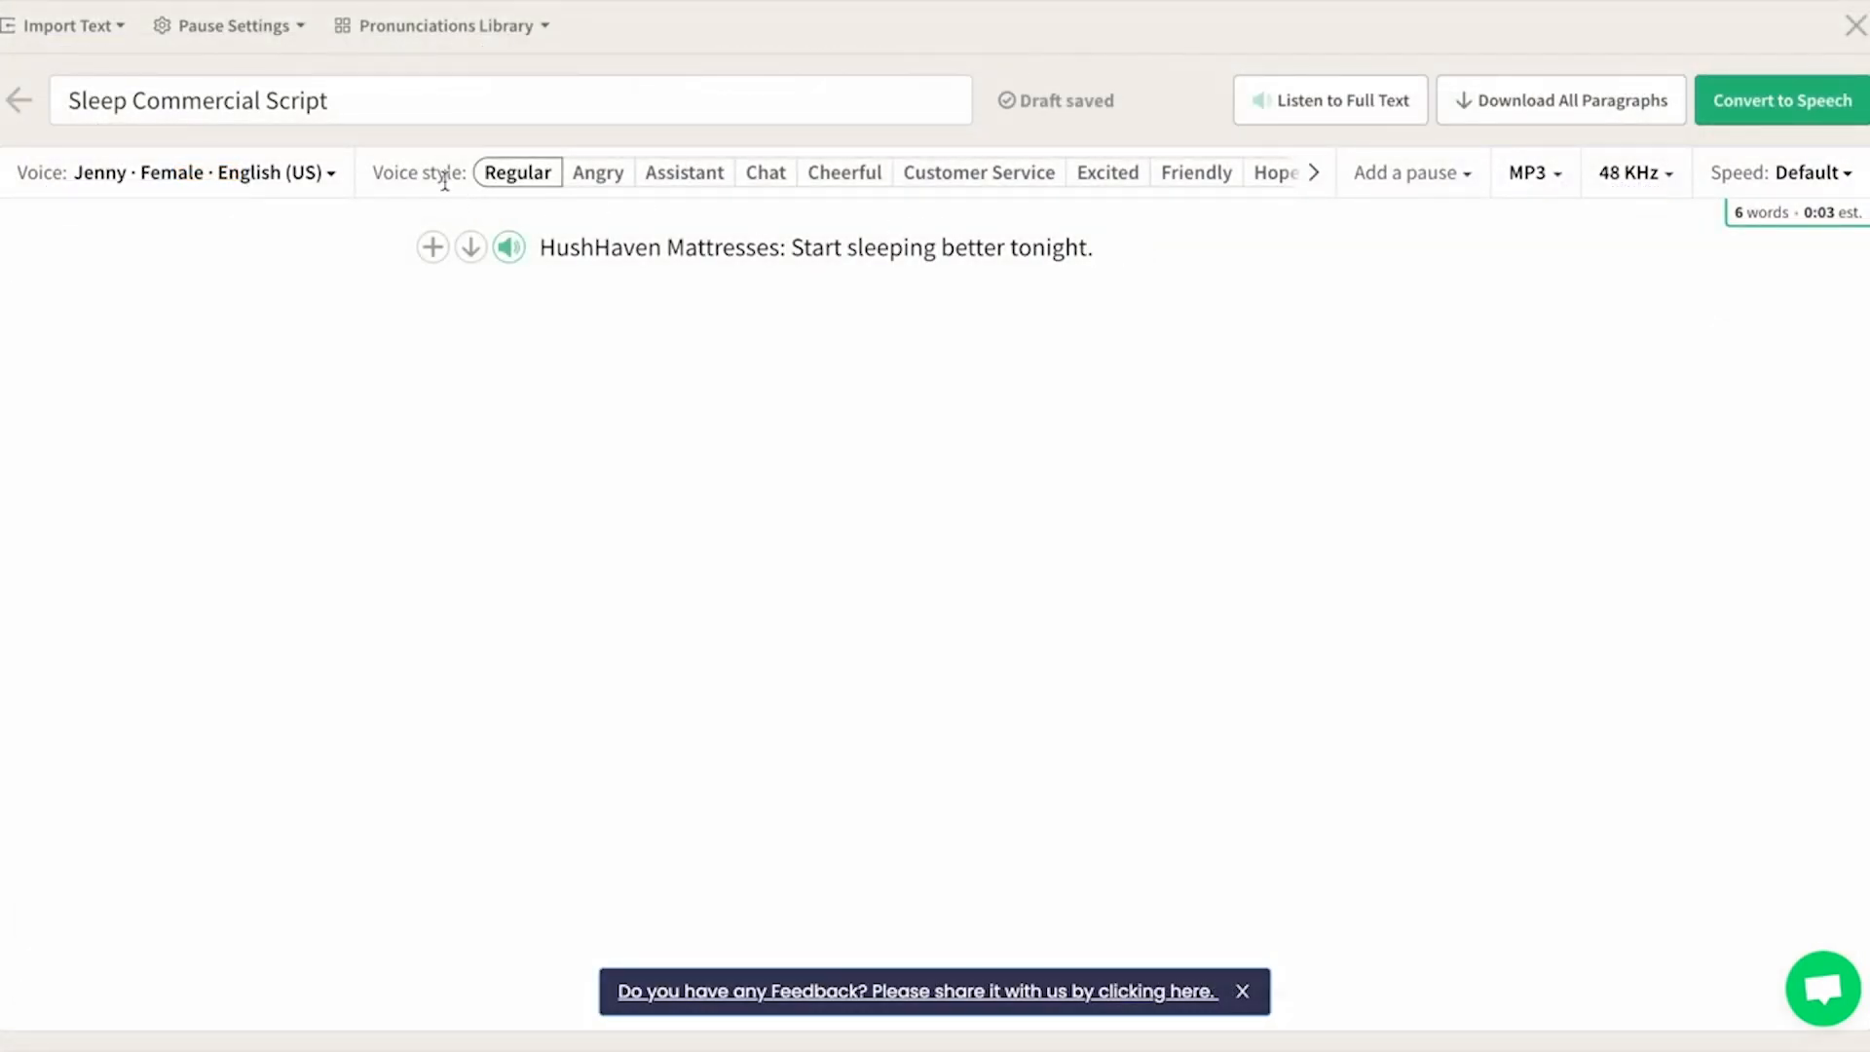
pyautogui.click(506, 248)
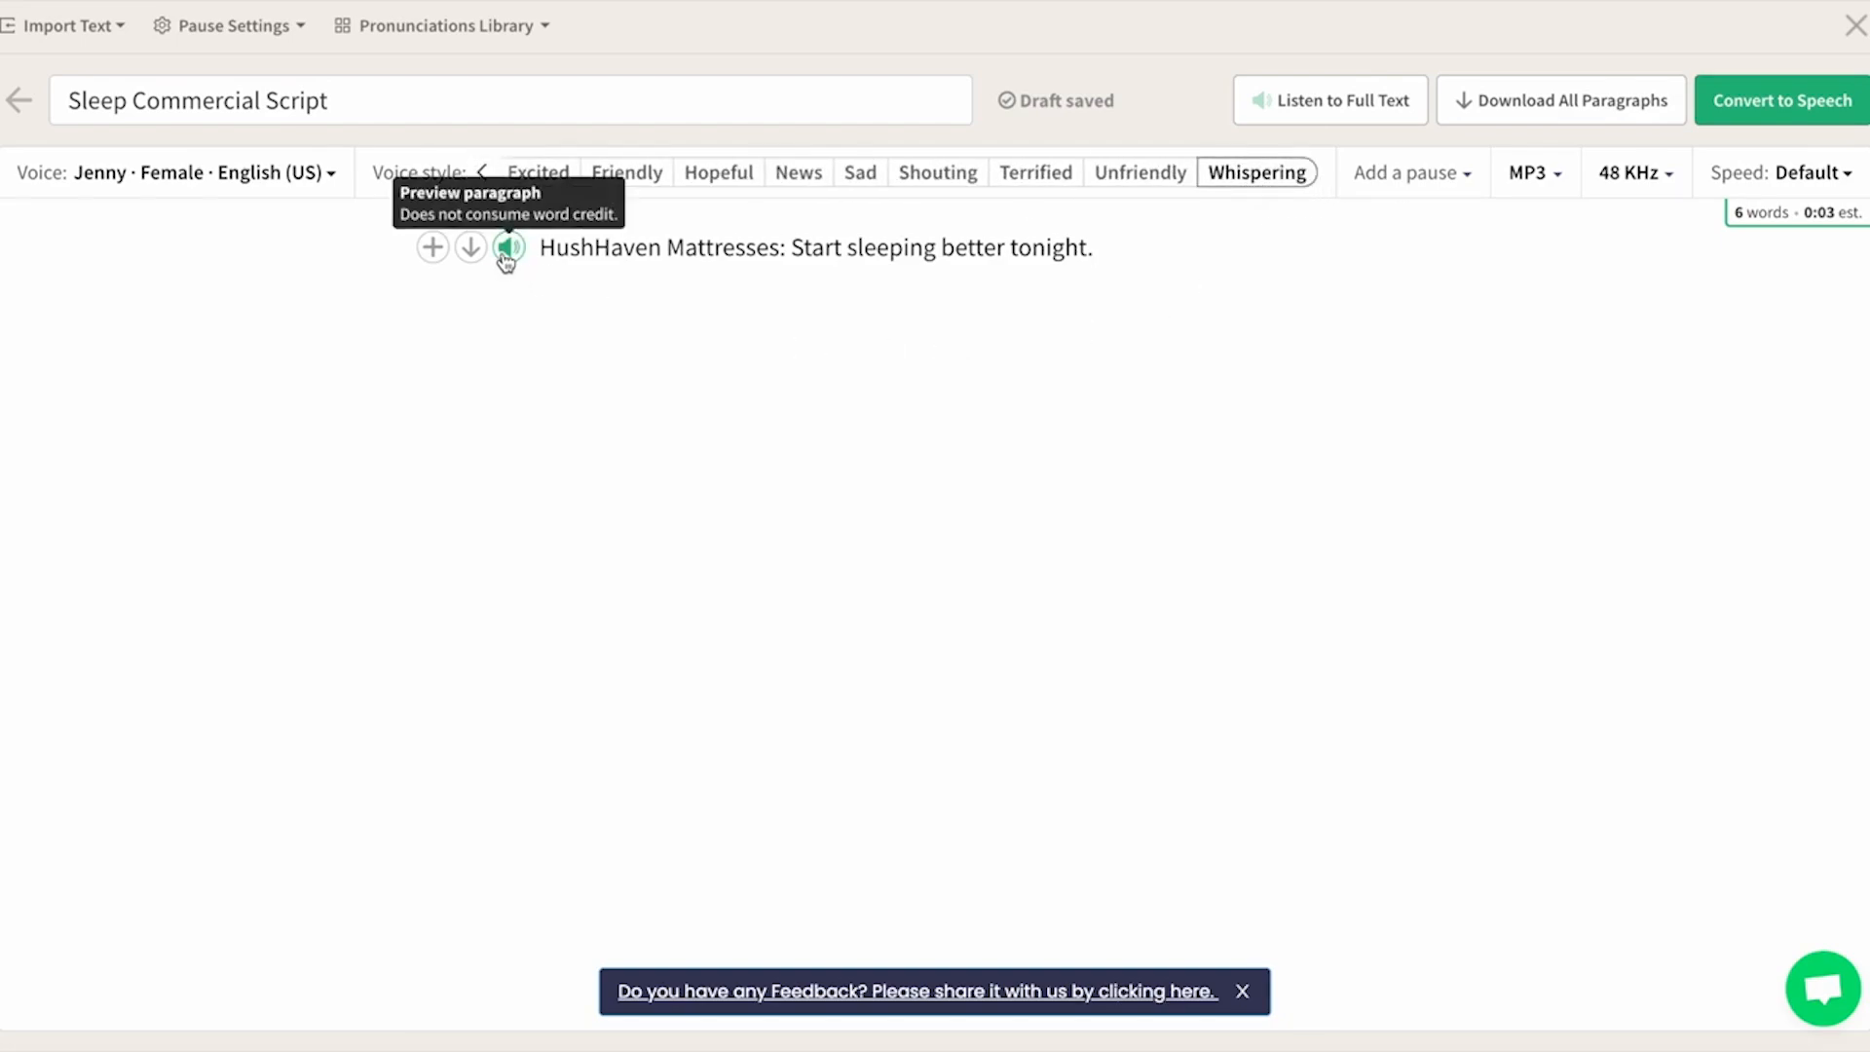
pyautogui.moveTo(793, 247)
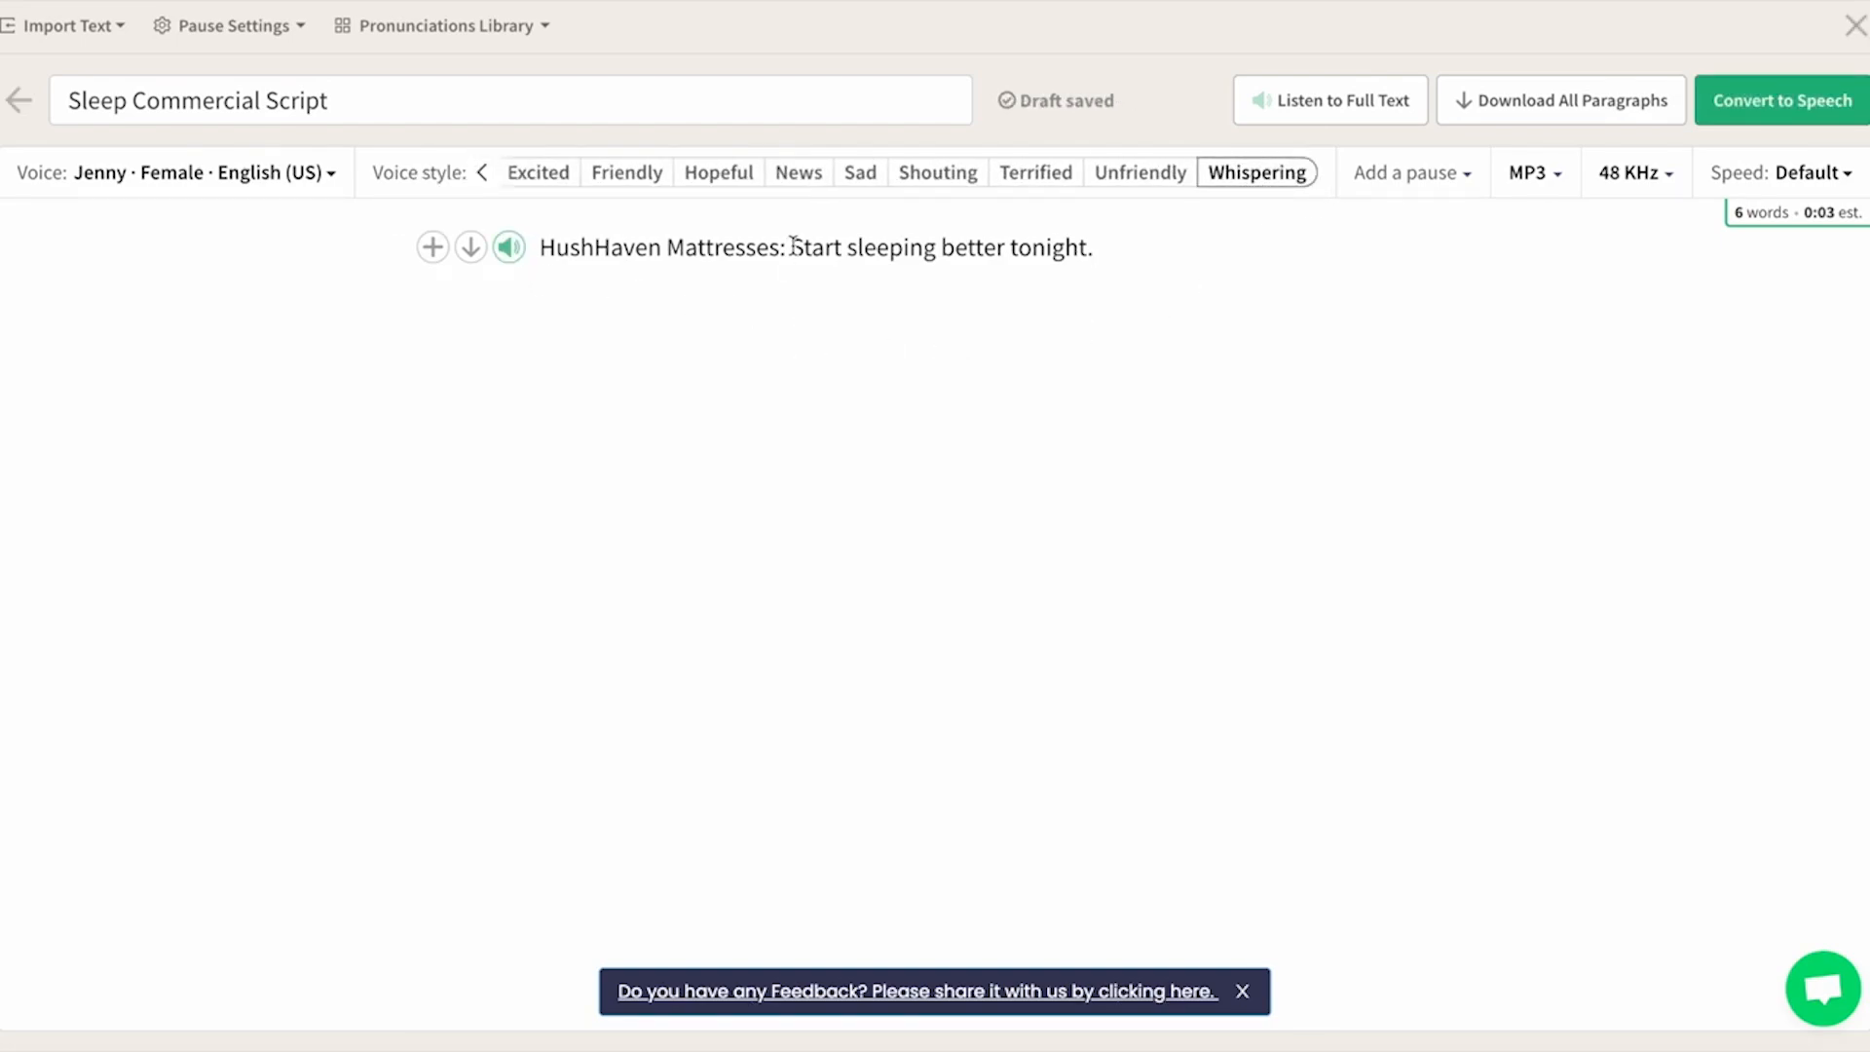
pyautogui.click(1412, 172)
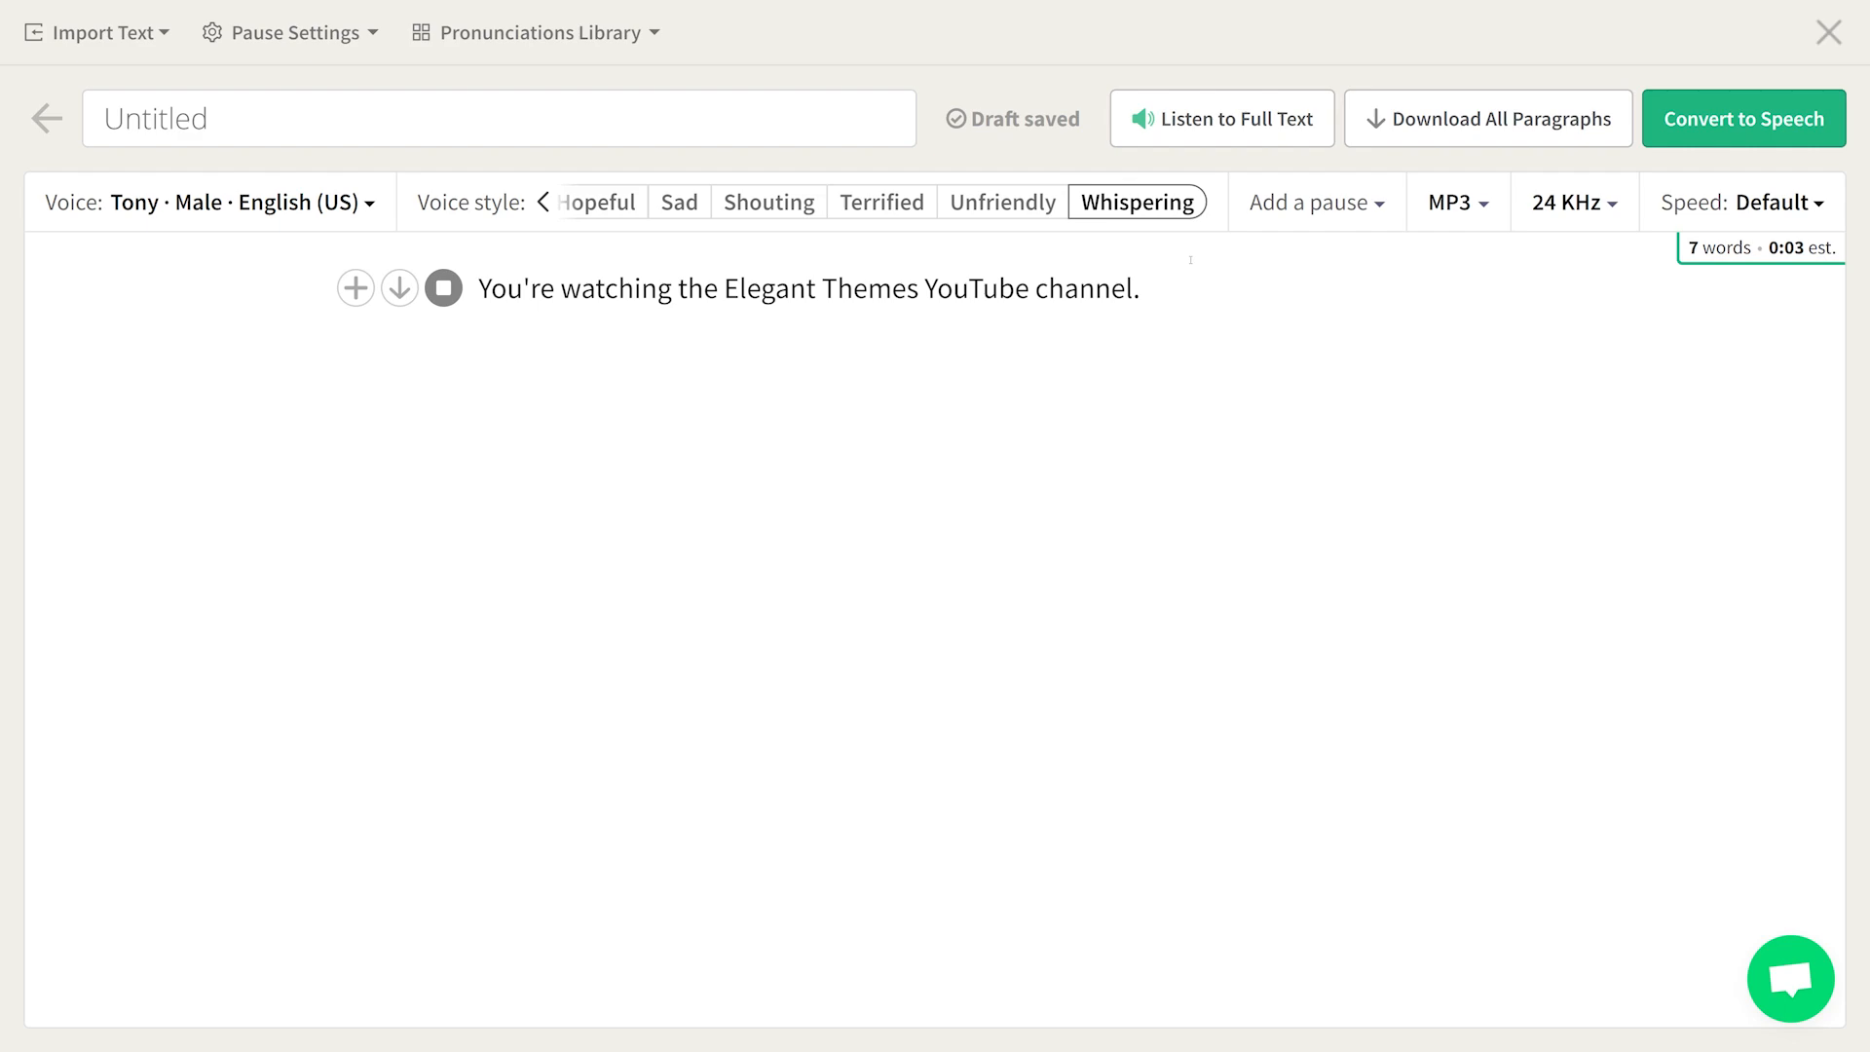
pyautogui.click(442, 288)
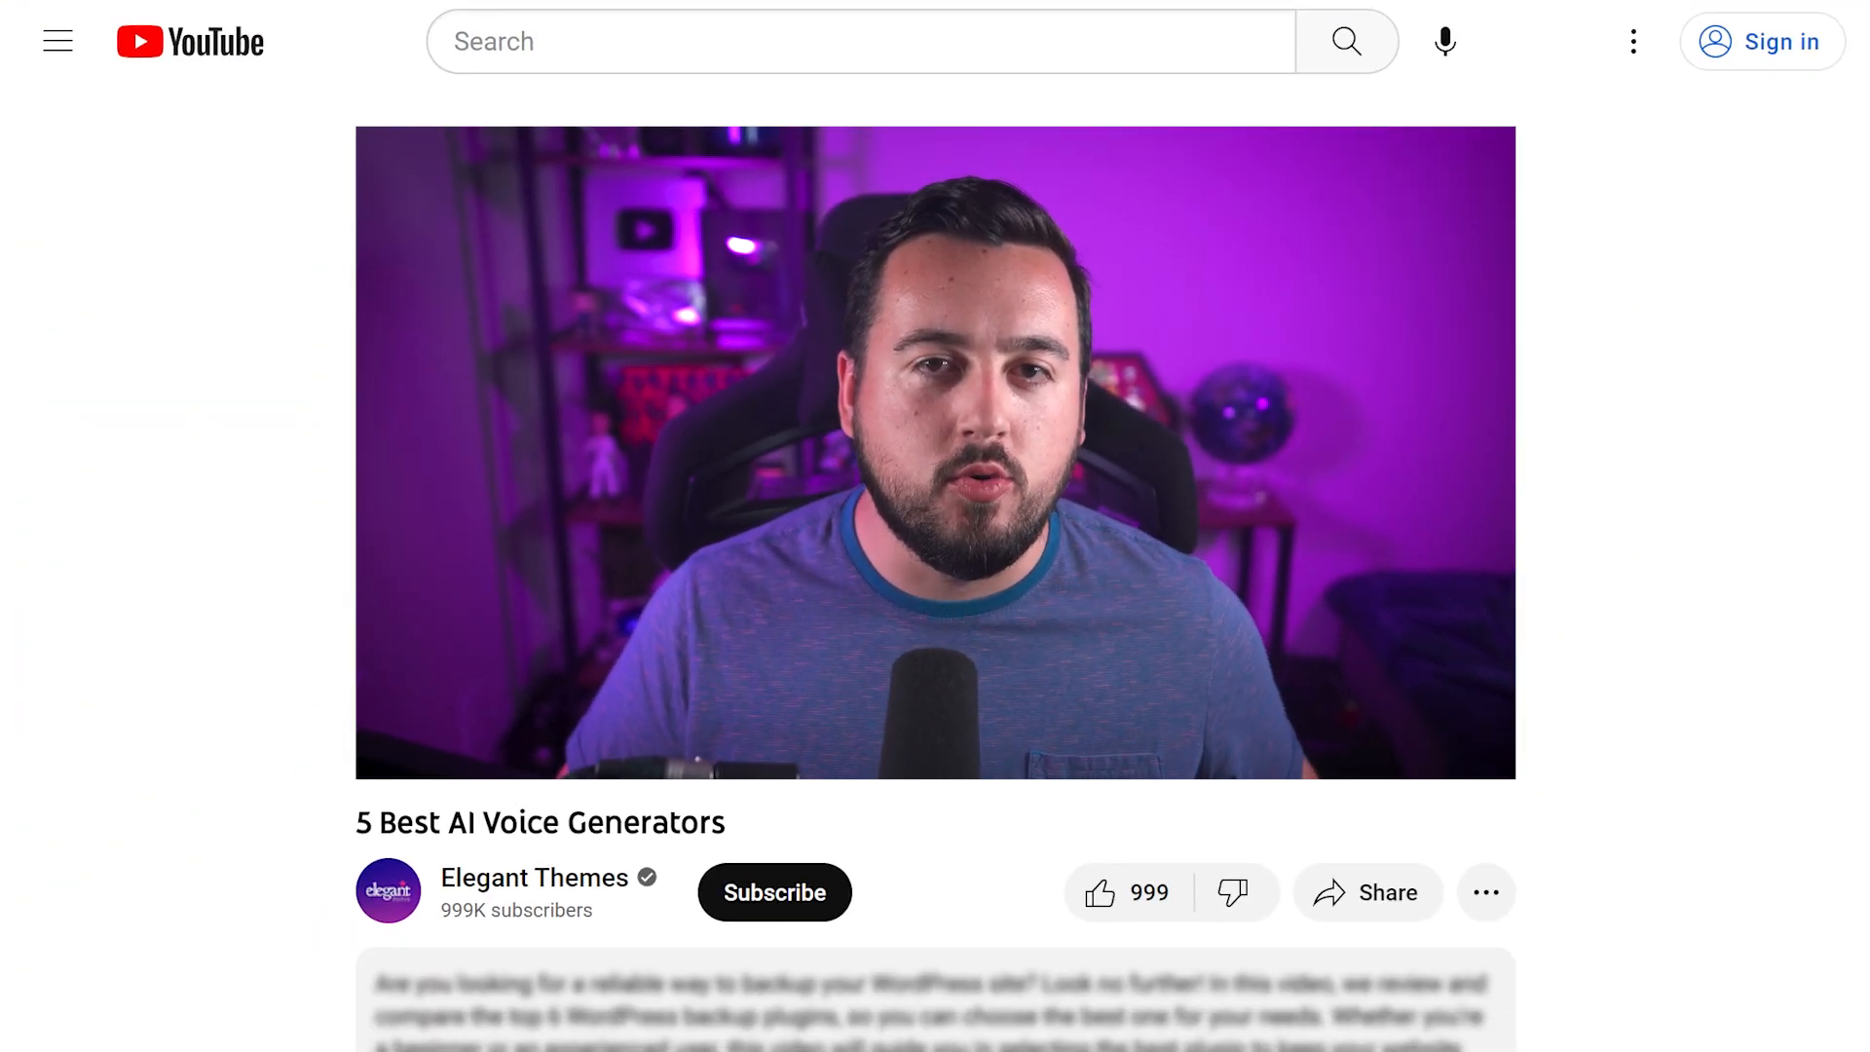
# Step: Scroll to the video description listing links to the five voice generators
pyautogui.scroll(-3)
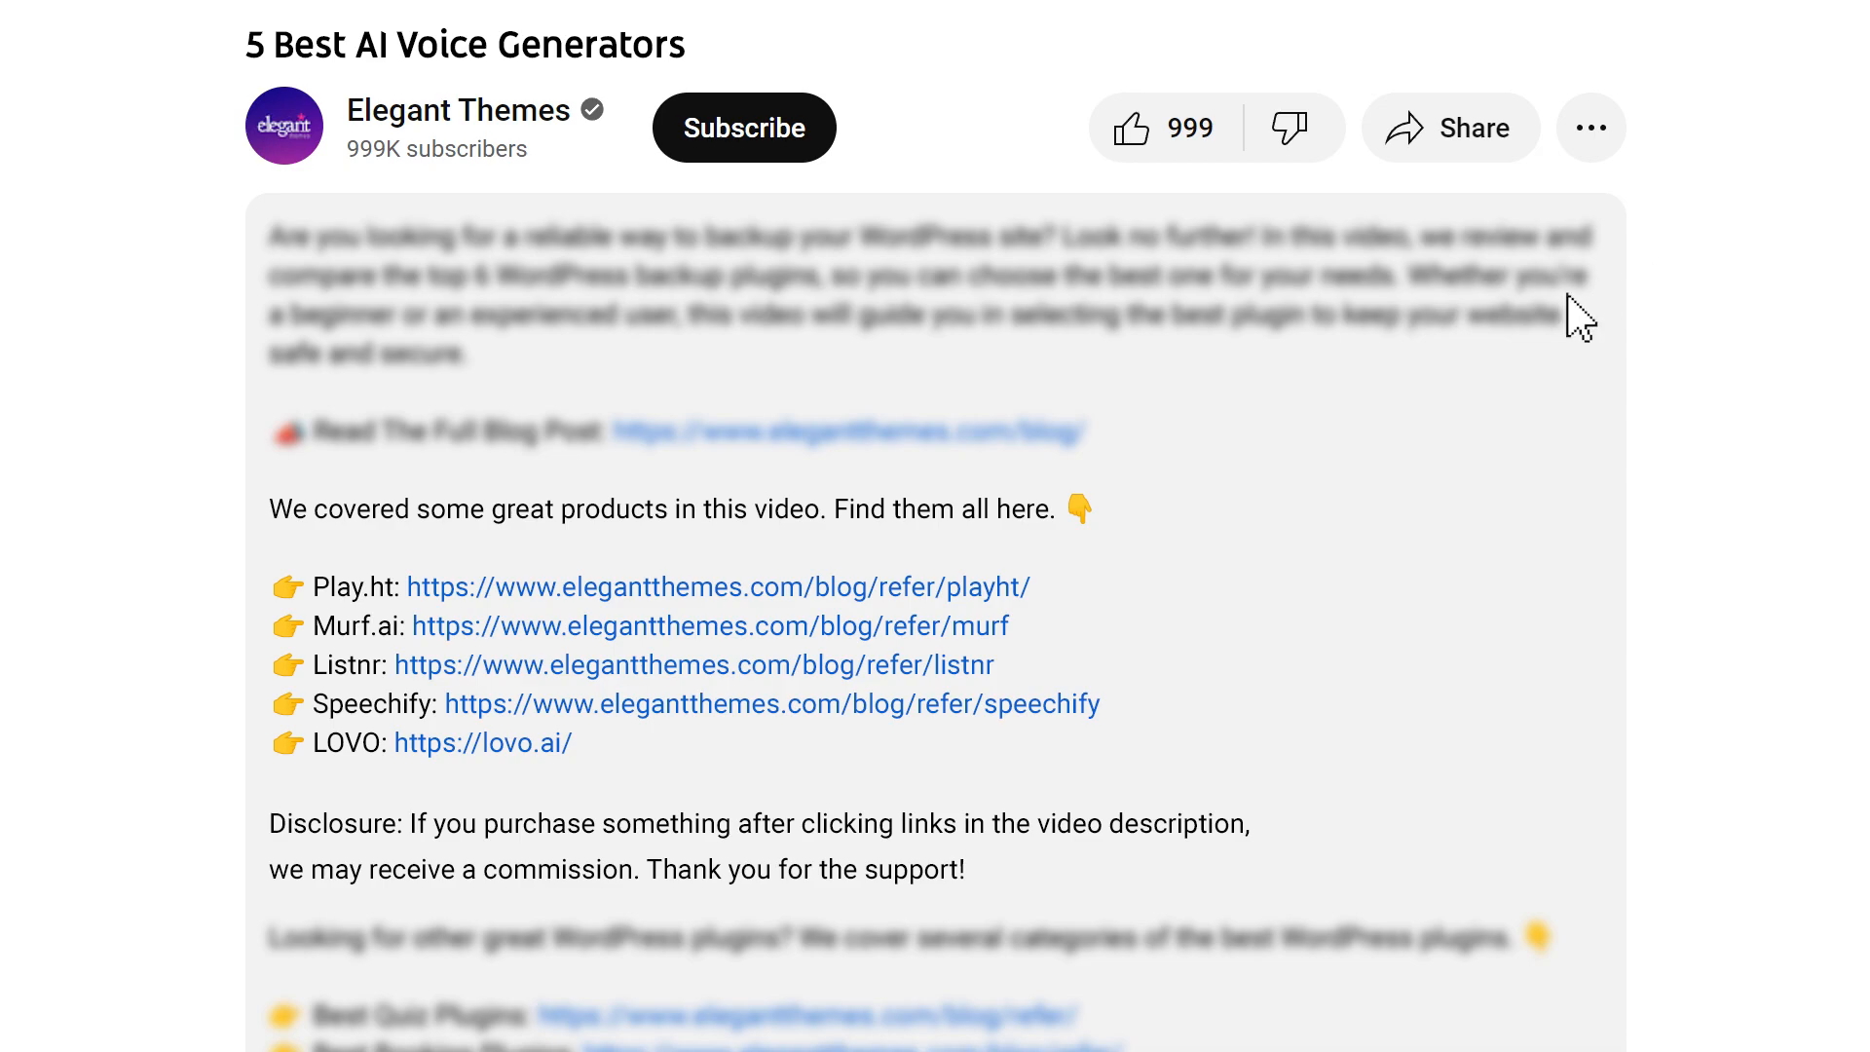
pyautogui.moveTo(822, 586)
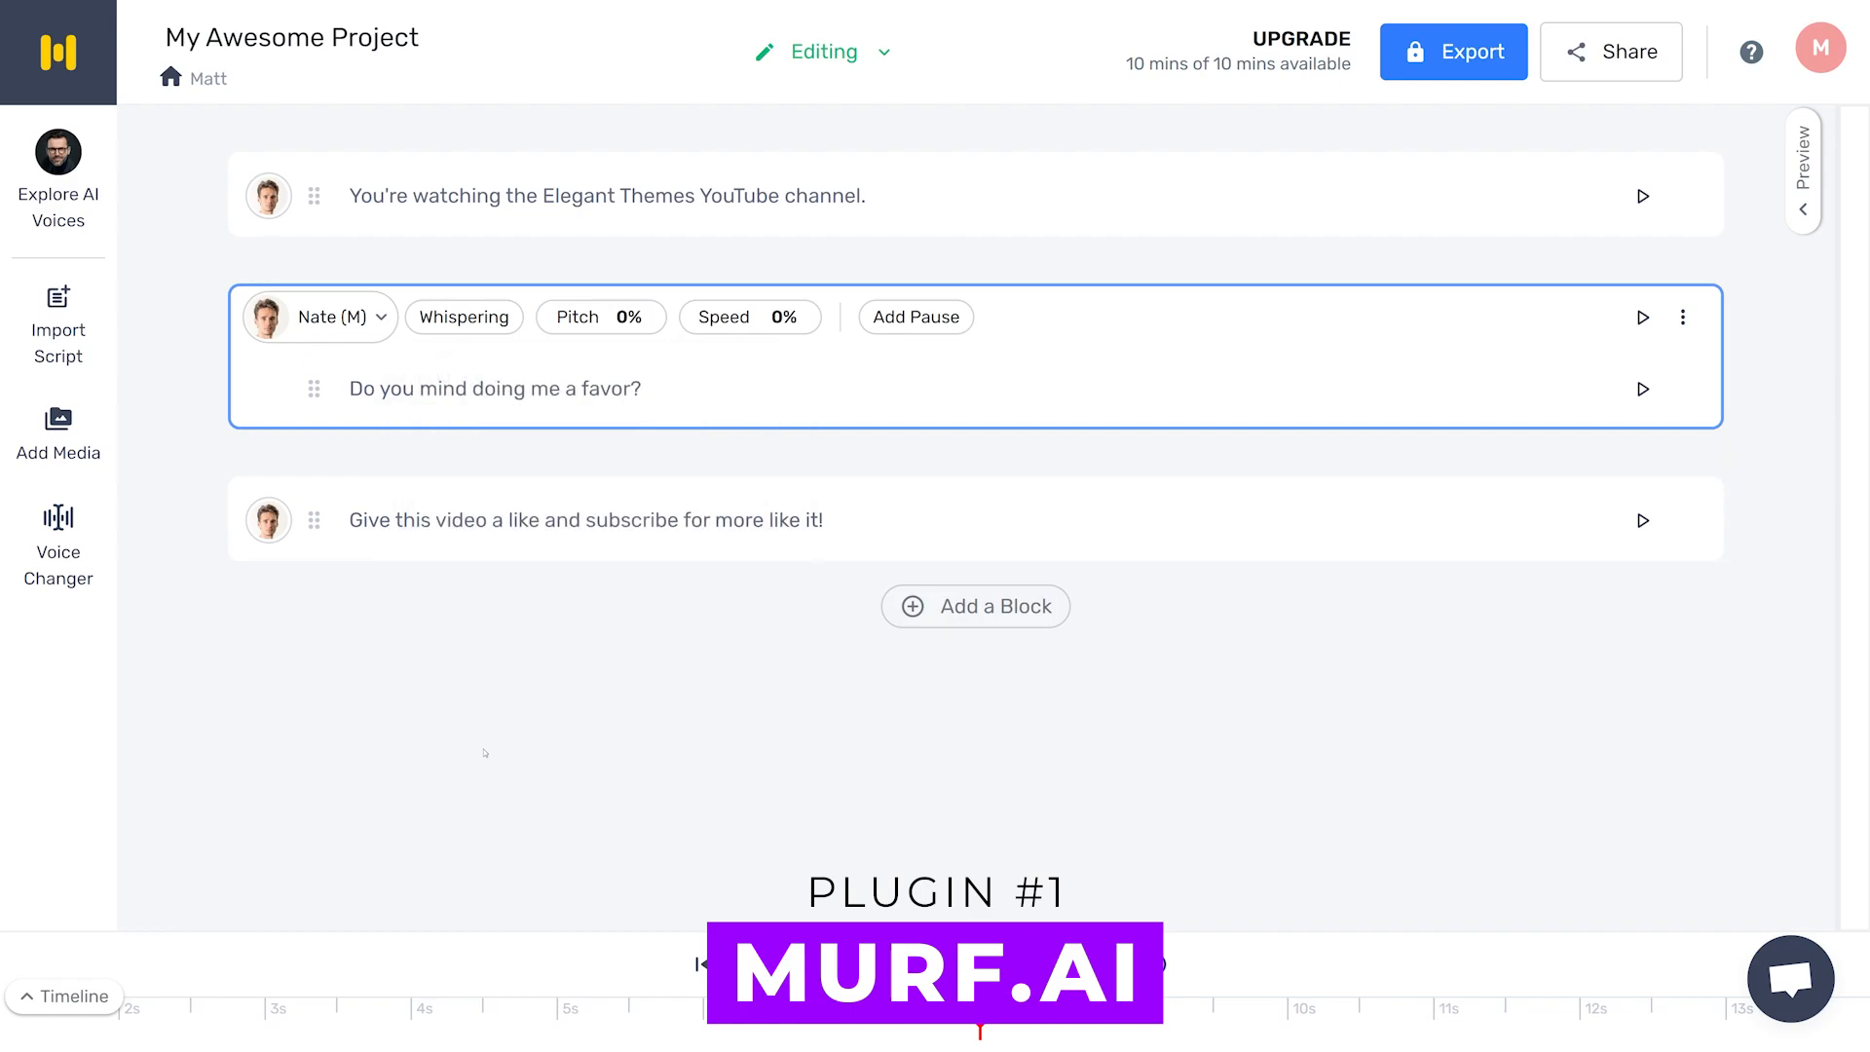
# Step: Give the subscribe line an Excited delivery and add a Hopeful "If you don't mind..." line
pyautogui.click(464, 316)
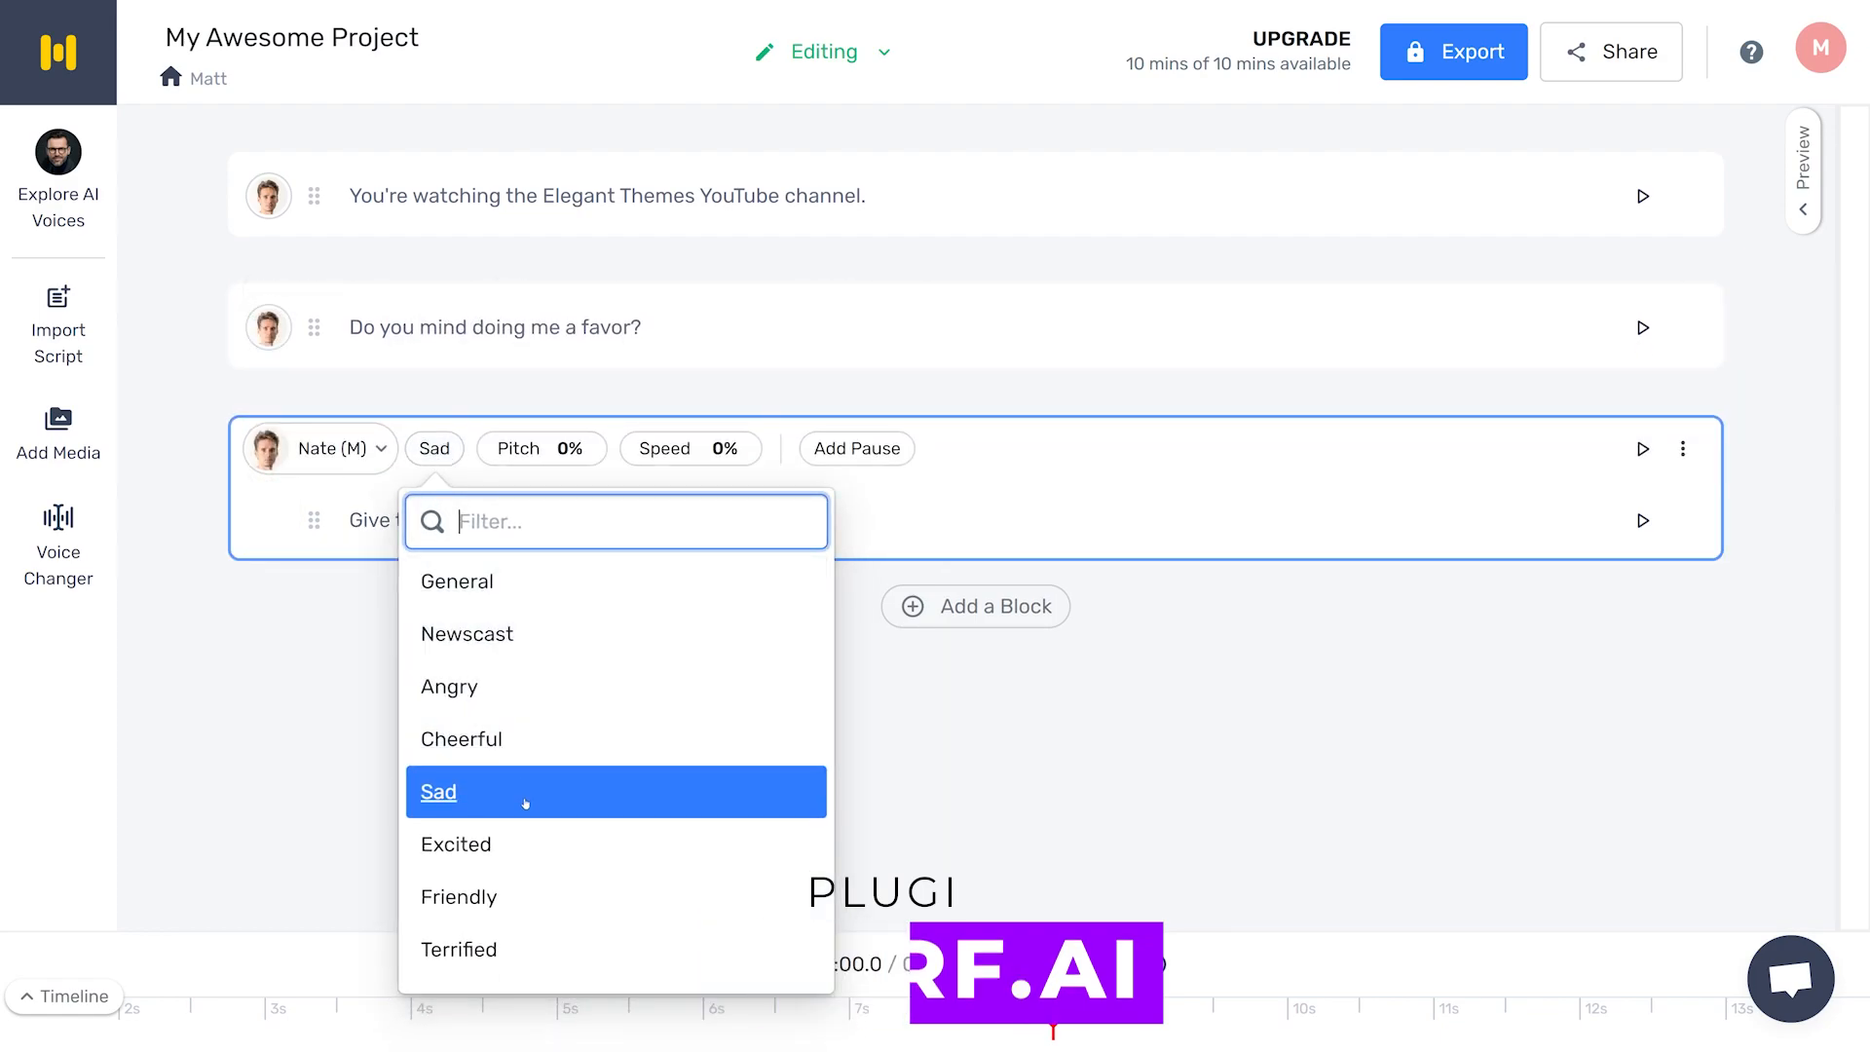
pyautogui.scroll(-3)
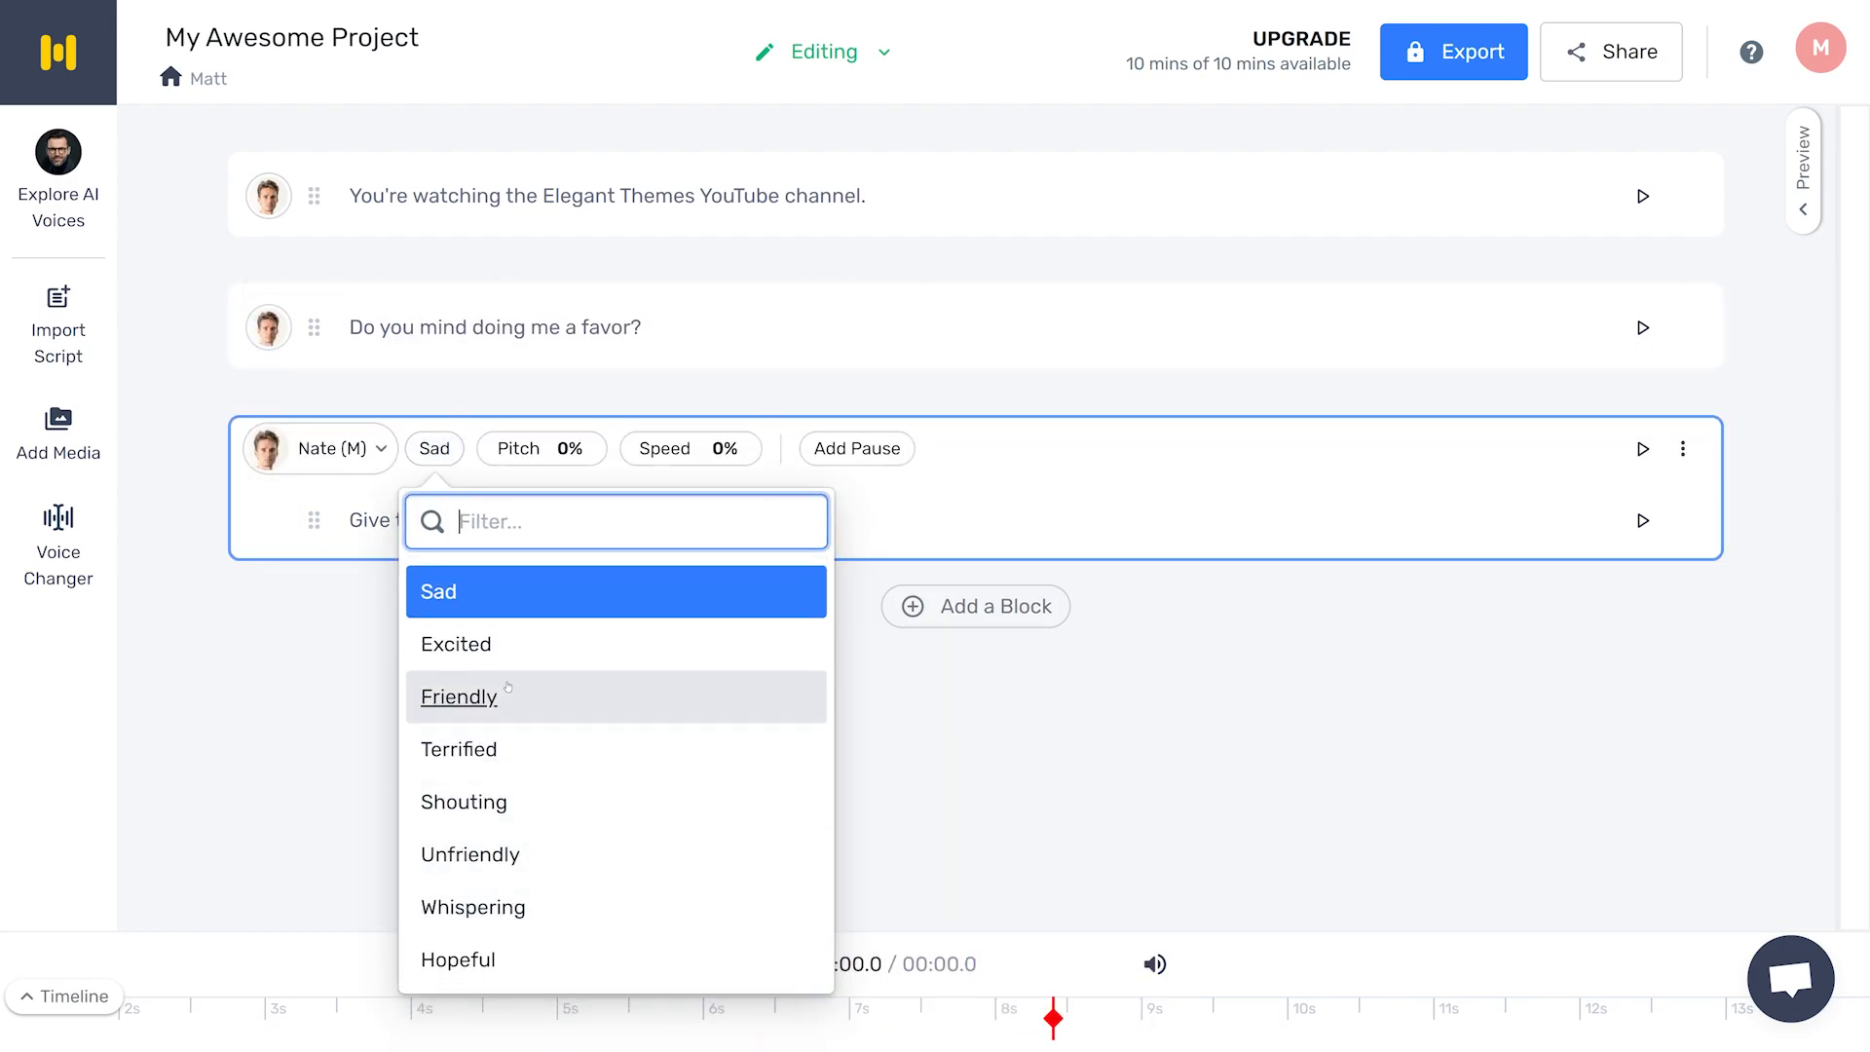
pyautogui.click(456, 643)
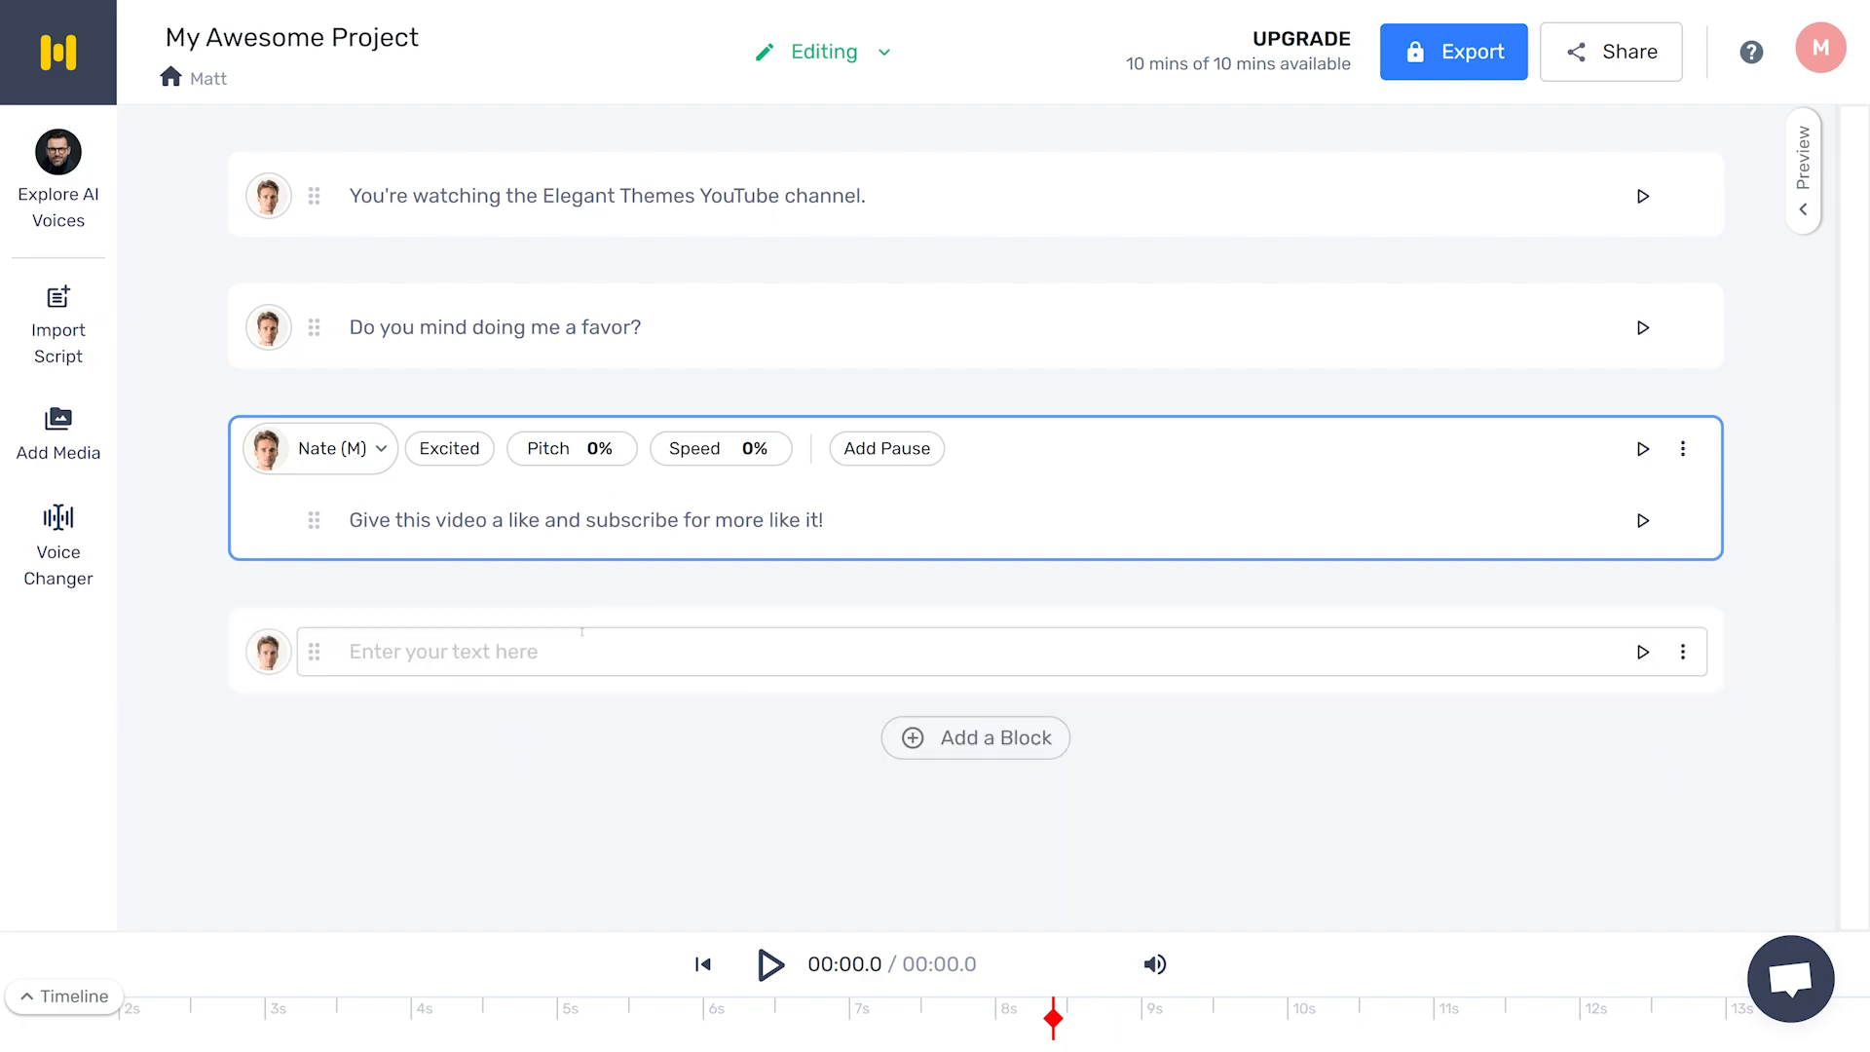
pyautogui.write('I fyou')
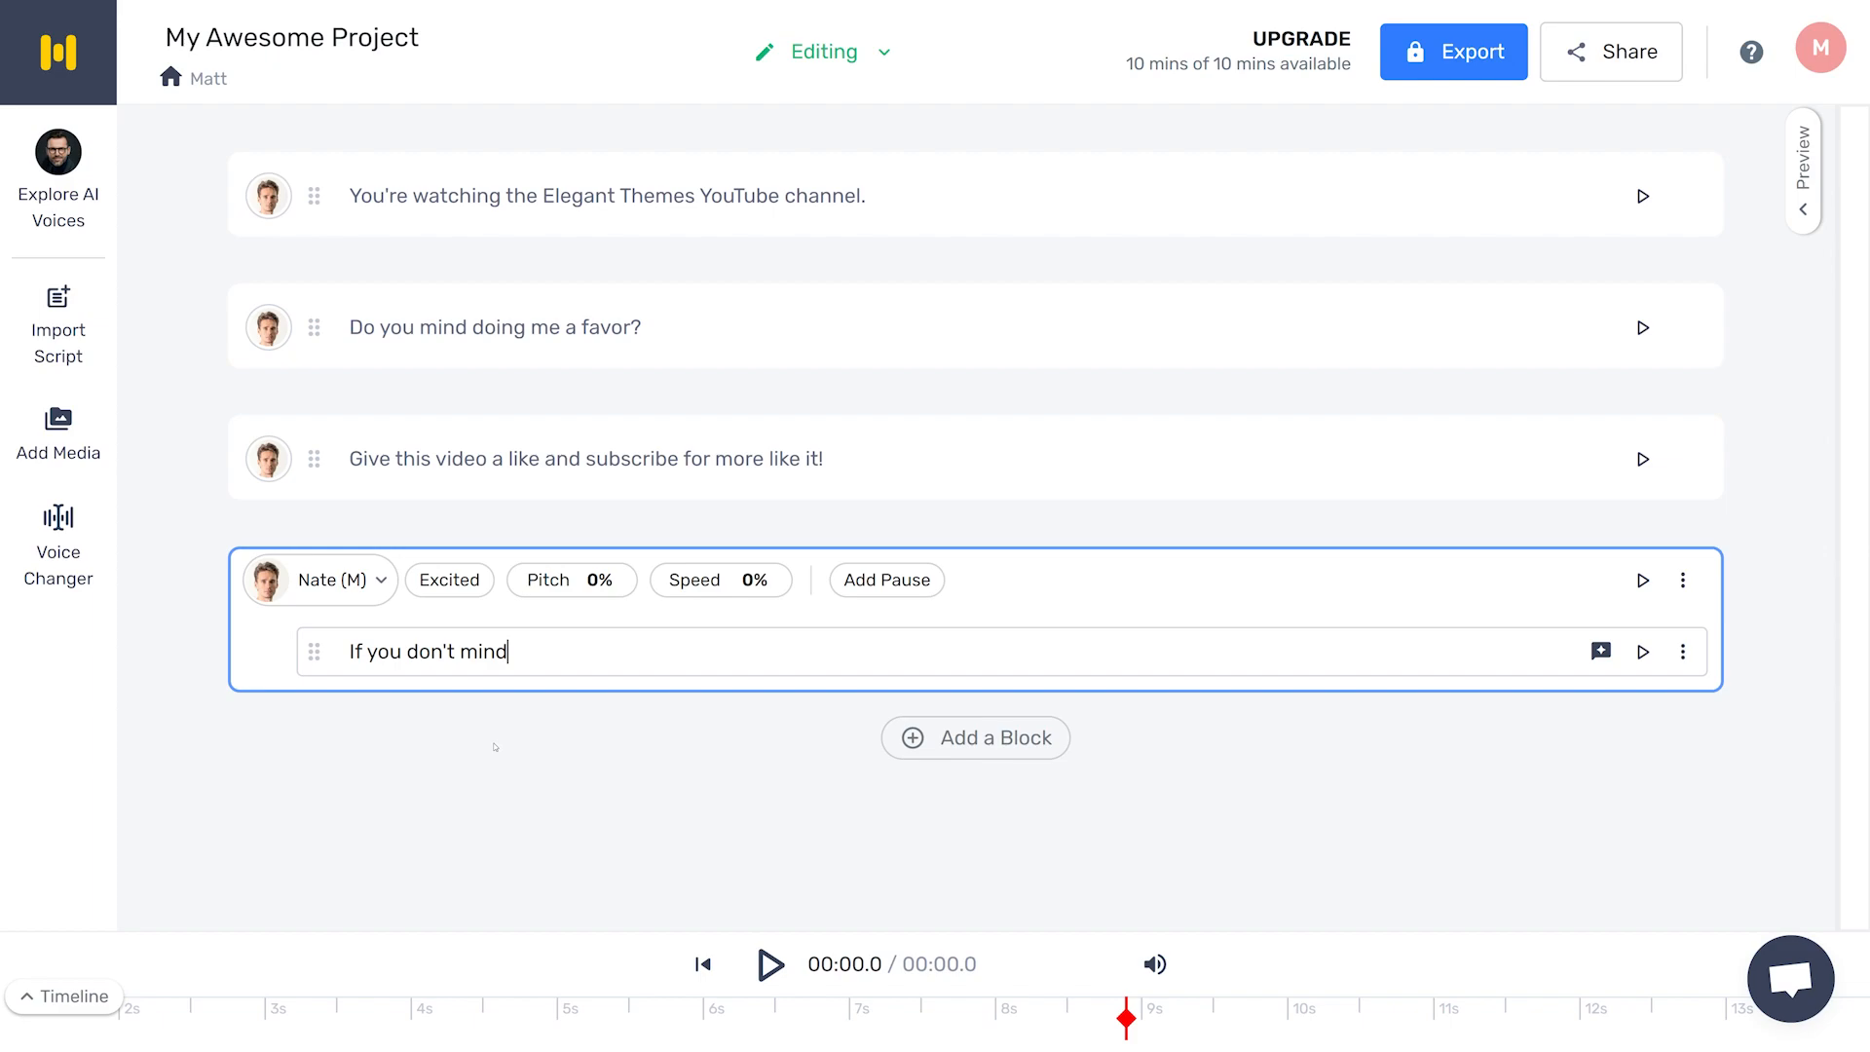
pyautogui.click(448, 580)
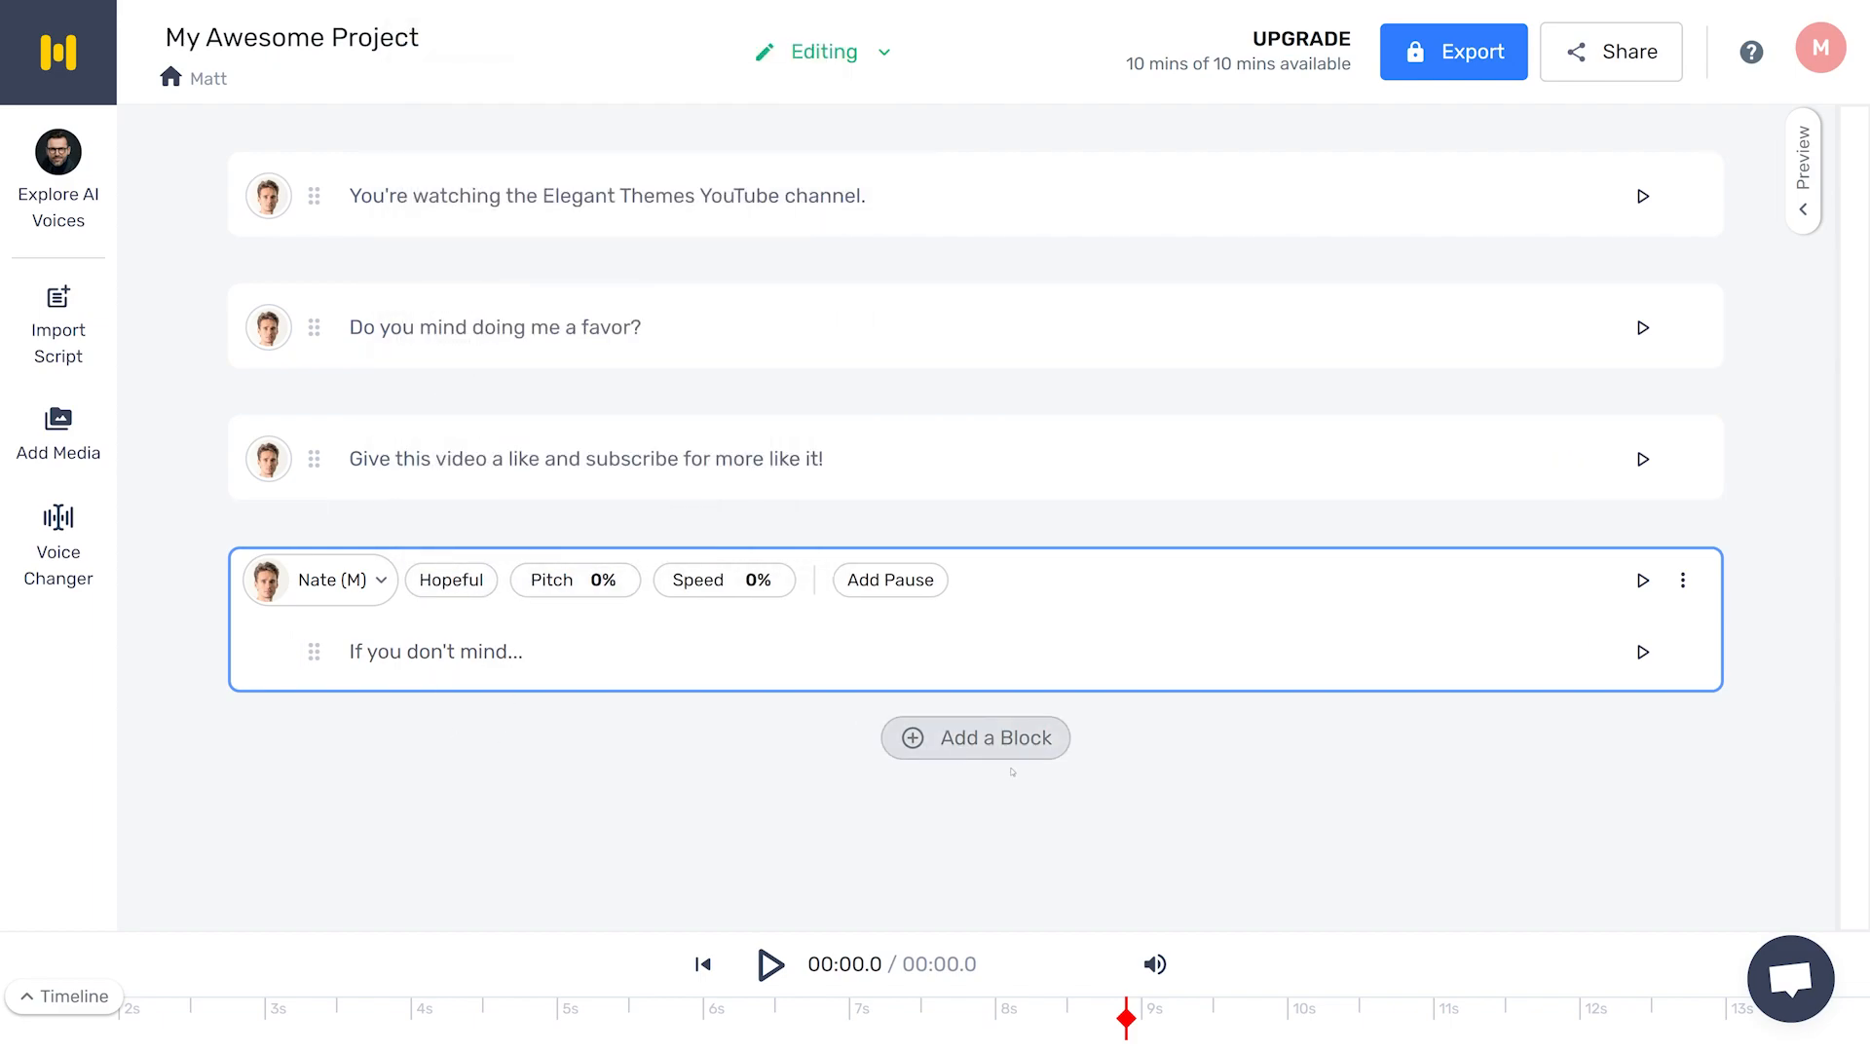
# Step: Add an Excited "Thanks!" block and play back the whole five-block project
pyautogui.click(973, 736)
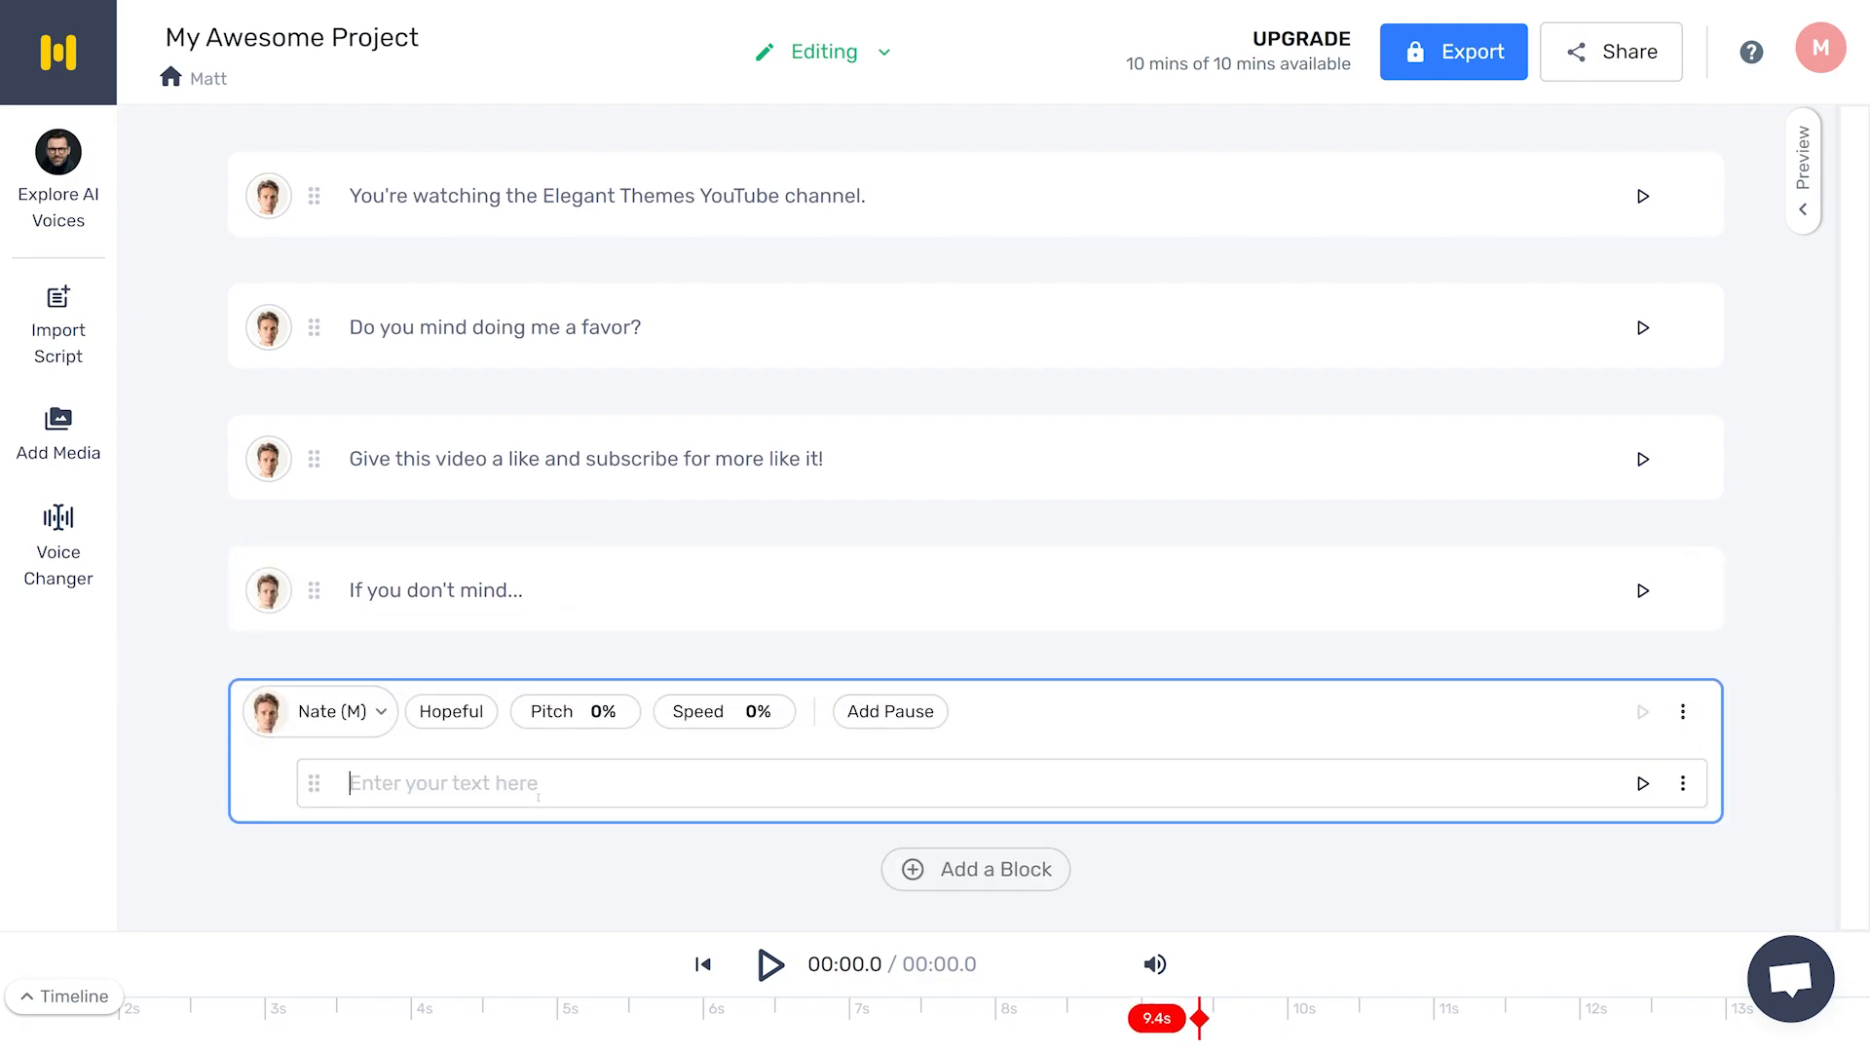
pyautogui.write('Thanks!@')
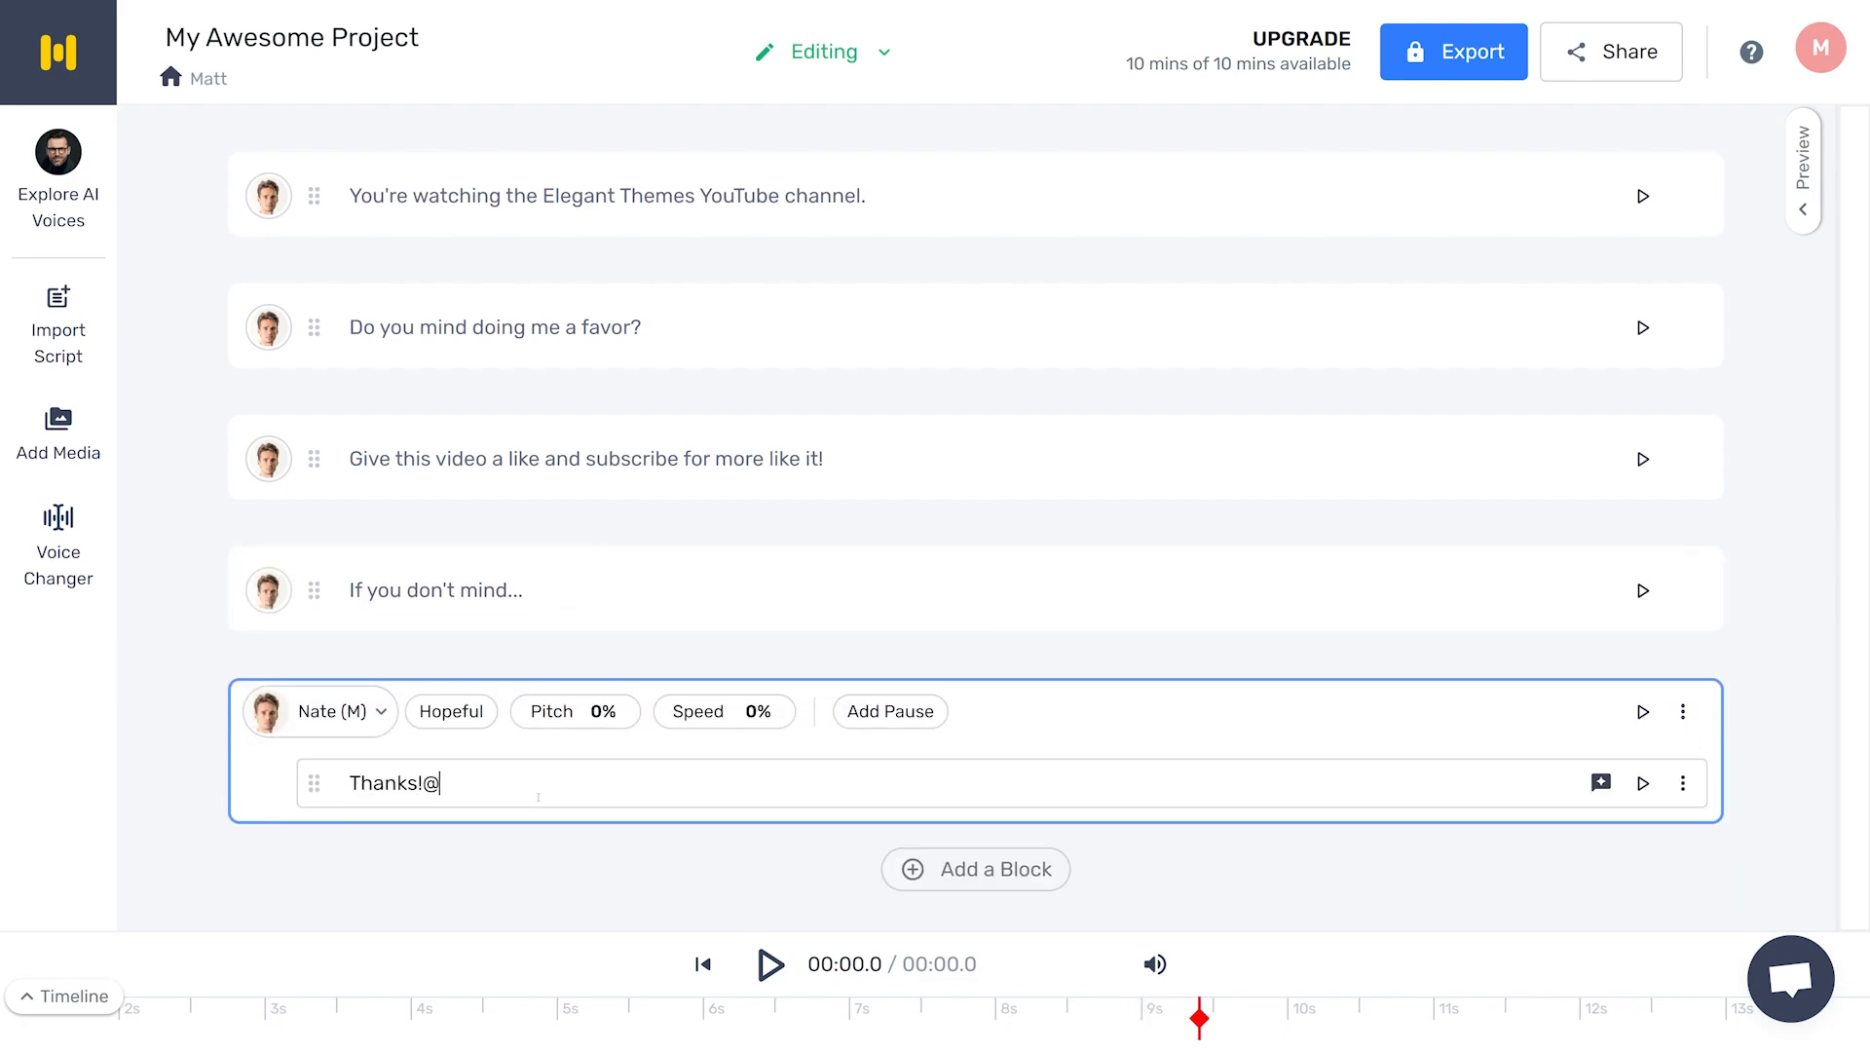
pyautogui.click(450, 711)
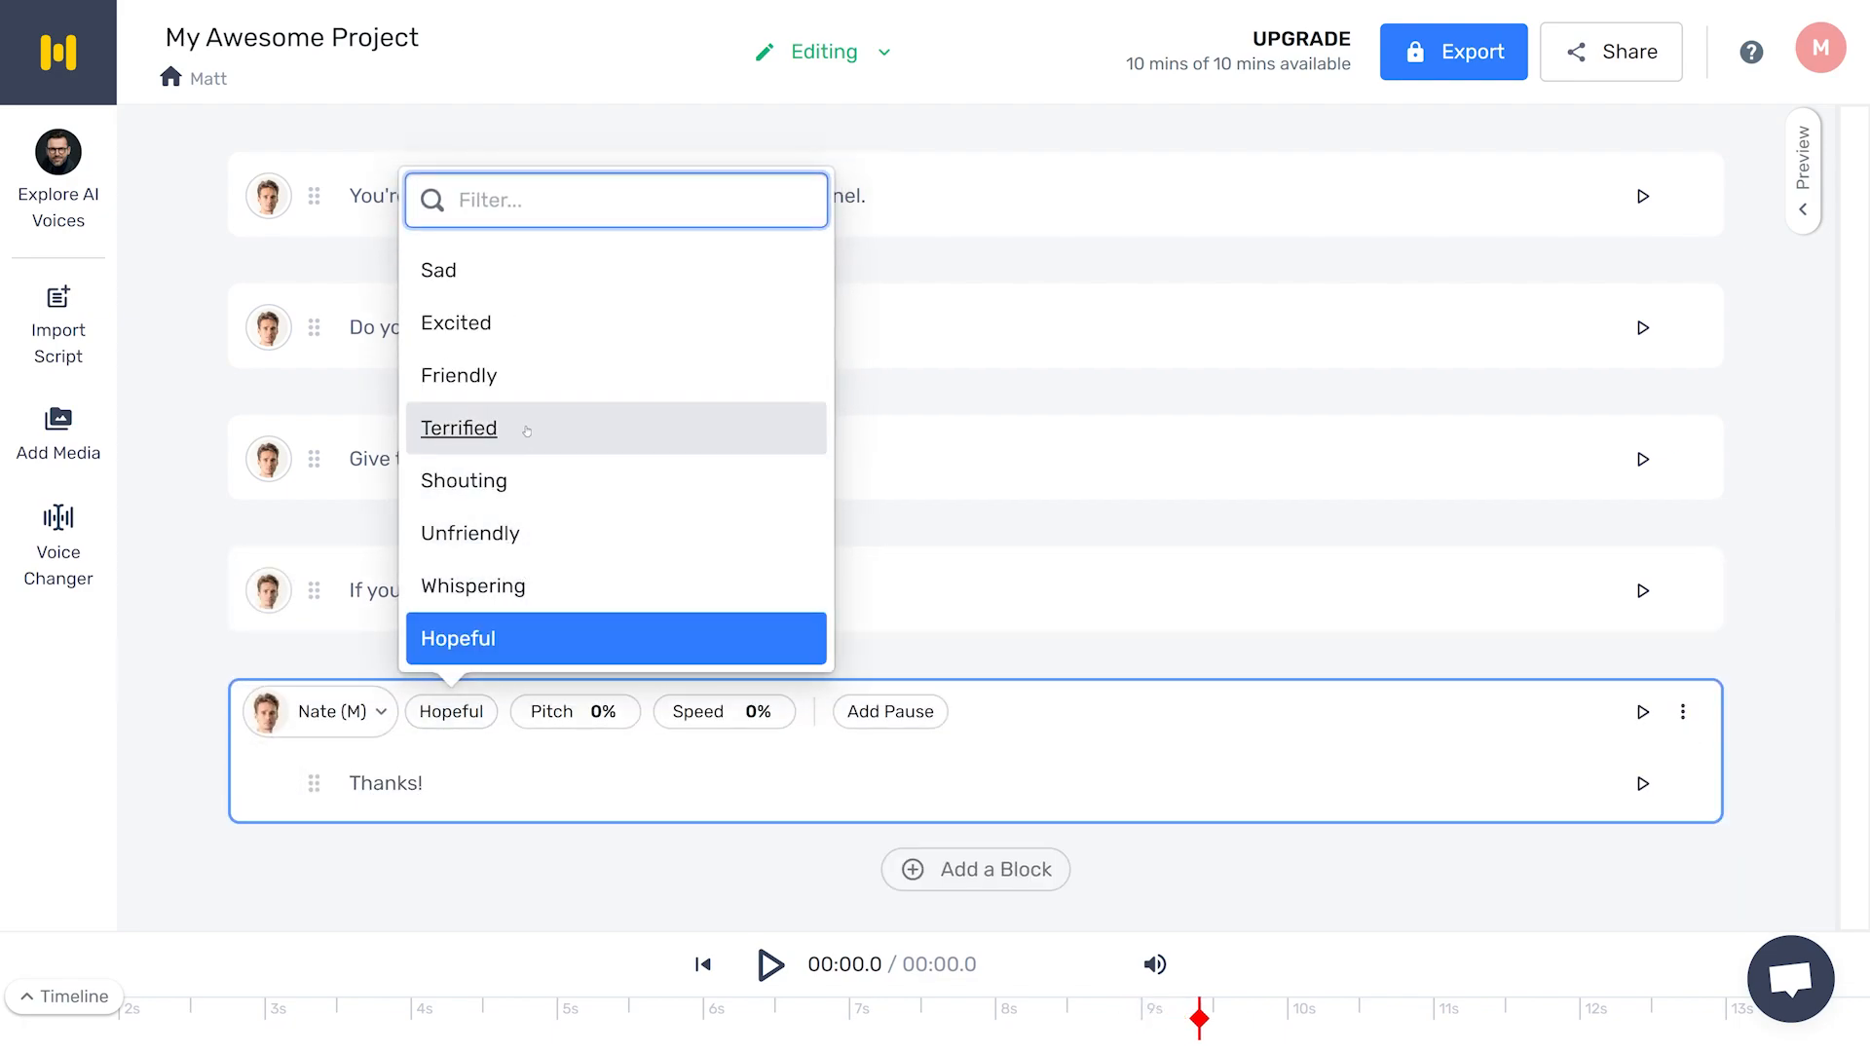
pyautogui.click(456, 323)
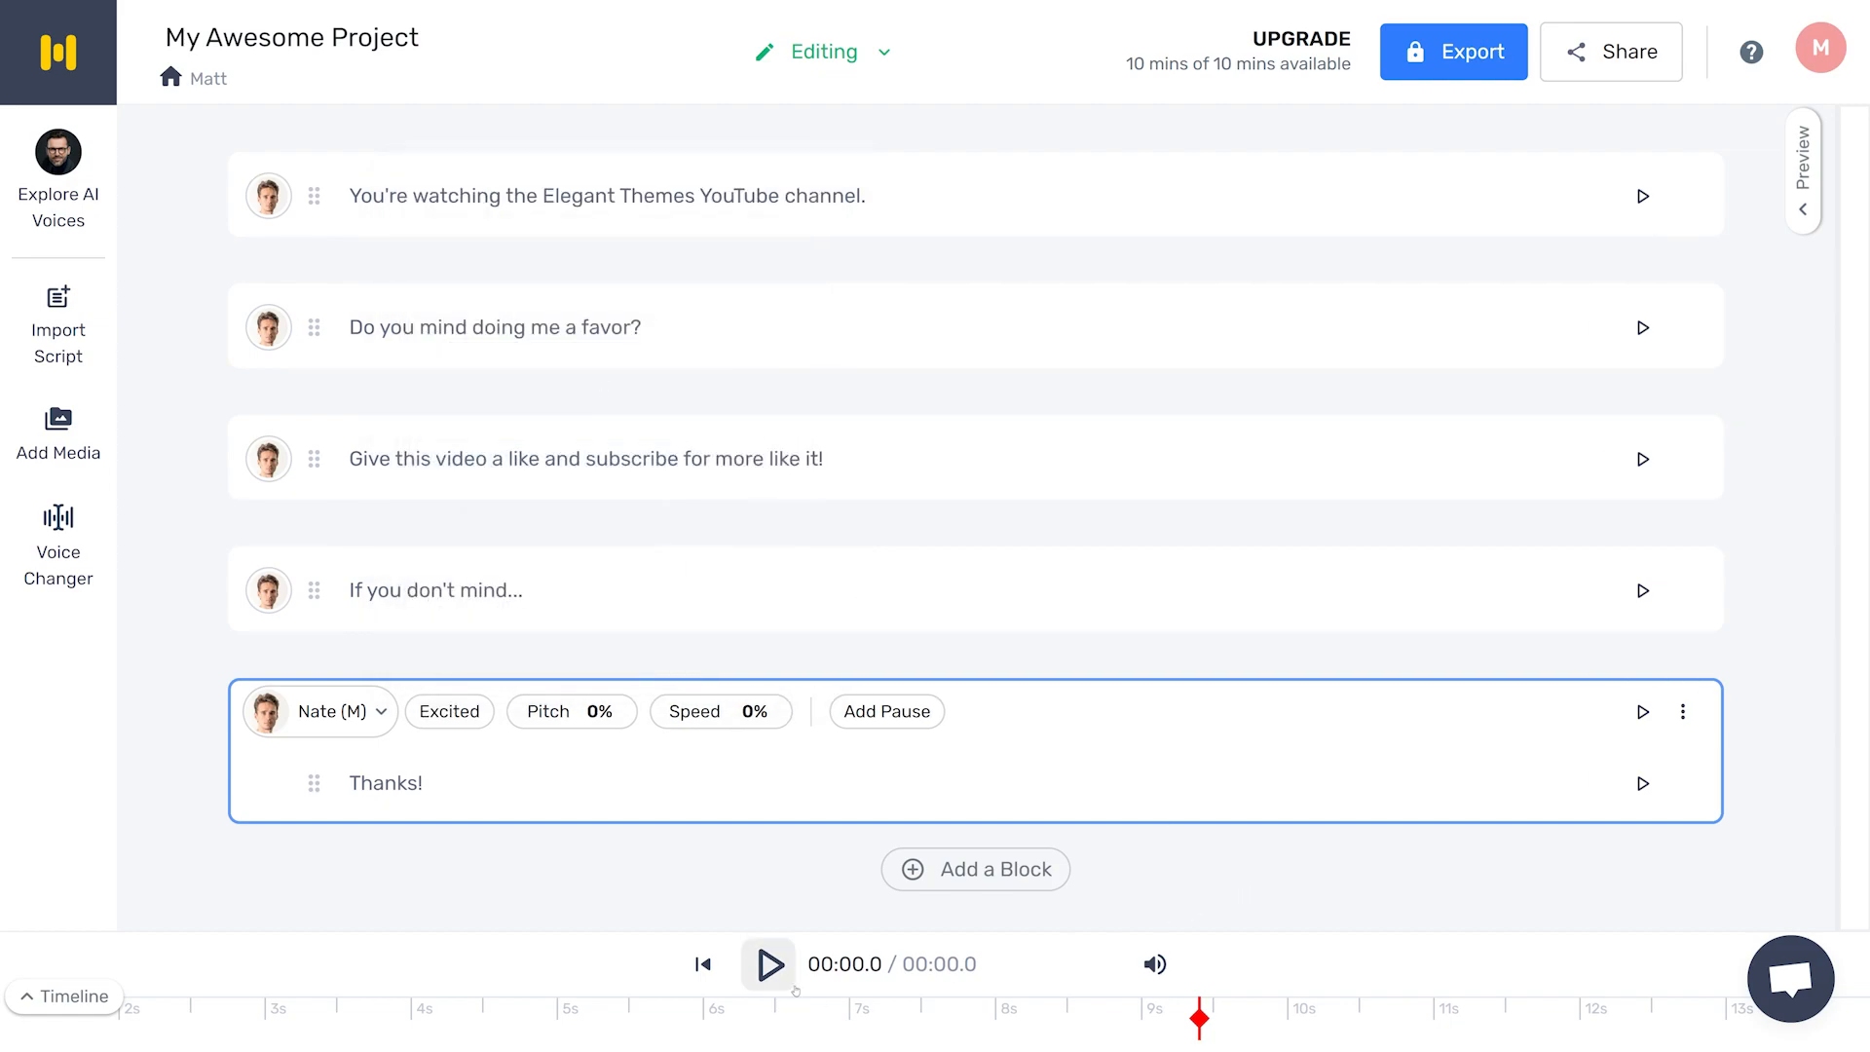
pyautogui.click(767, 964)
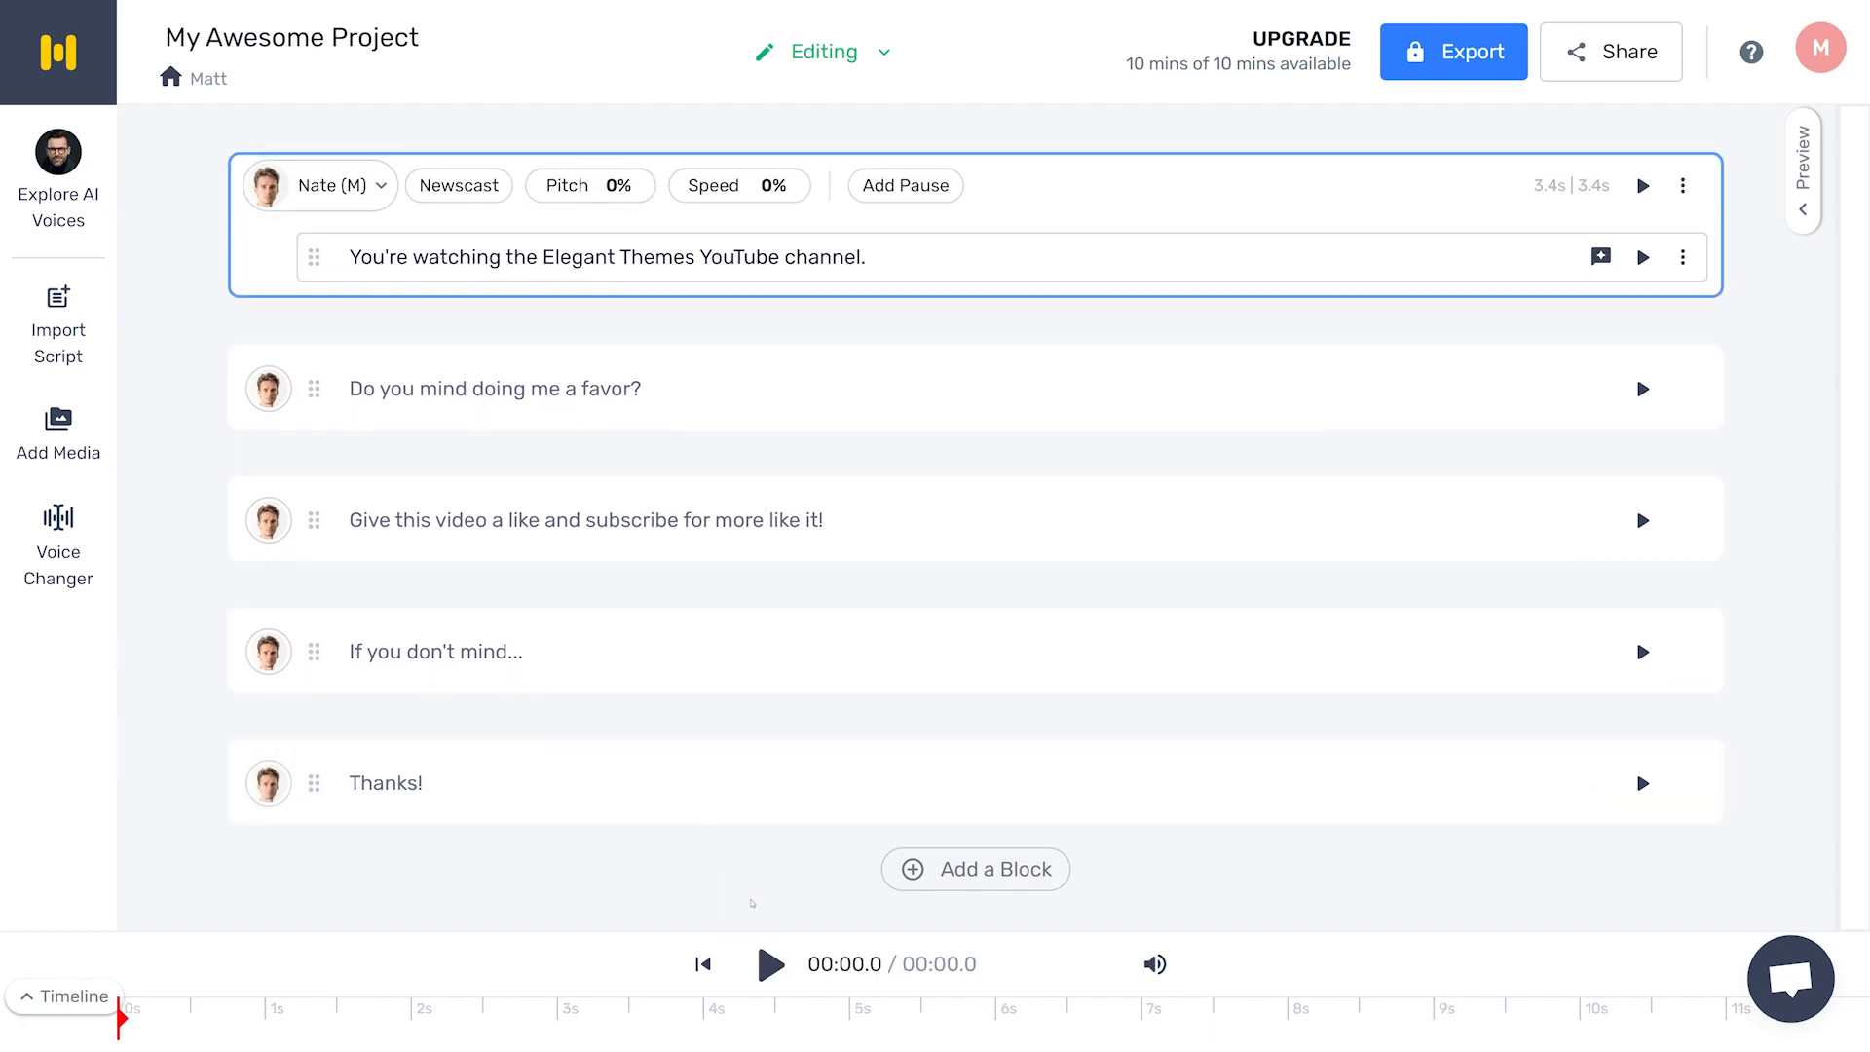
pyautogui.click(769, 964)
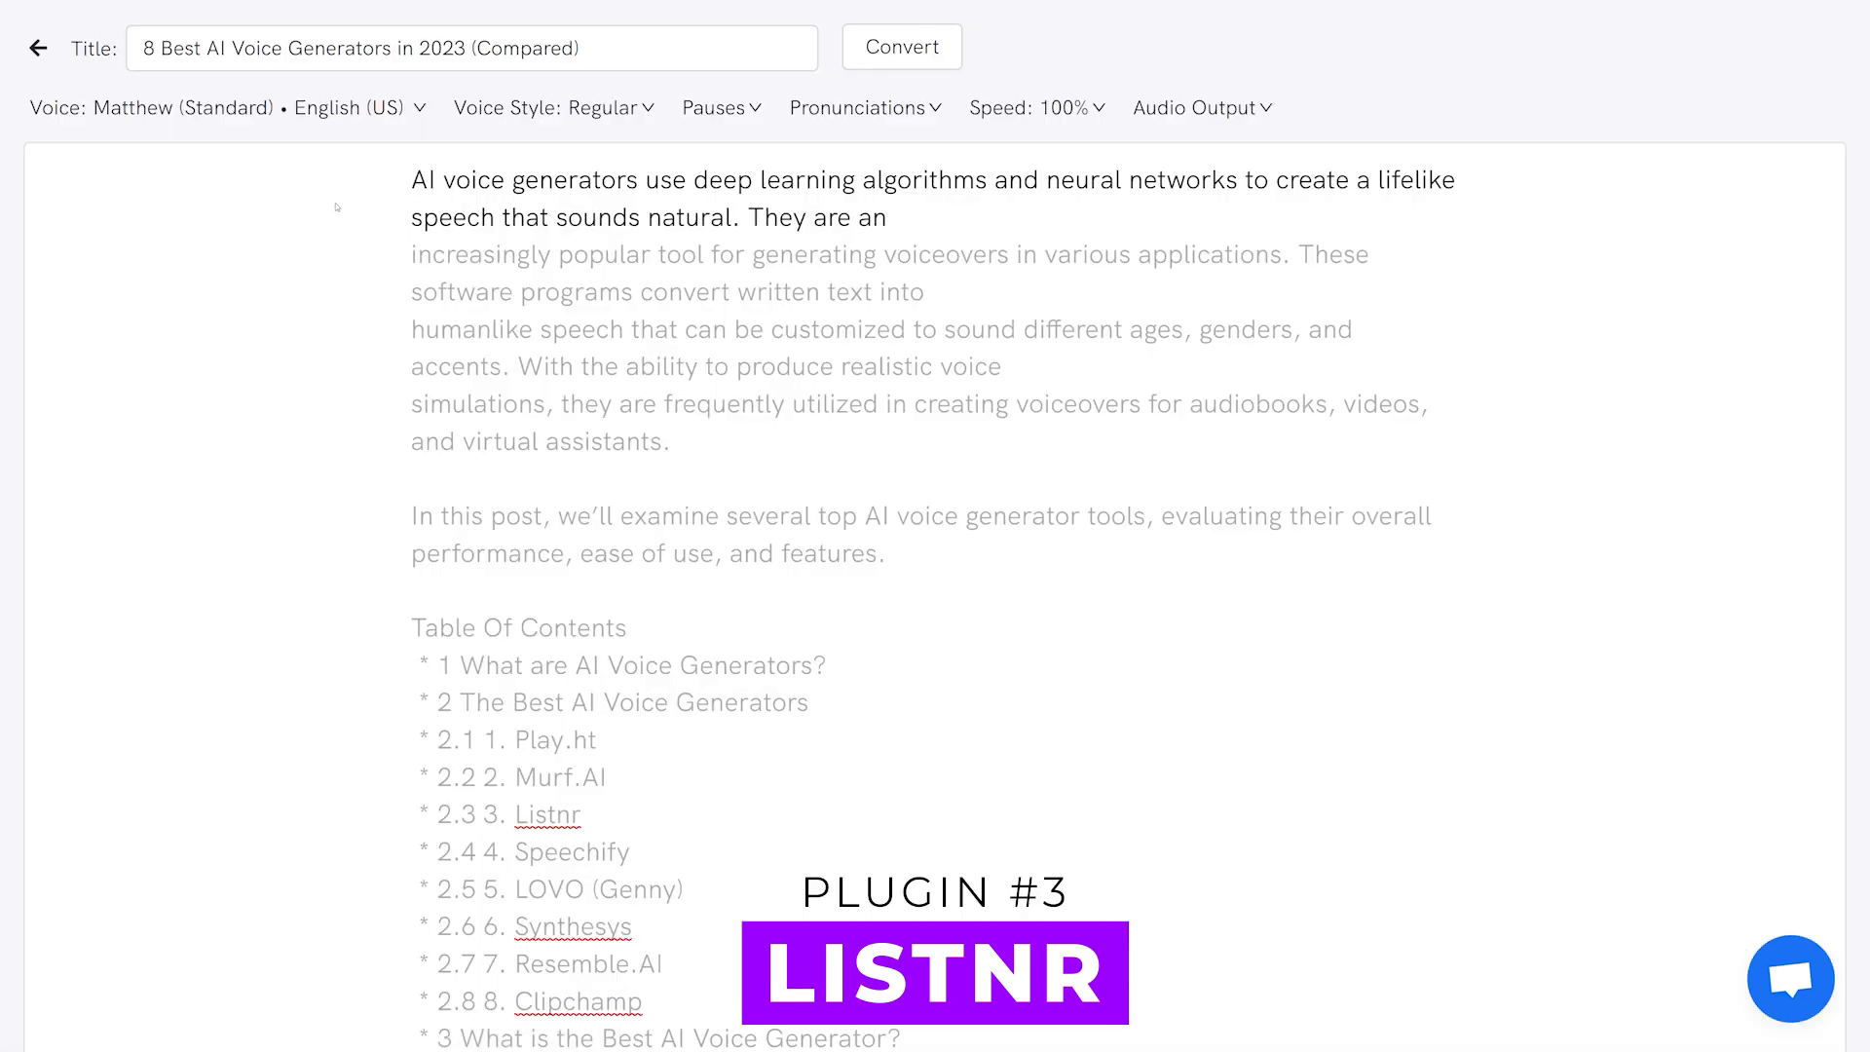
# Step: Check the pronunciations library and set the article narration speed to 110%
pyautogui.click(902, 47)
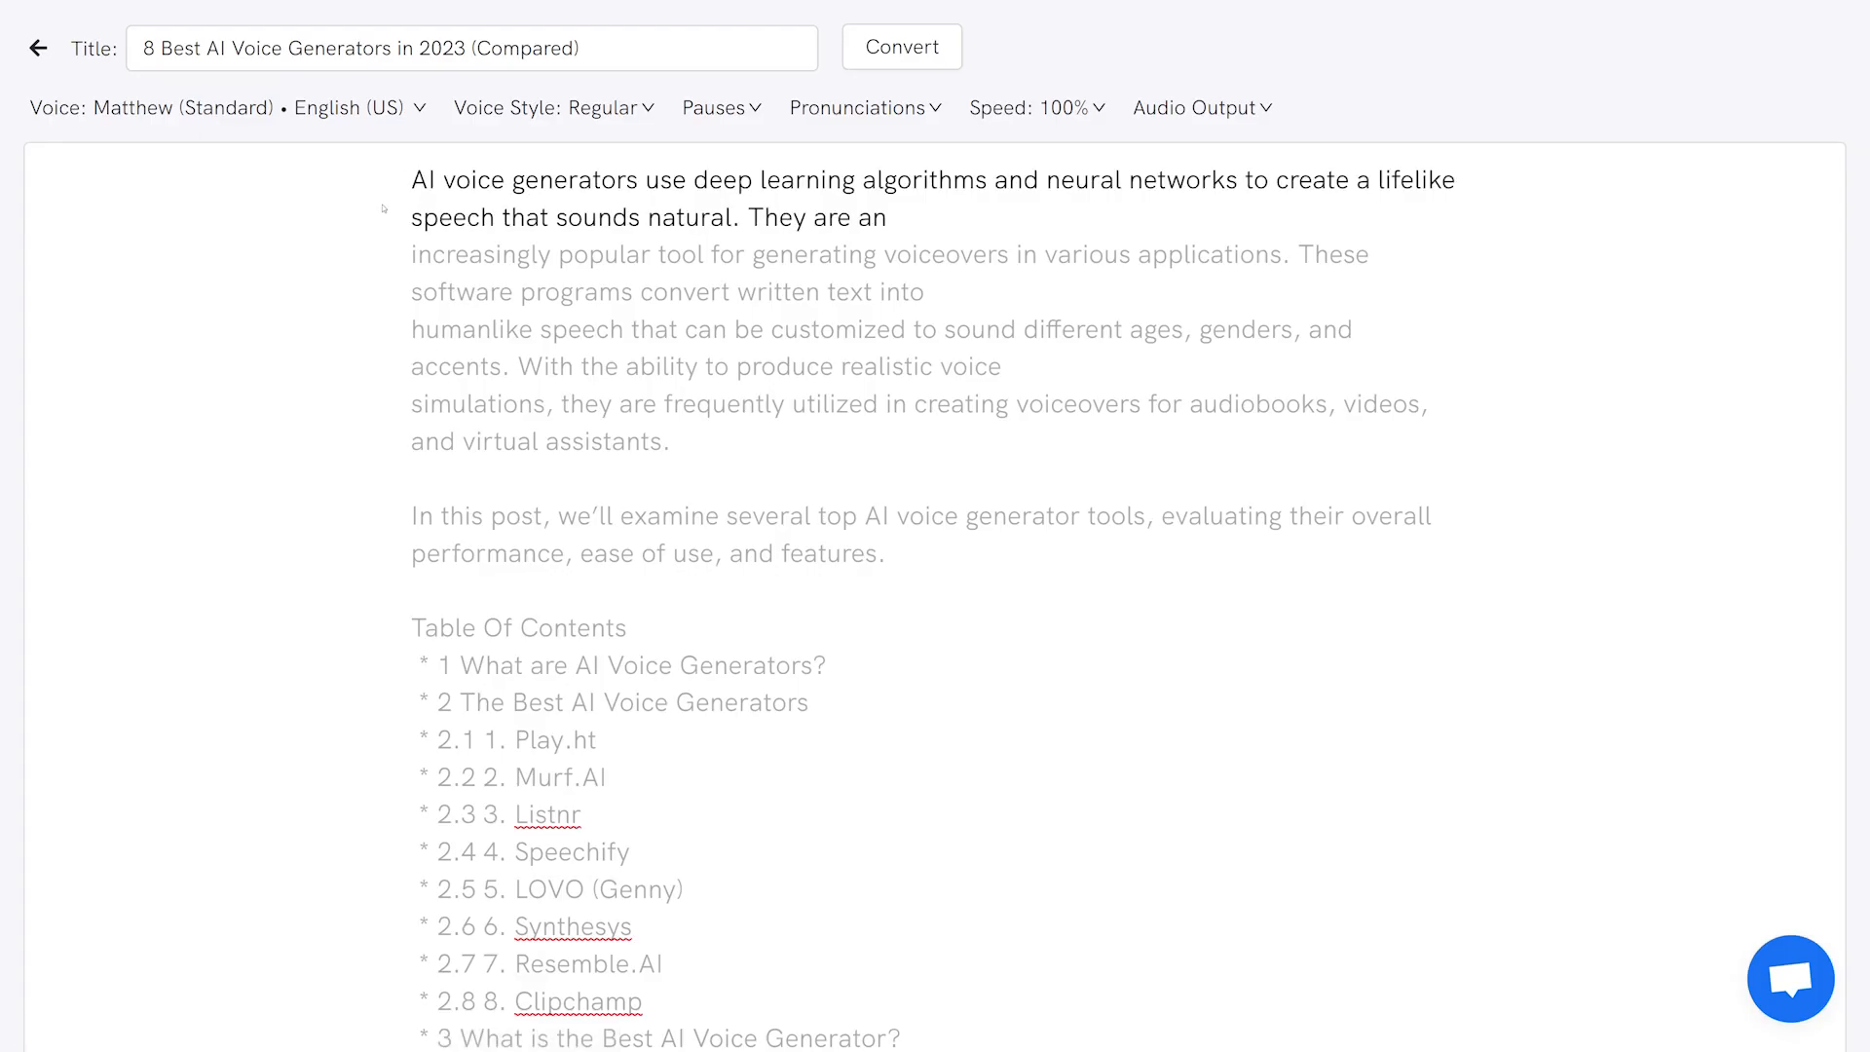
pyautogui.moveTo(384, 208)
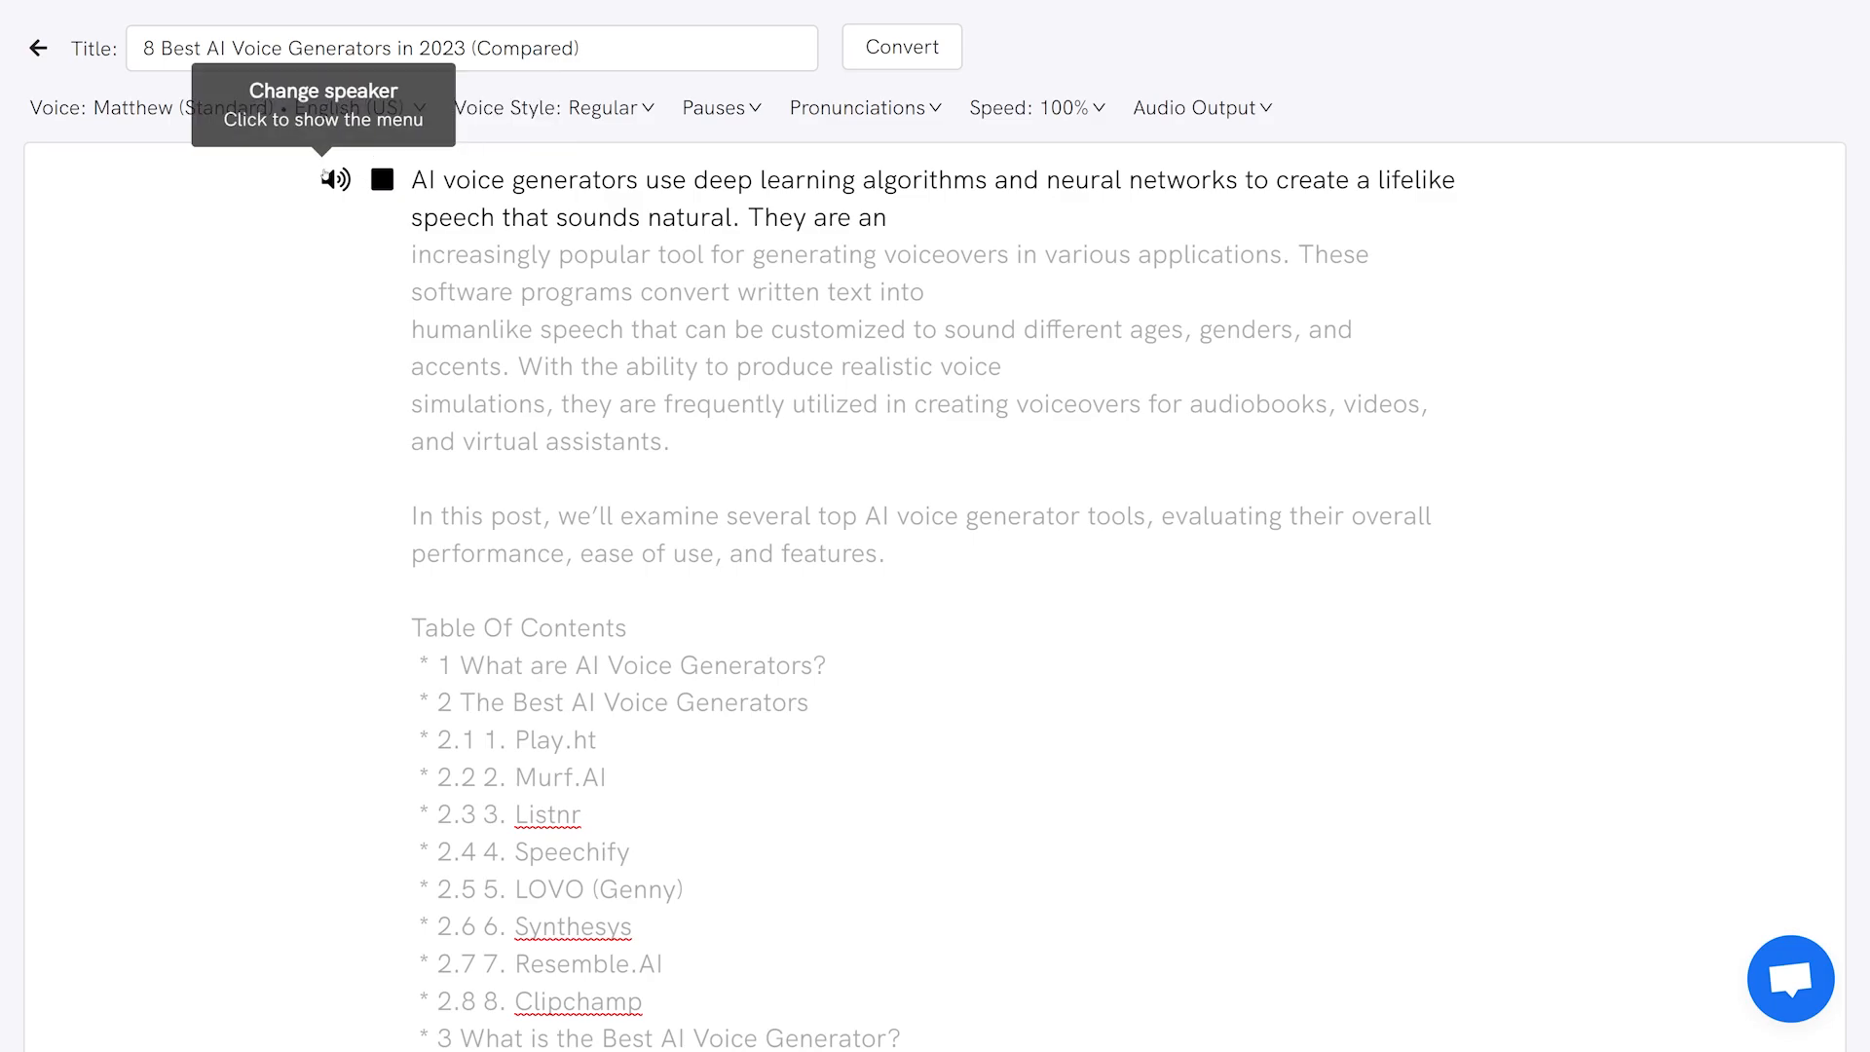
pyautogui.click(865, 107)
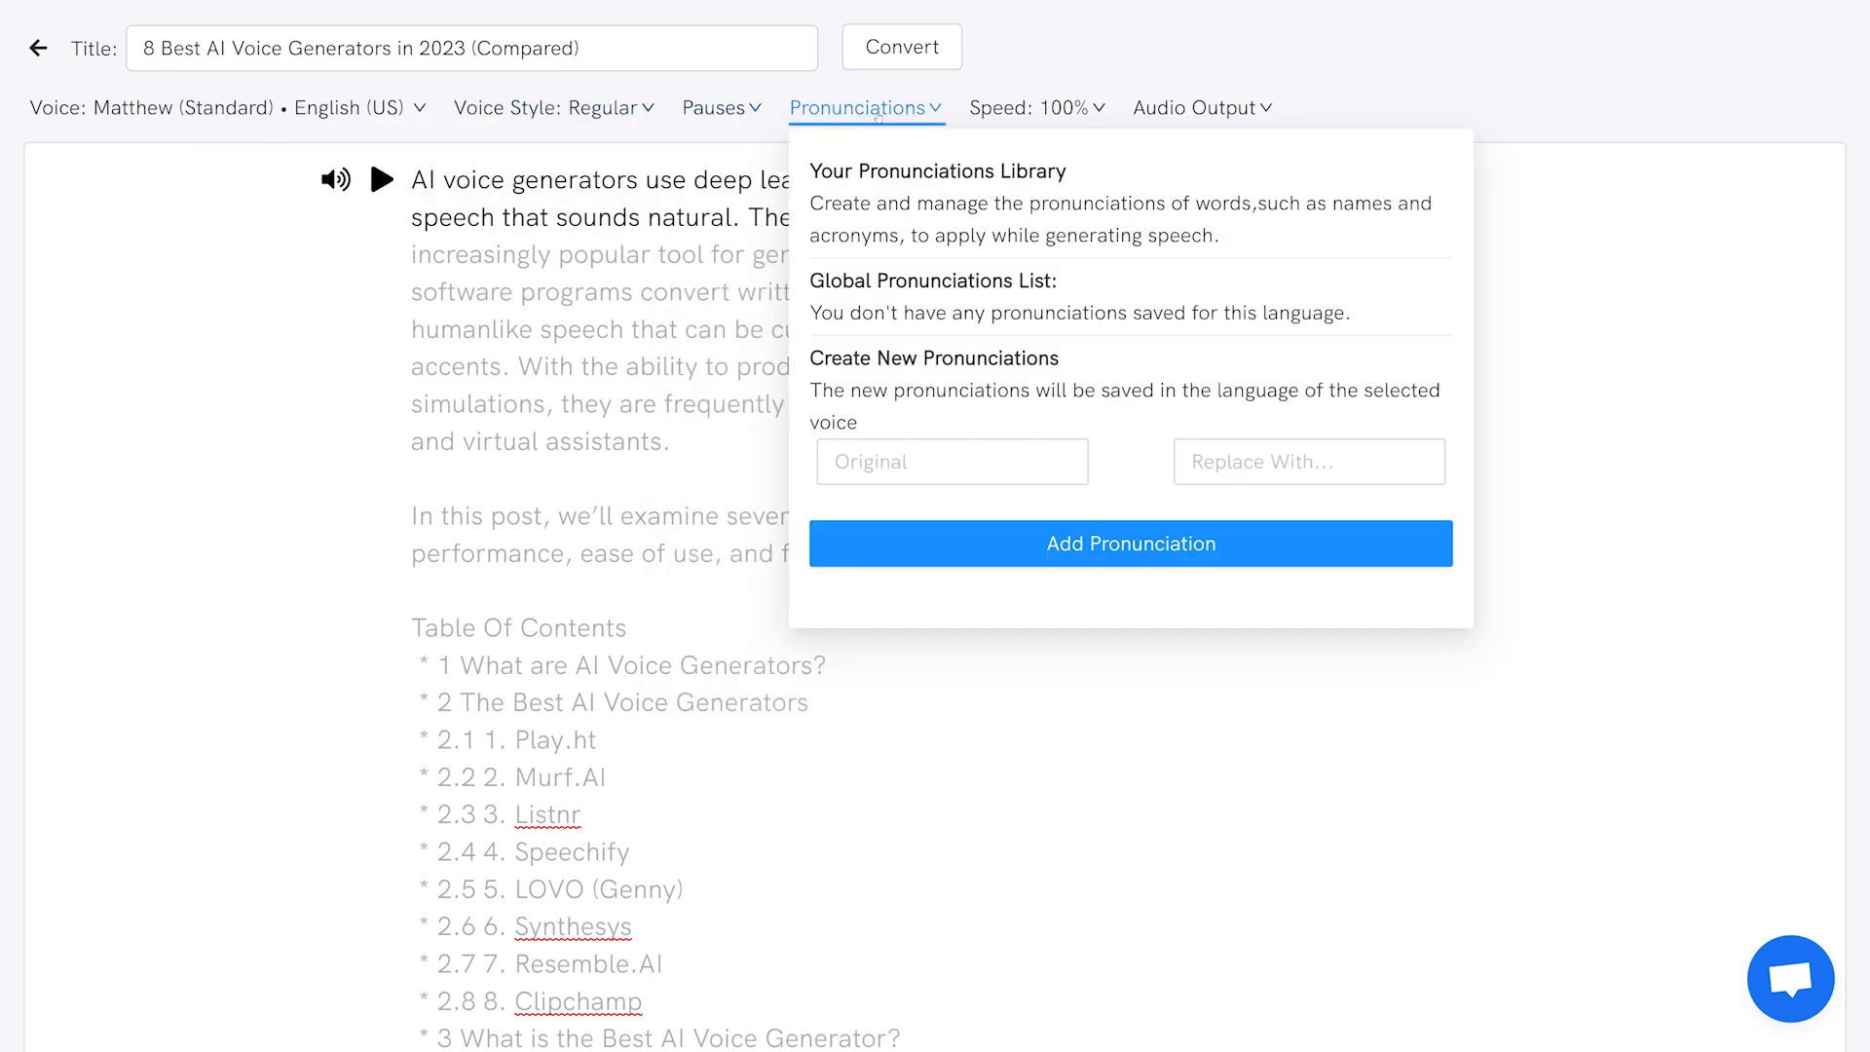
pyautogui.click(1032, 107)
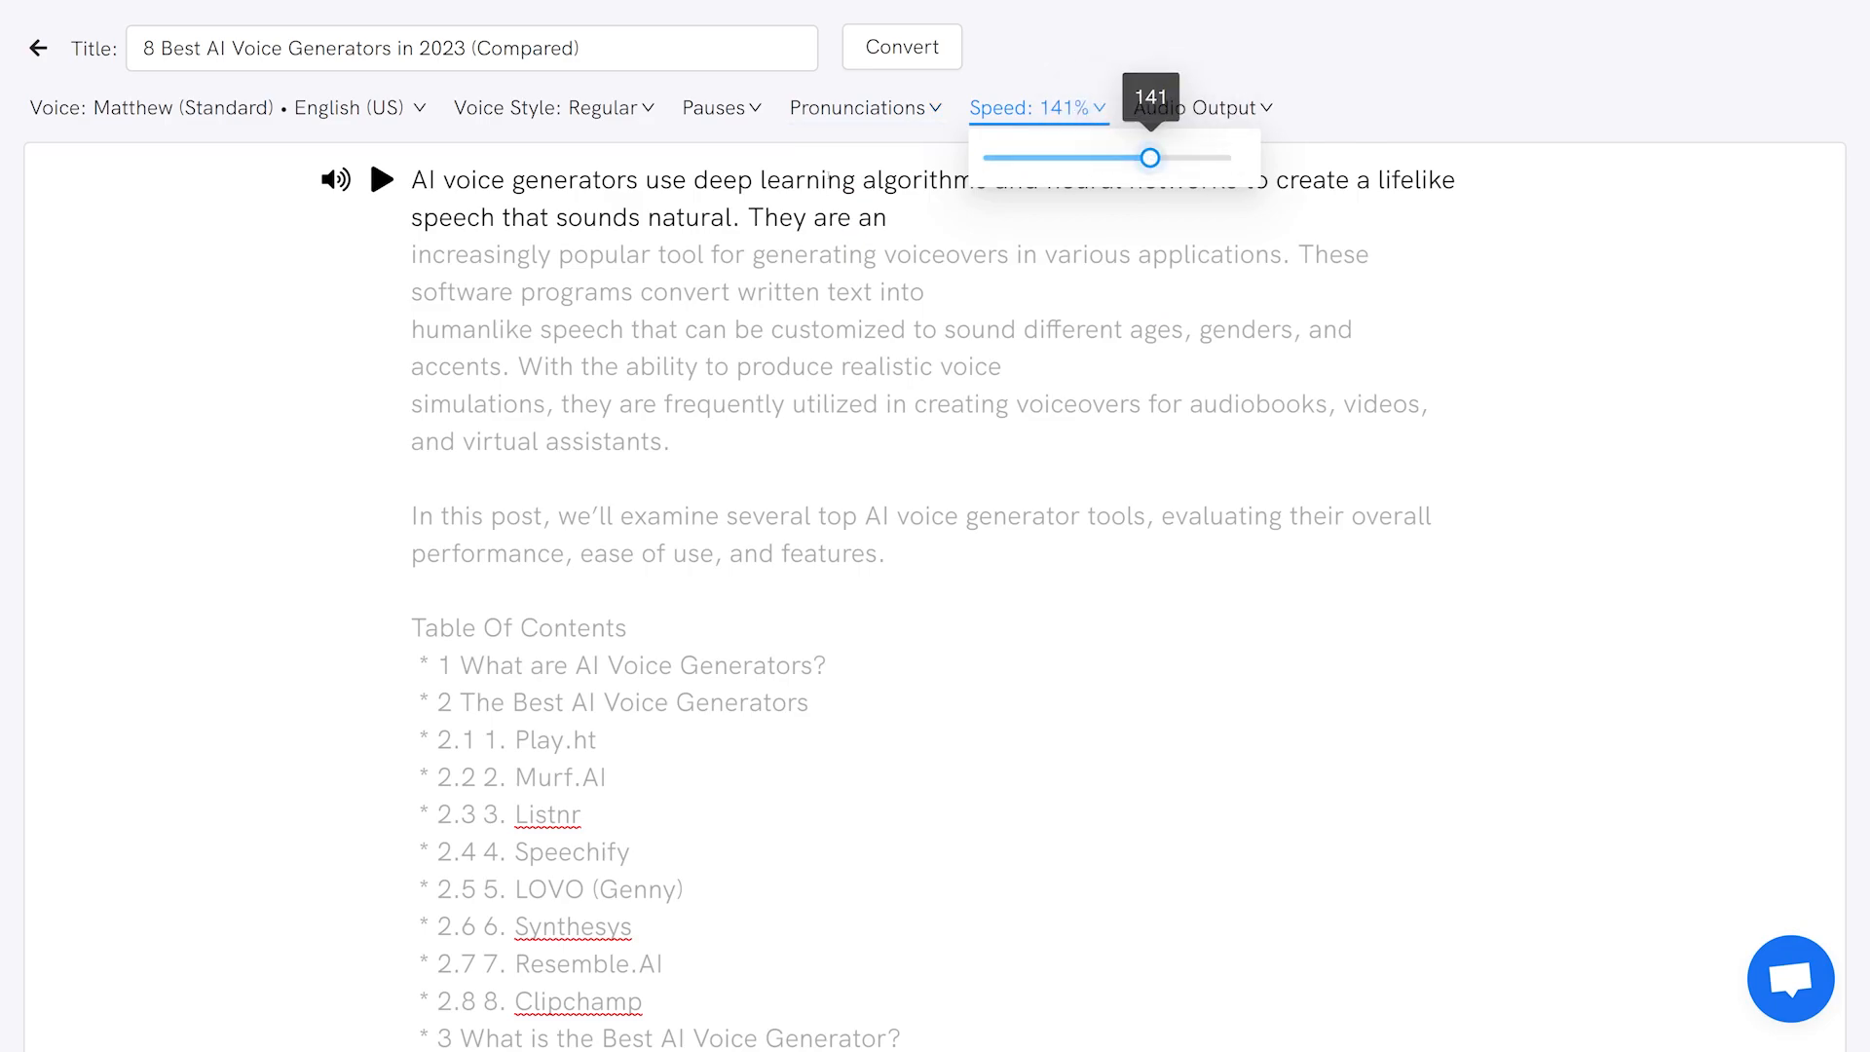
pyautogui.click(379, 180)
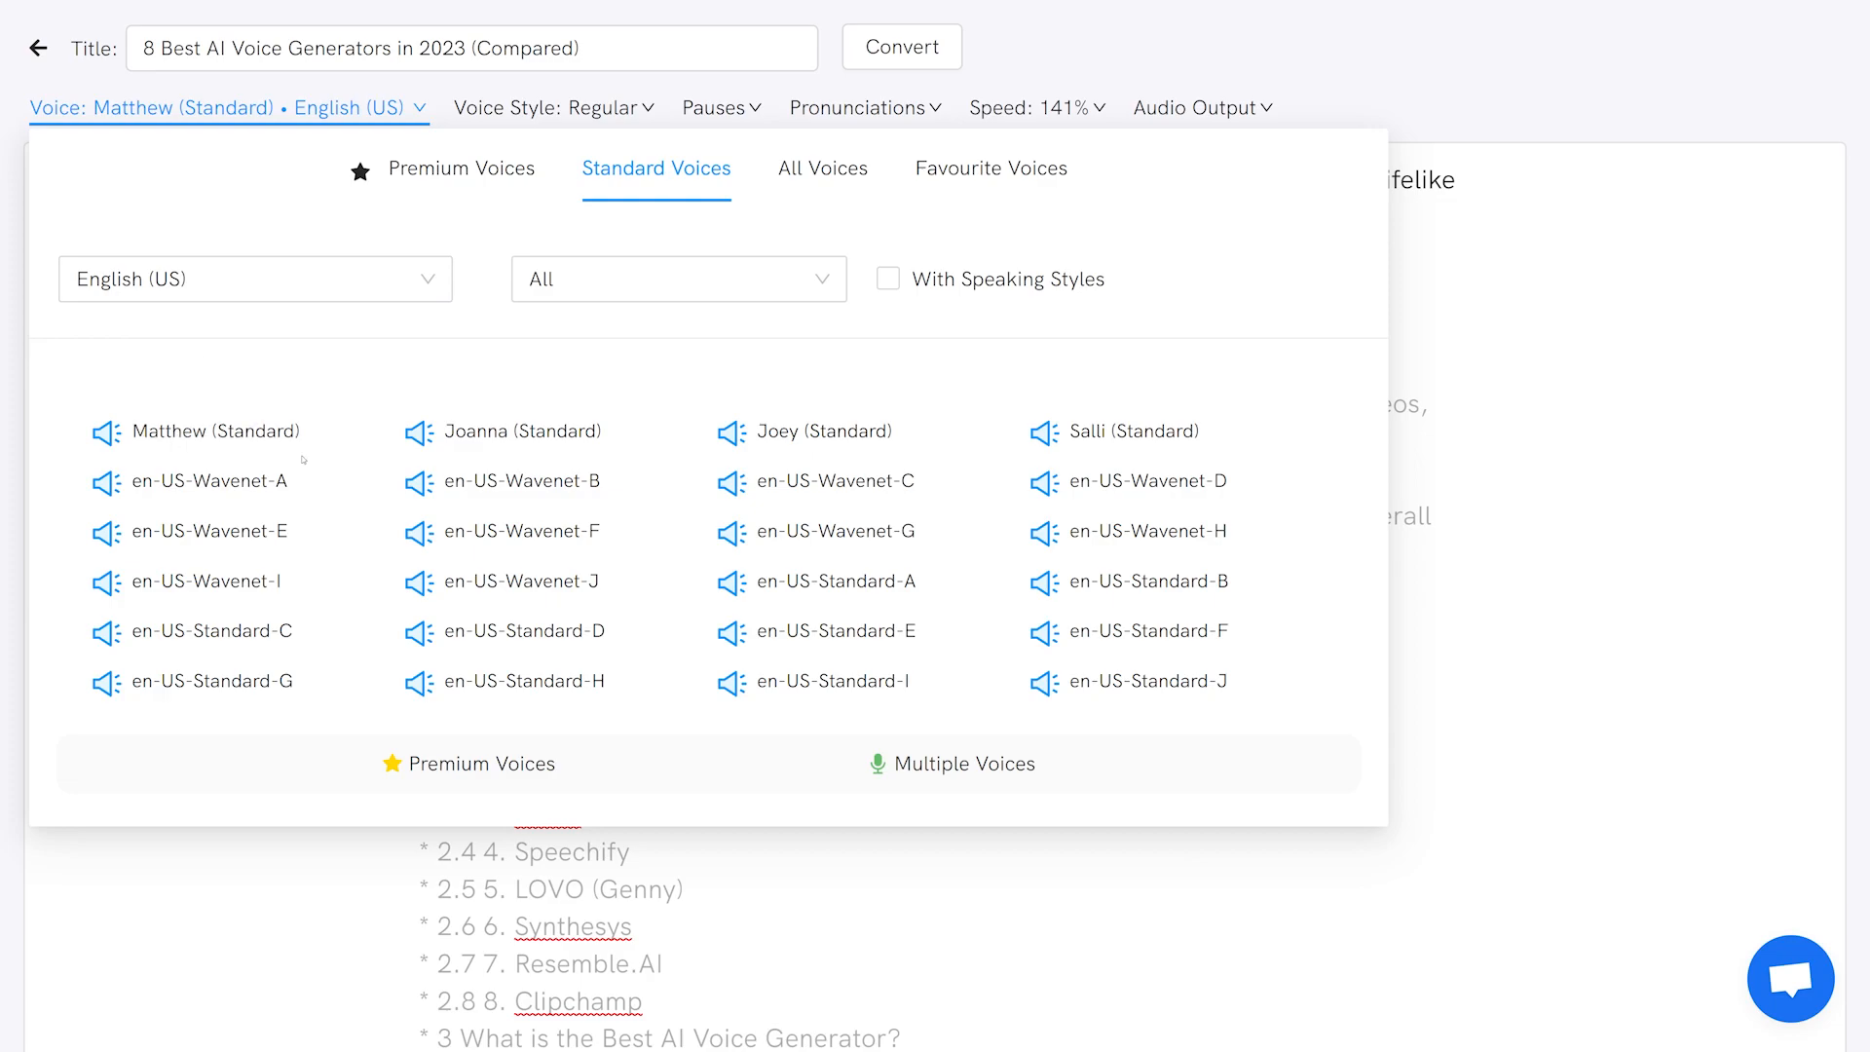
# Step: Switch the narration voice to Joanna, then Joey, and play the opening paragraph
pyautogui.click(524, 430)
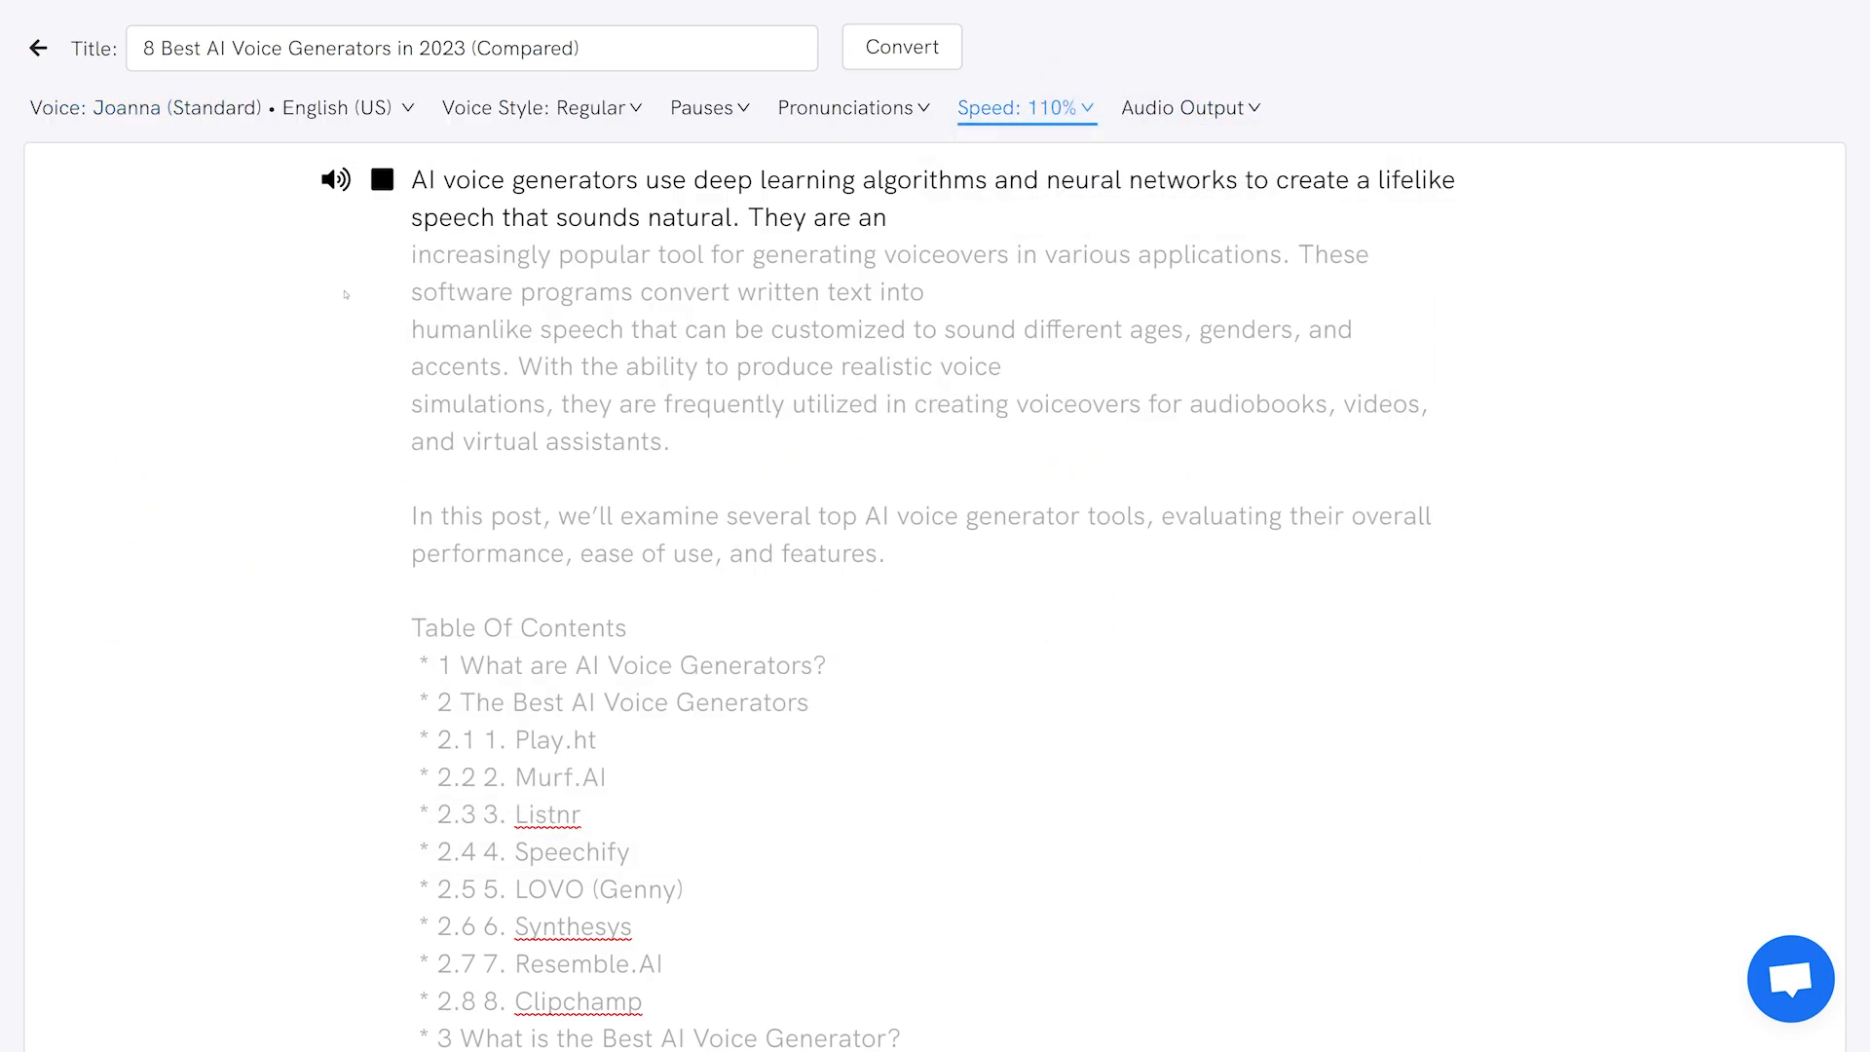
pyautogui.click(222, 107)
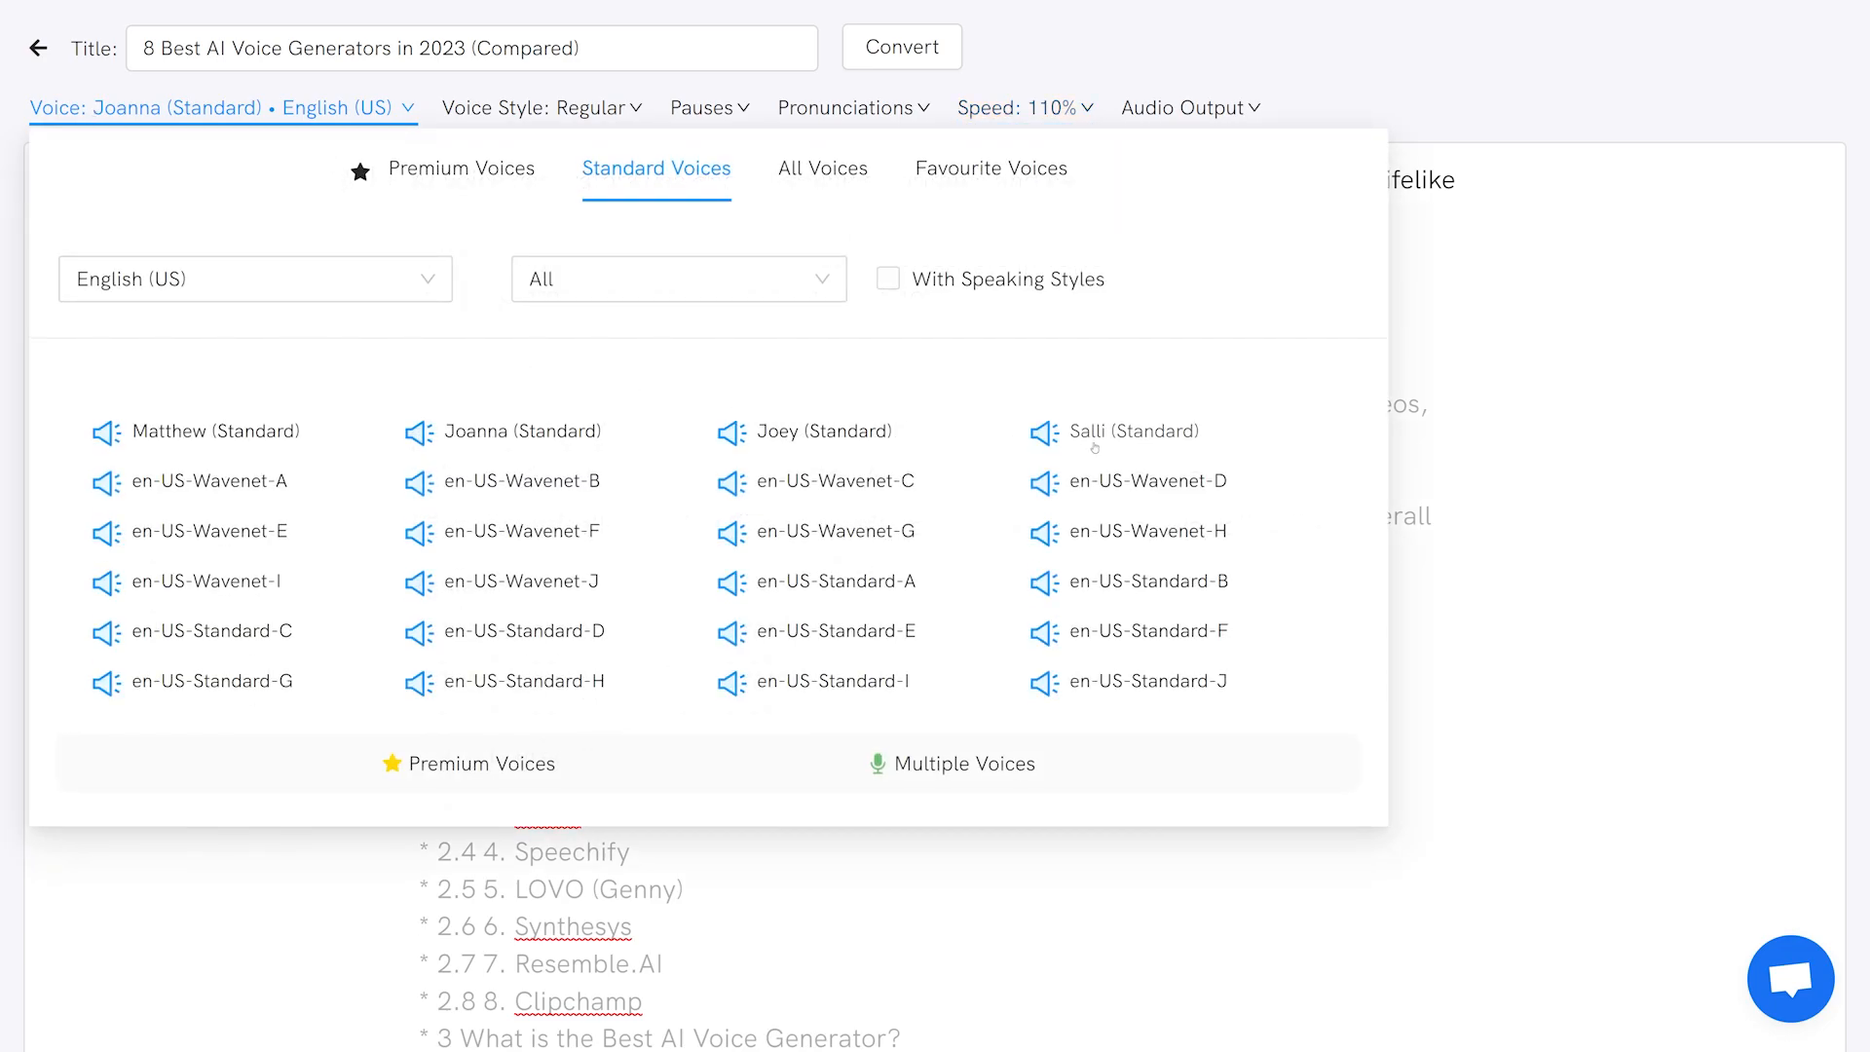
pyautogui.click(821, 430)
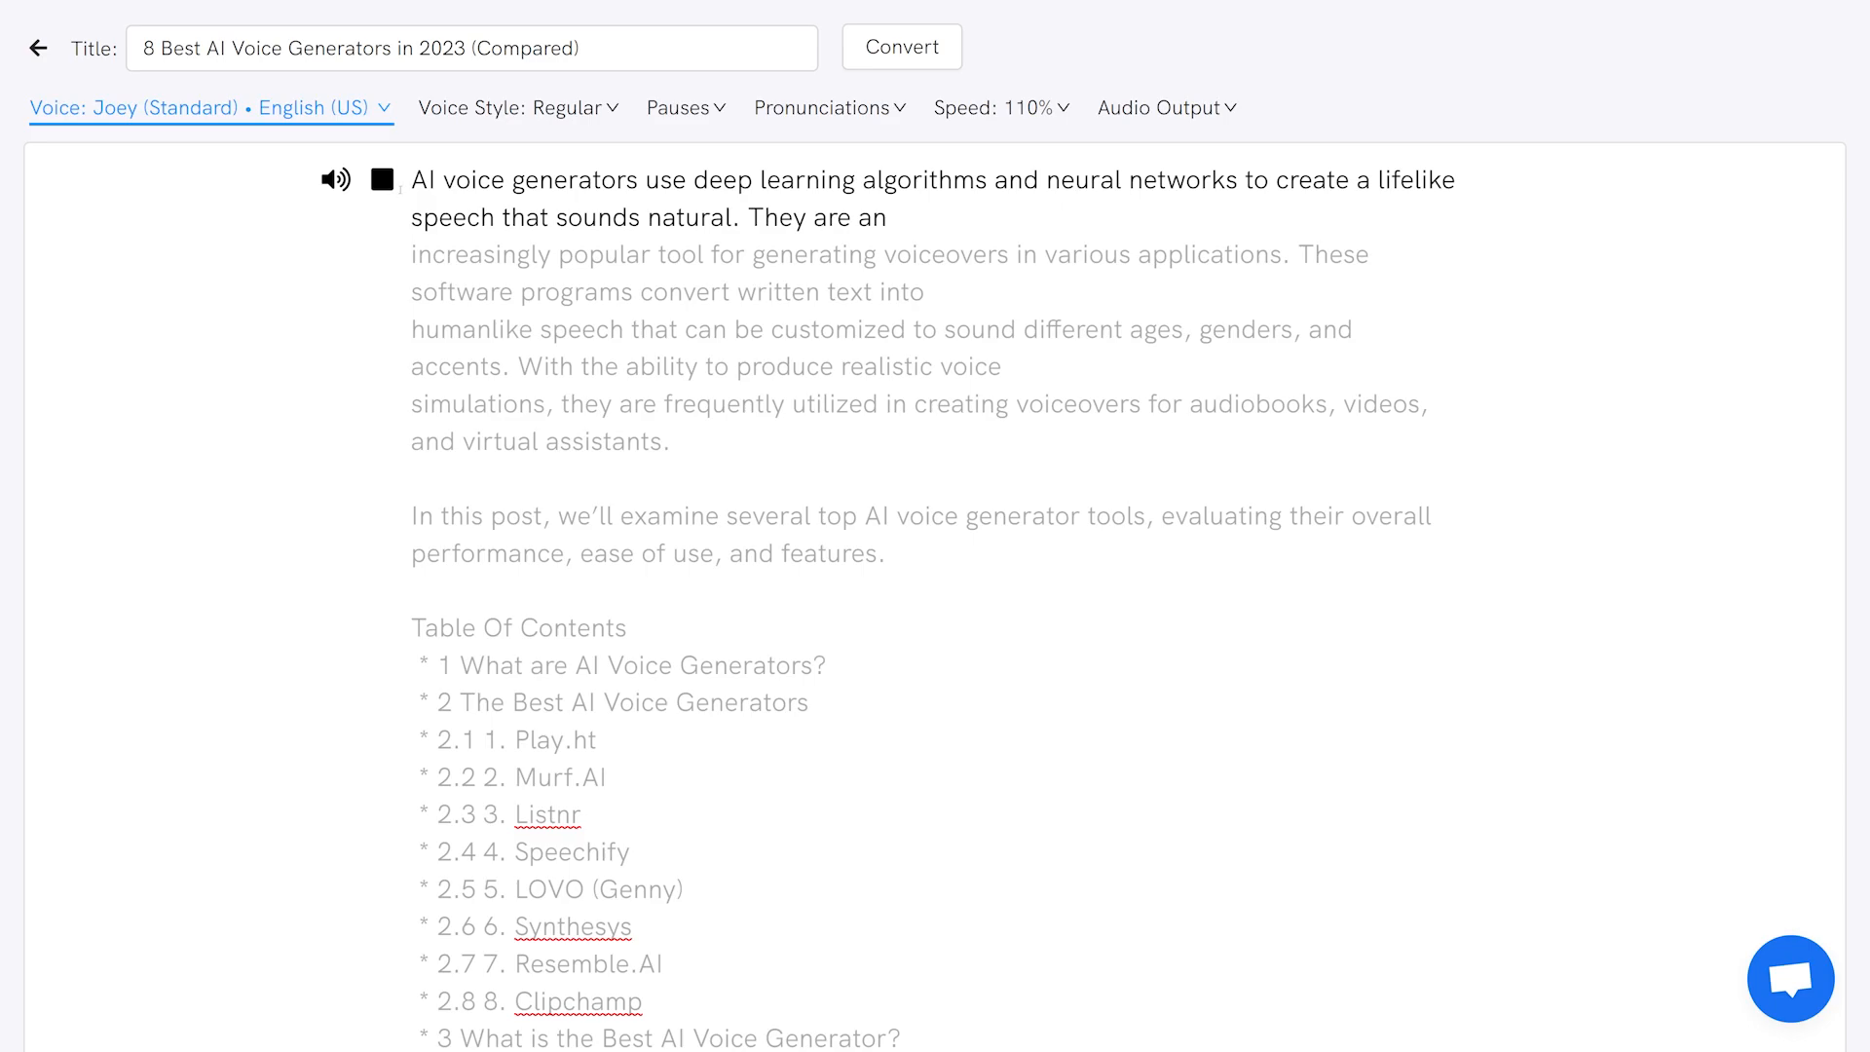
pyautogui.click(999, 108)
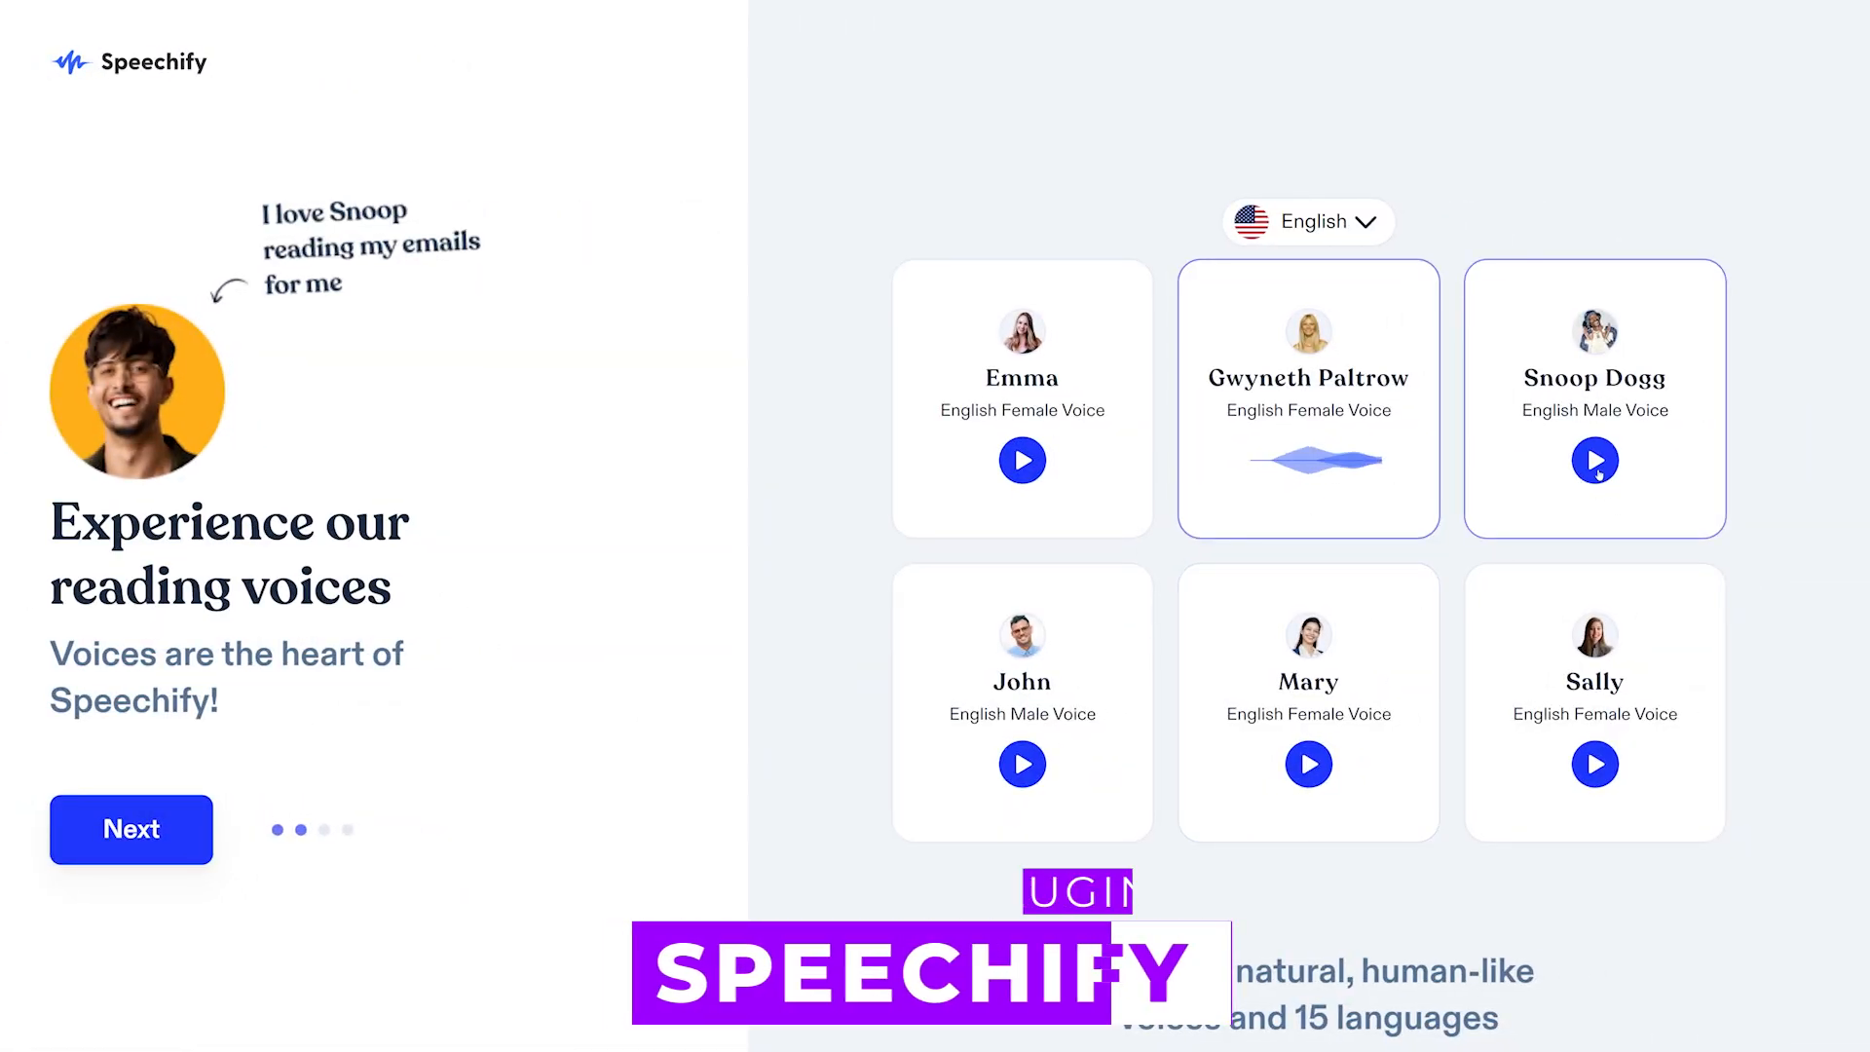
# Step: Pass the onboarding screens as a Teacher and land in a voice-over project with a Bella block
pyautogui.click(130, 829)
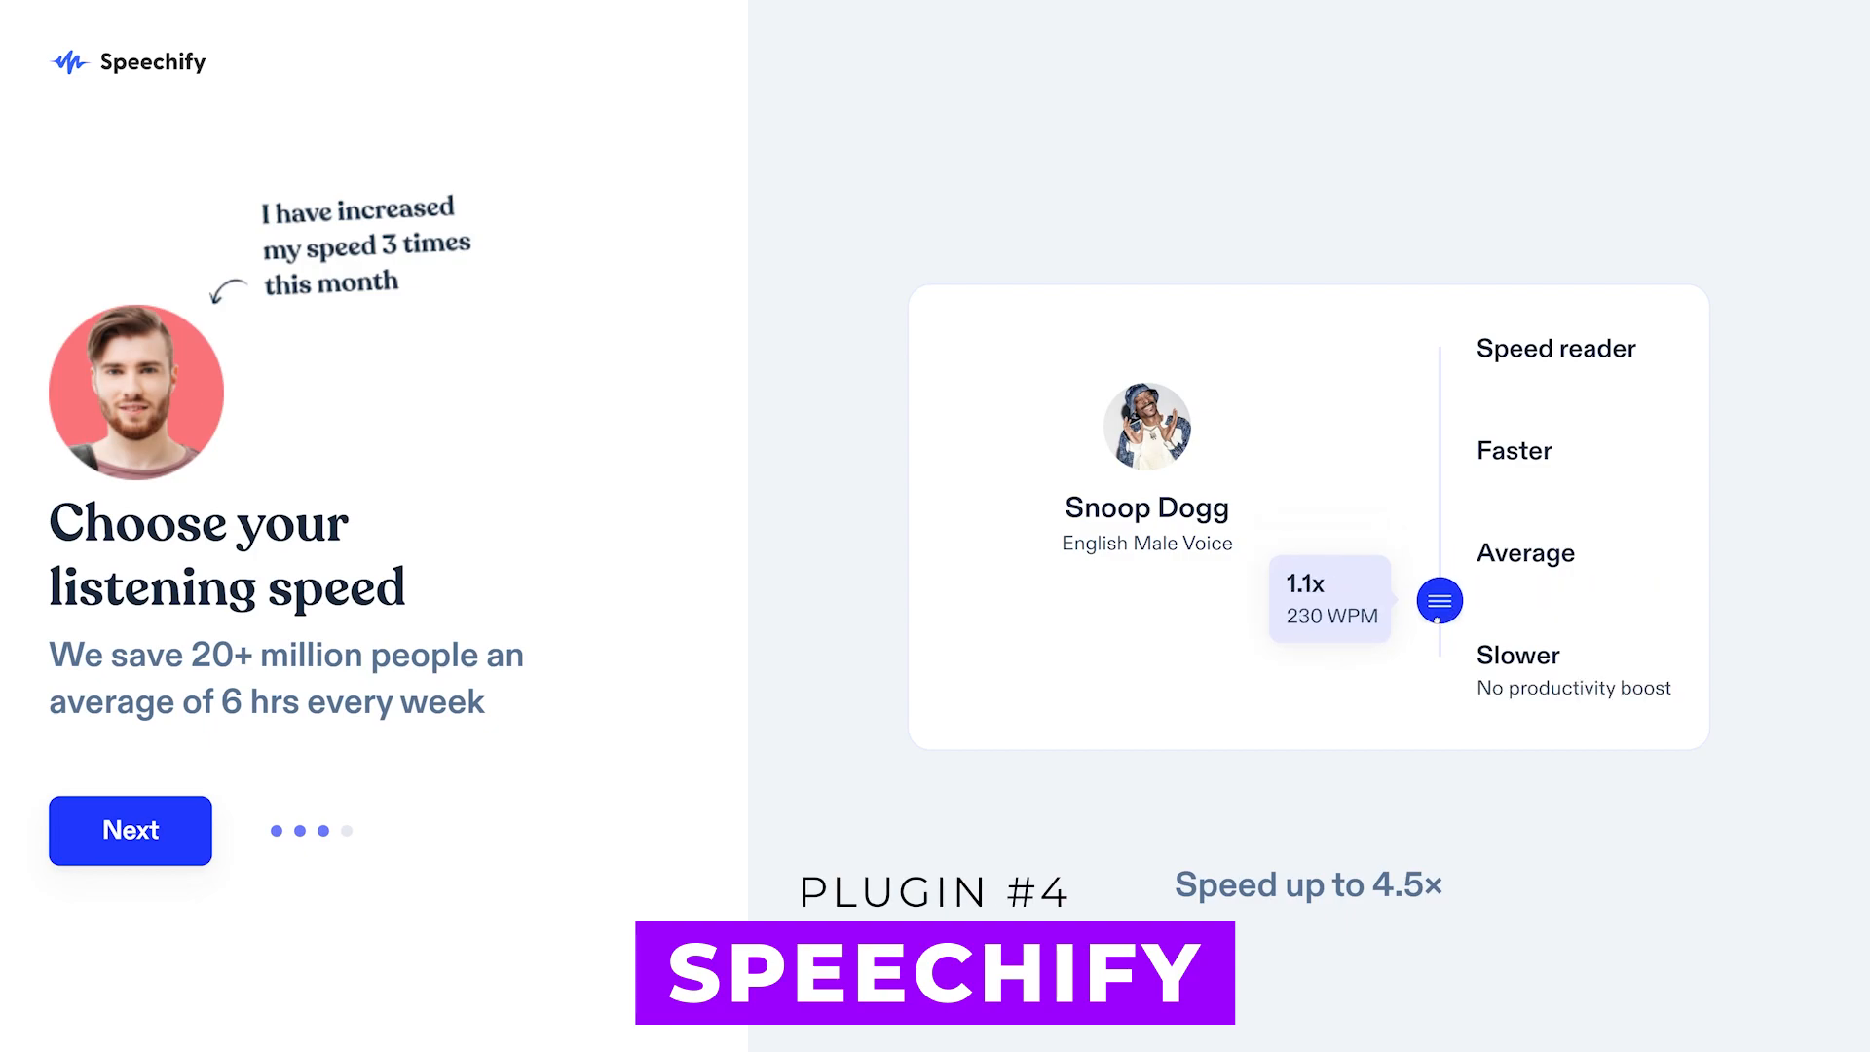
pyautogui.click(129, 829)
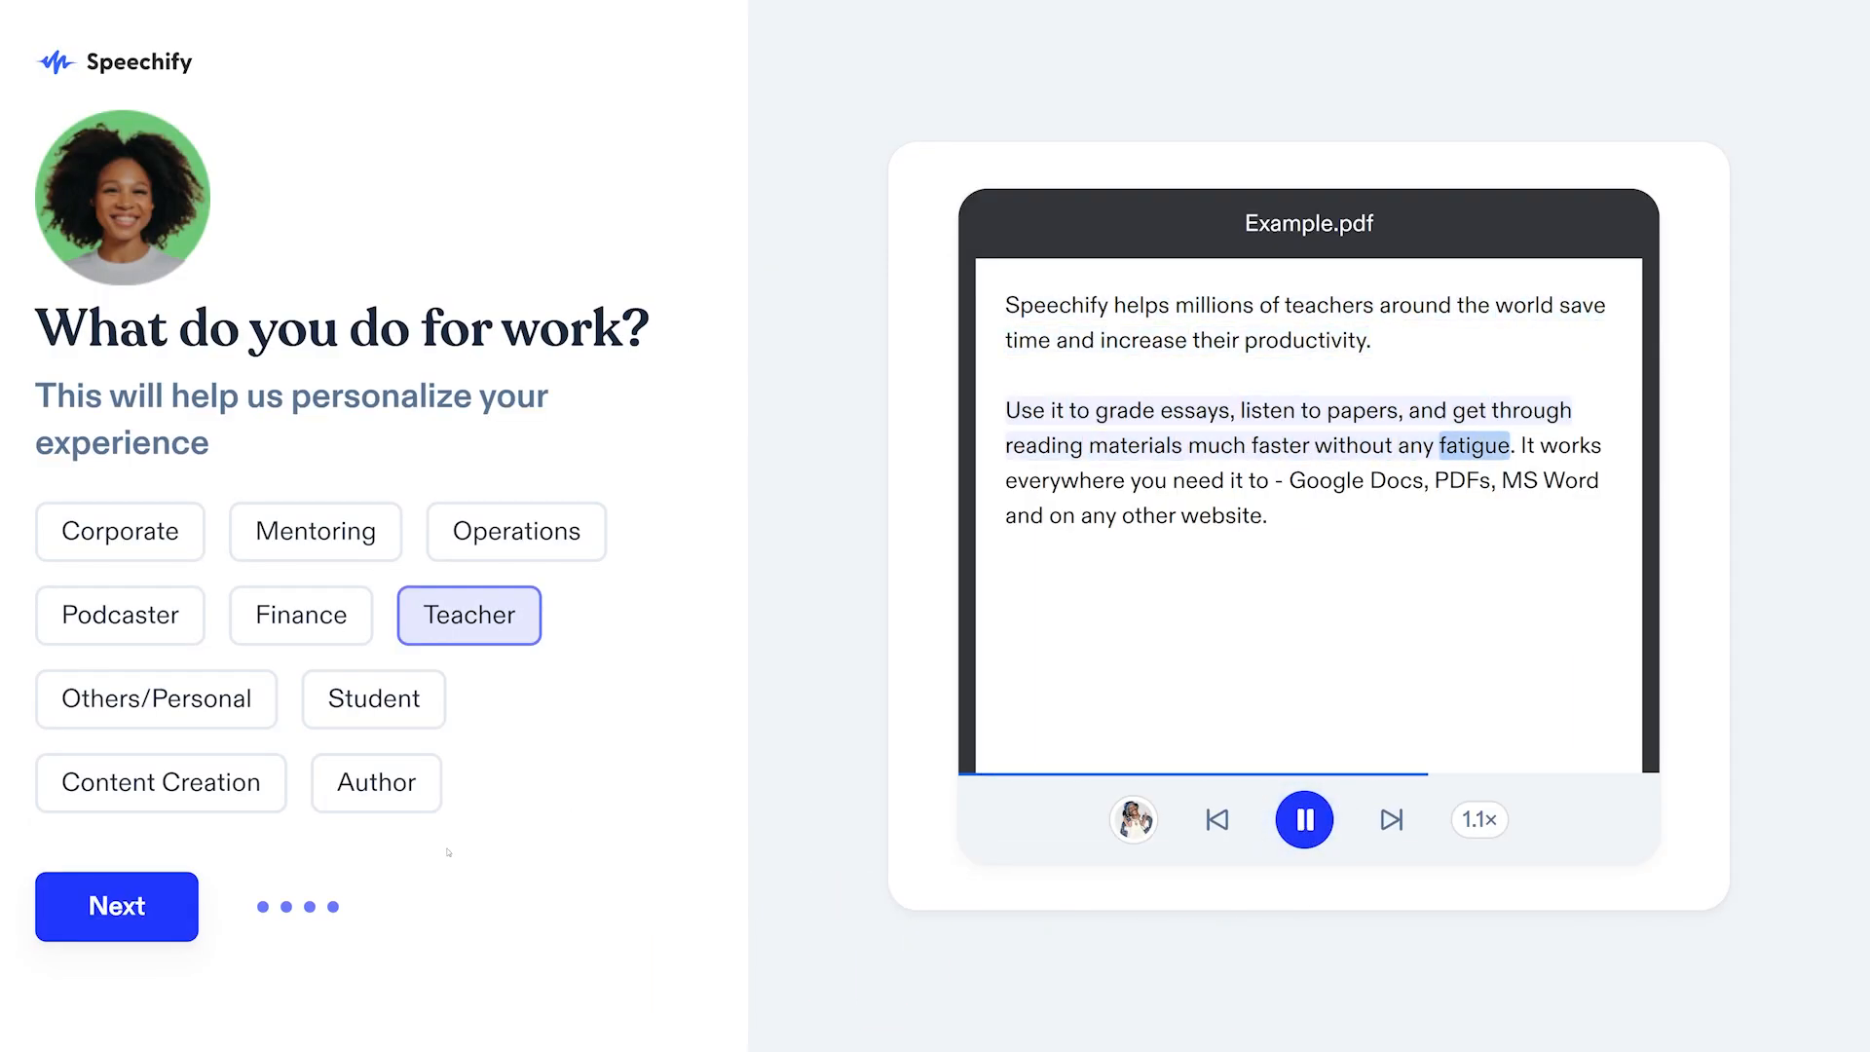
pyautogui.click(115, 906)
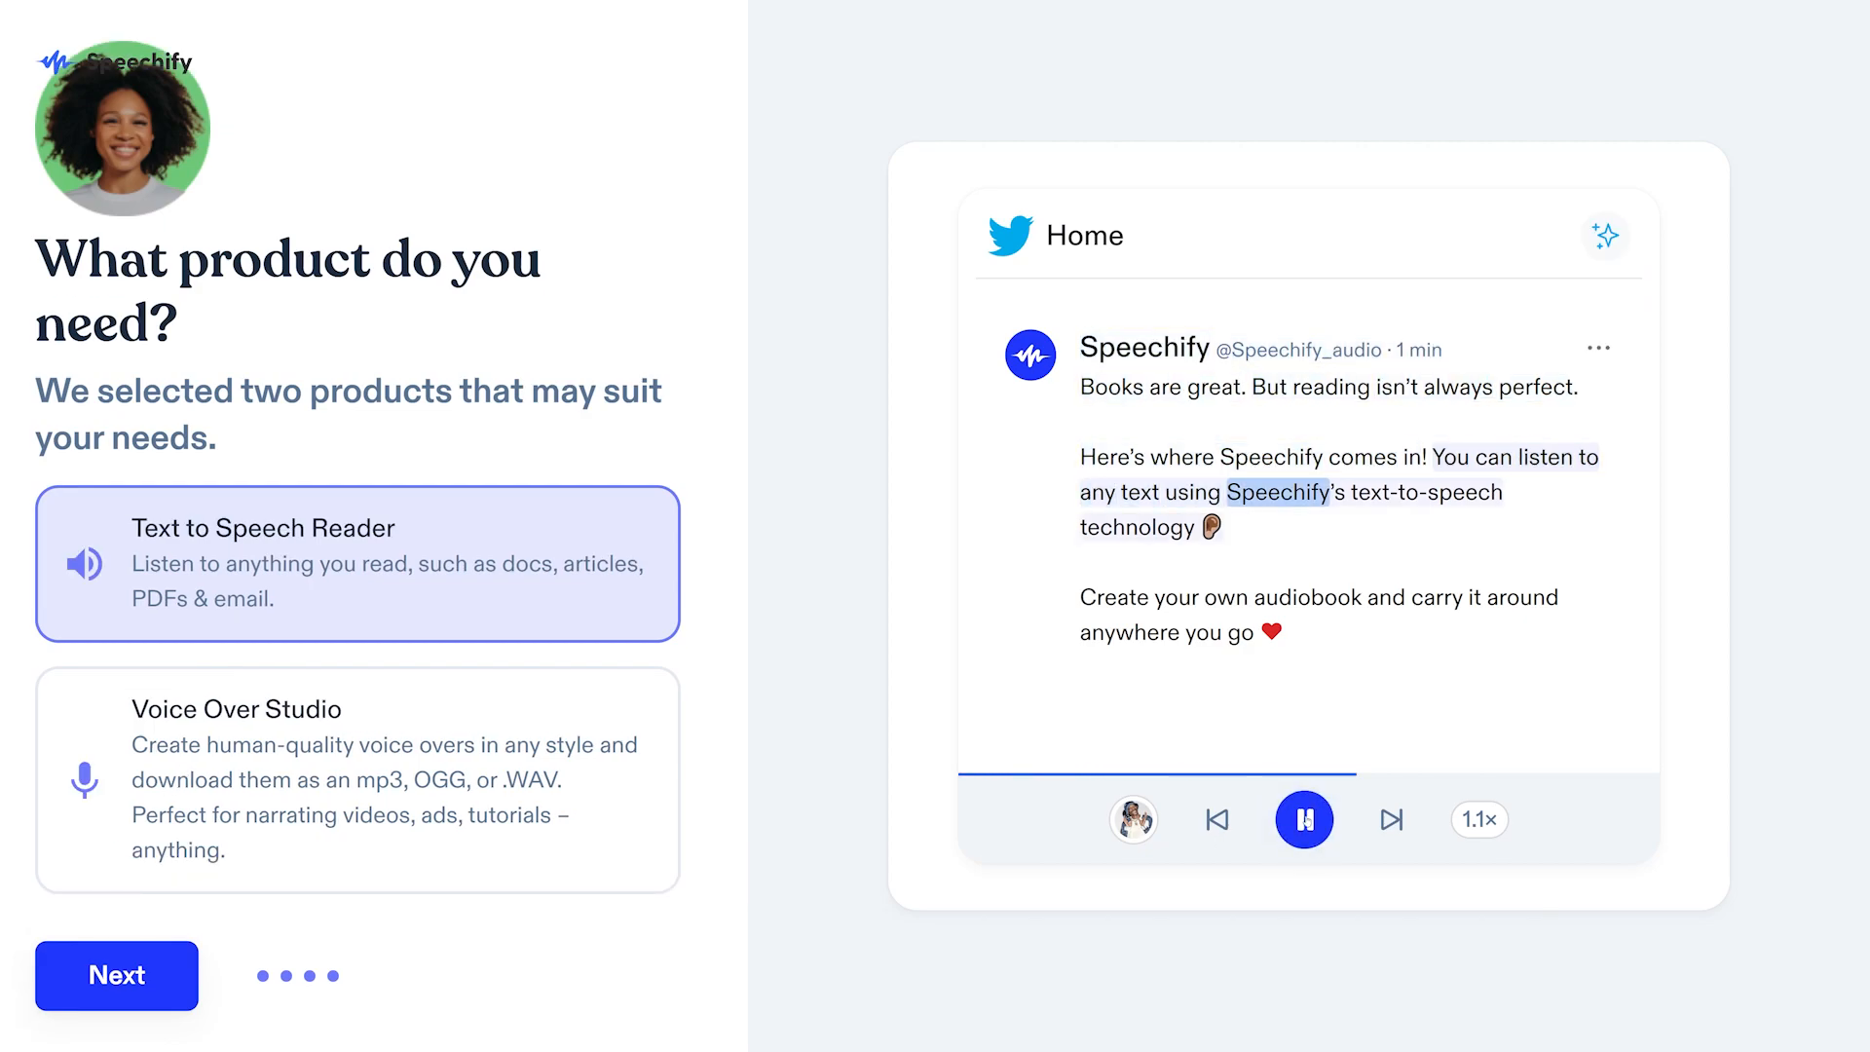
pyautogui.click(115, 975)
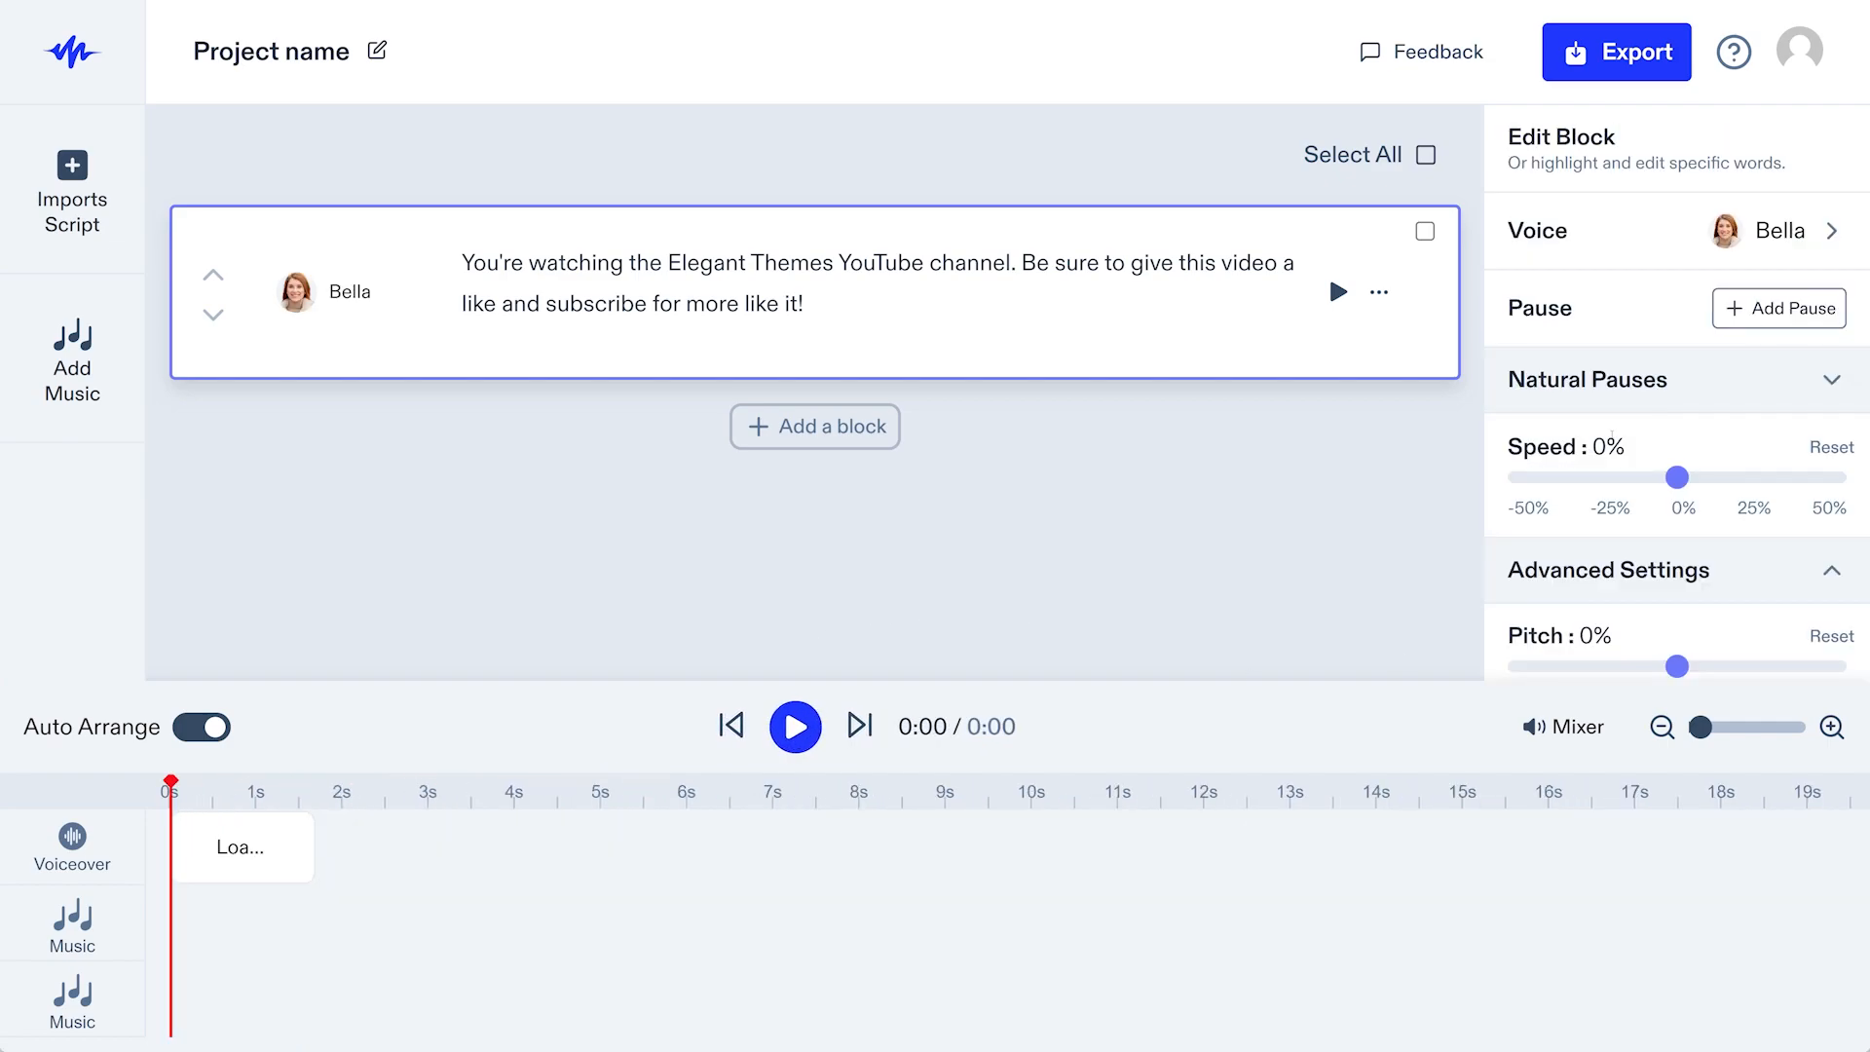
# Step: Play and pause Bella's 7-second Elegant Themes channel line
pyautogui.click(795, 724)
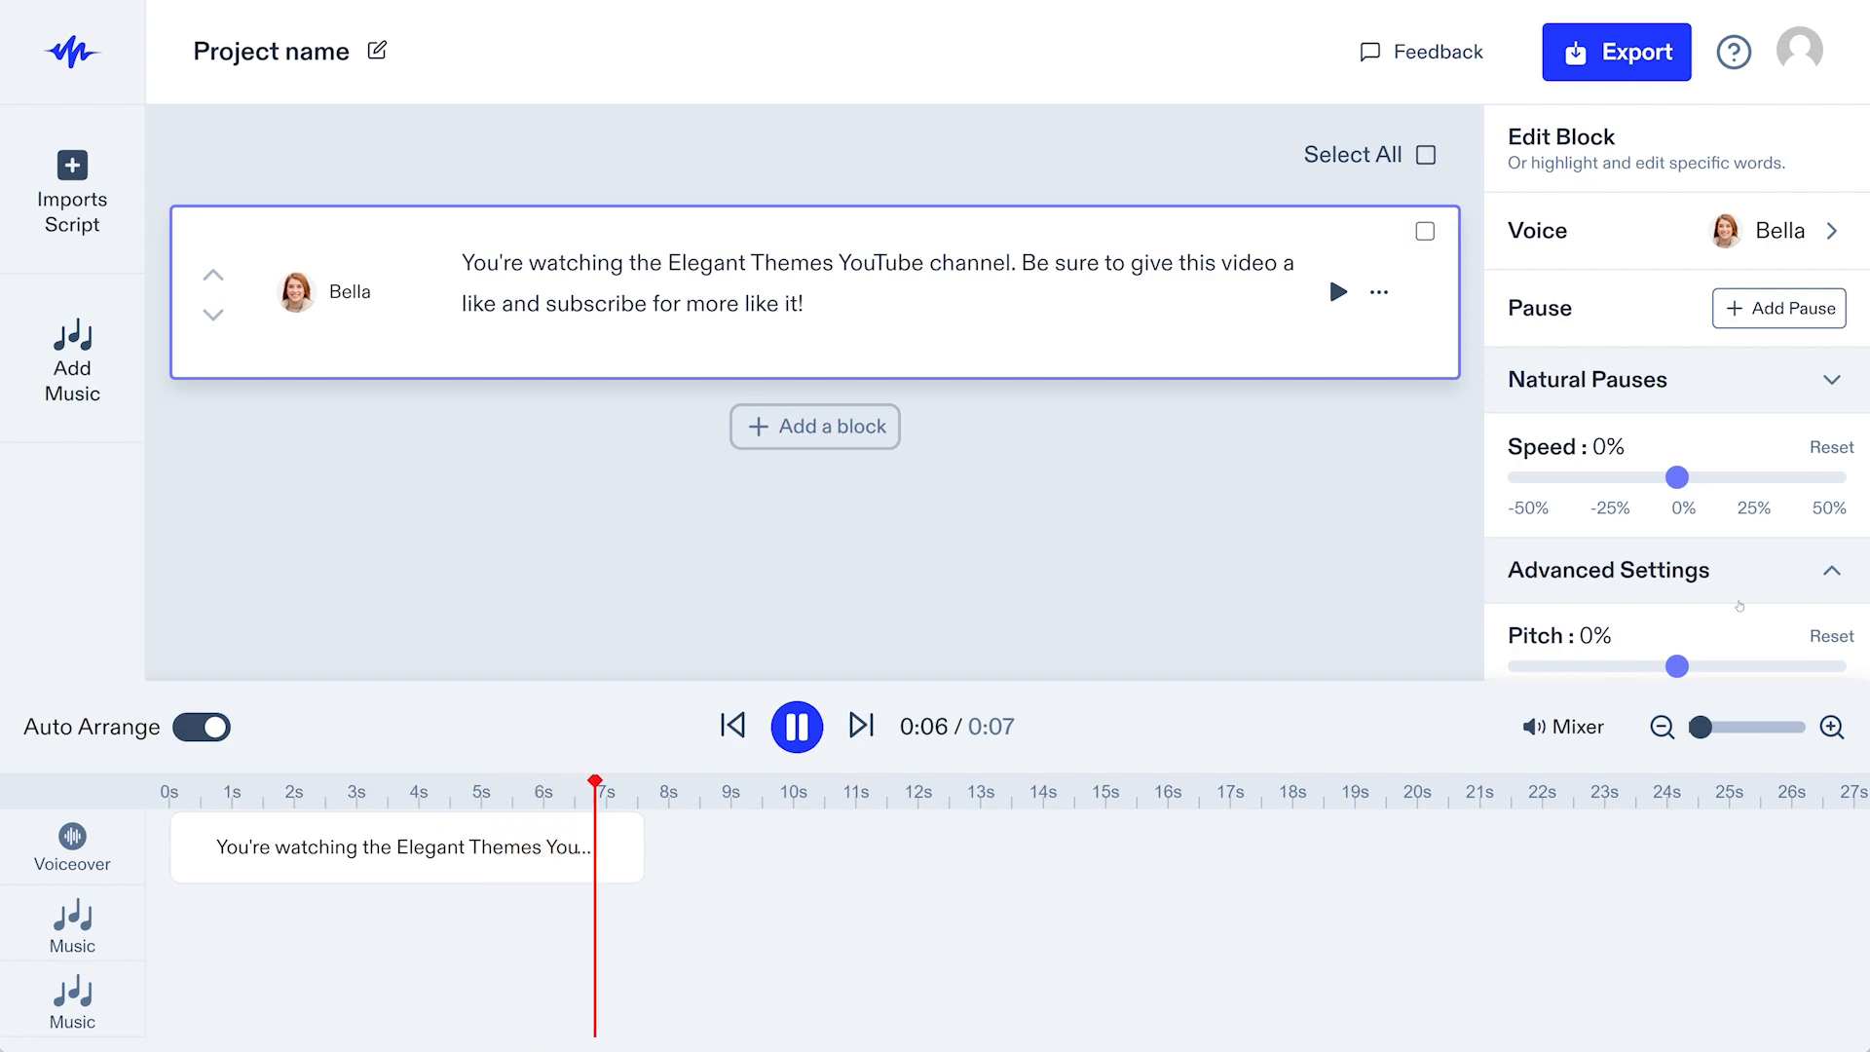
pyautogui.click(794, 724)
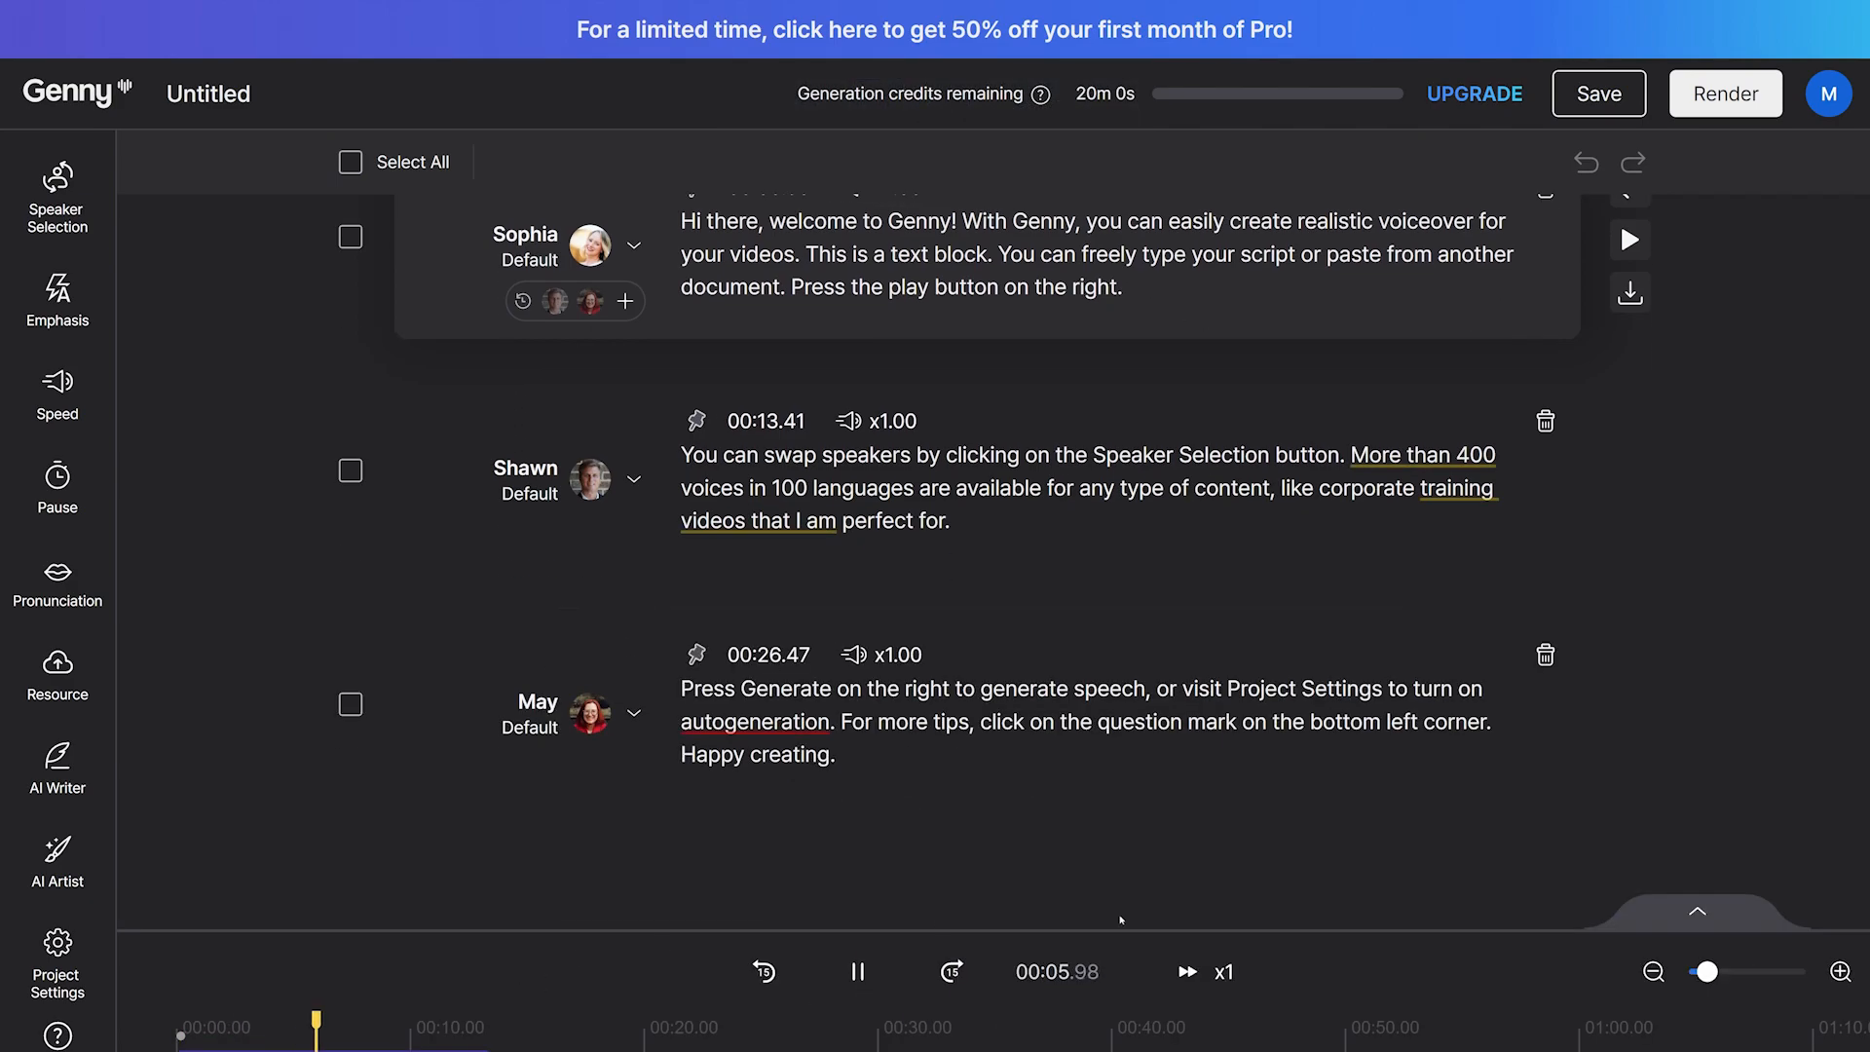
# Step: Switch the closing block to the Santa Clause voice, generate and play it, then start a blank project
pyautogui.click(1694, 912)
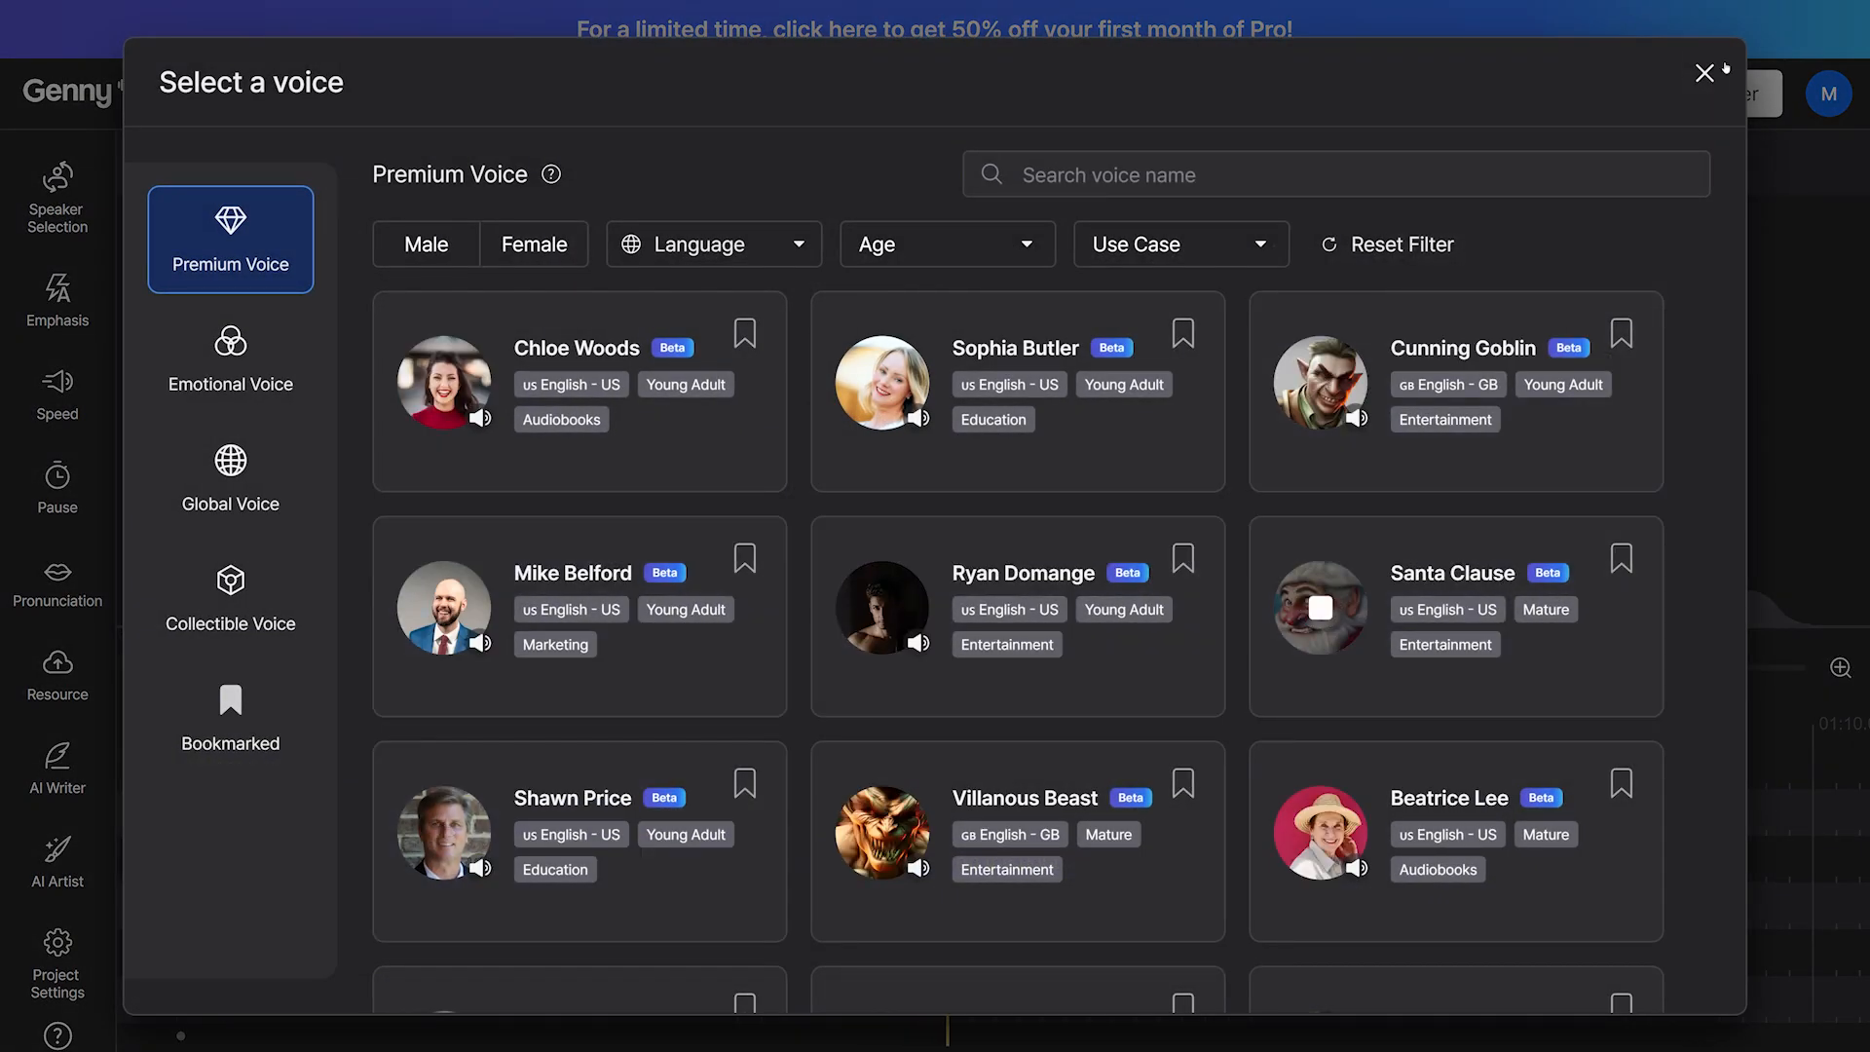
pyautogui.click(1704, 72)
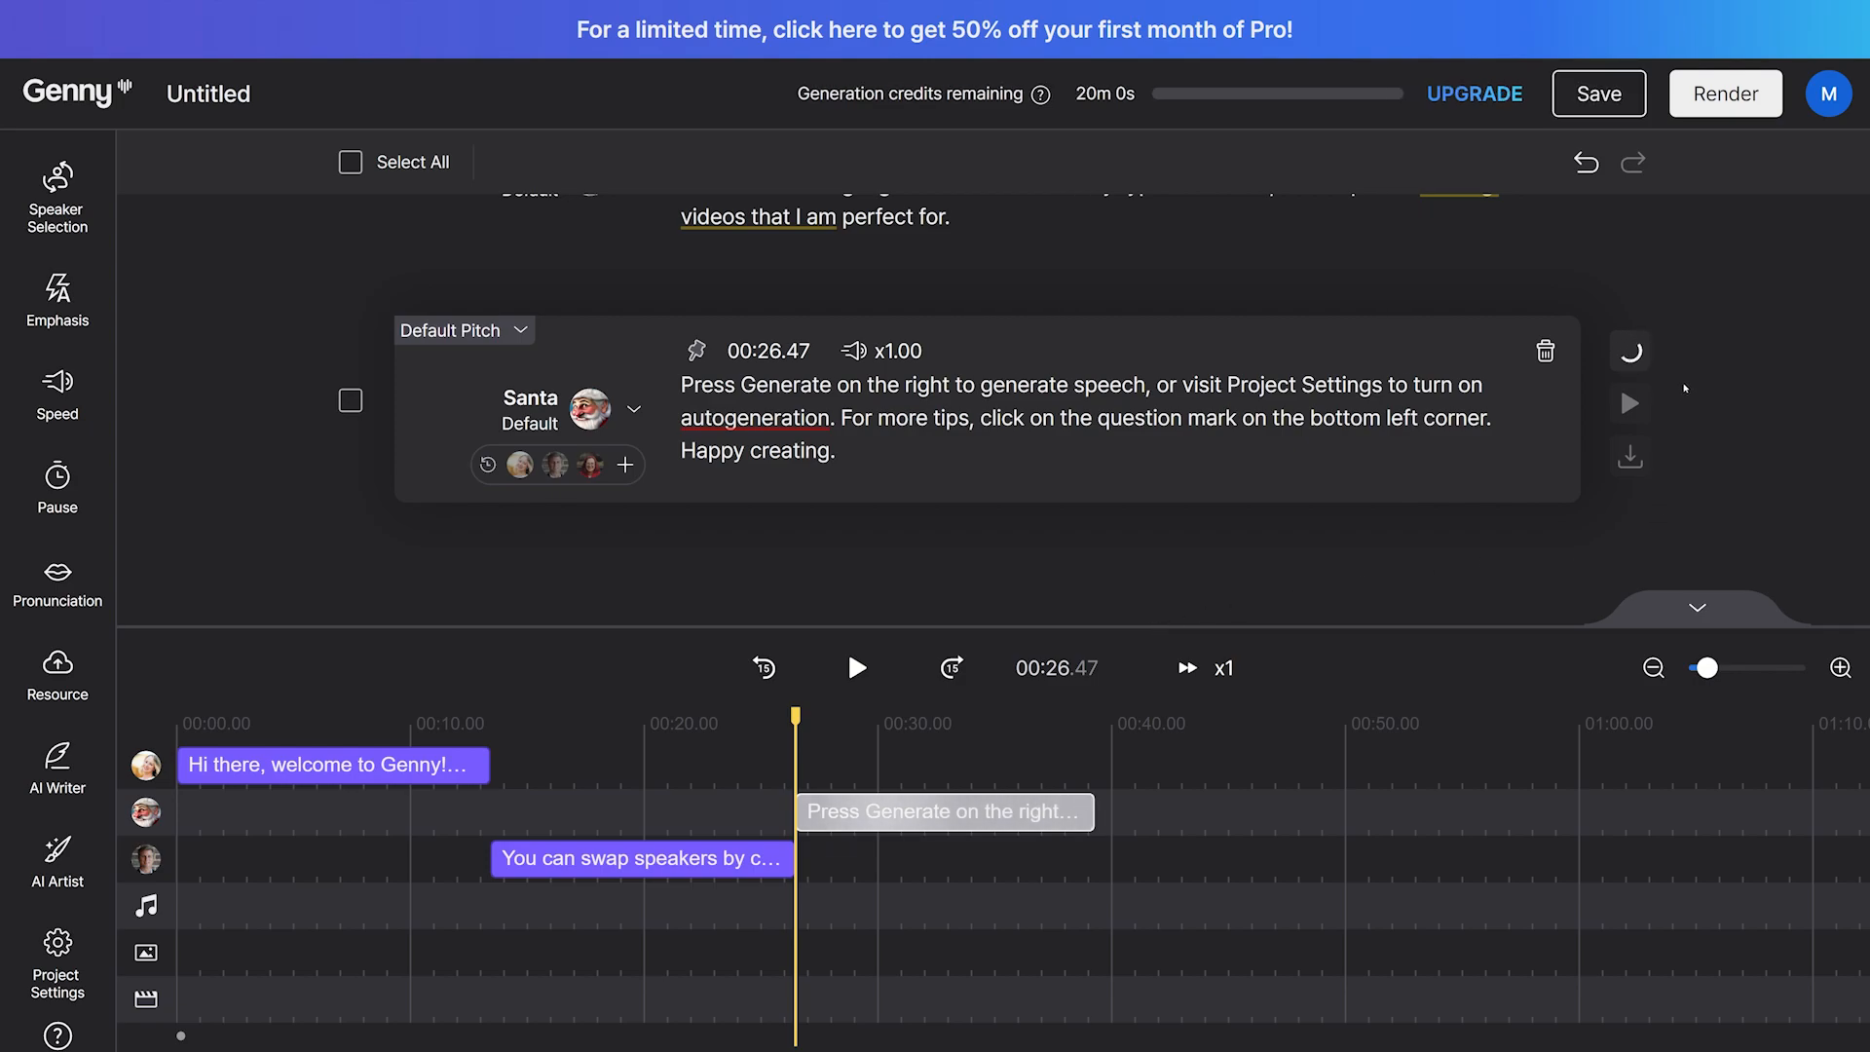
pyautogui.click(1628, 403)
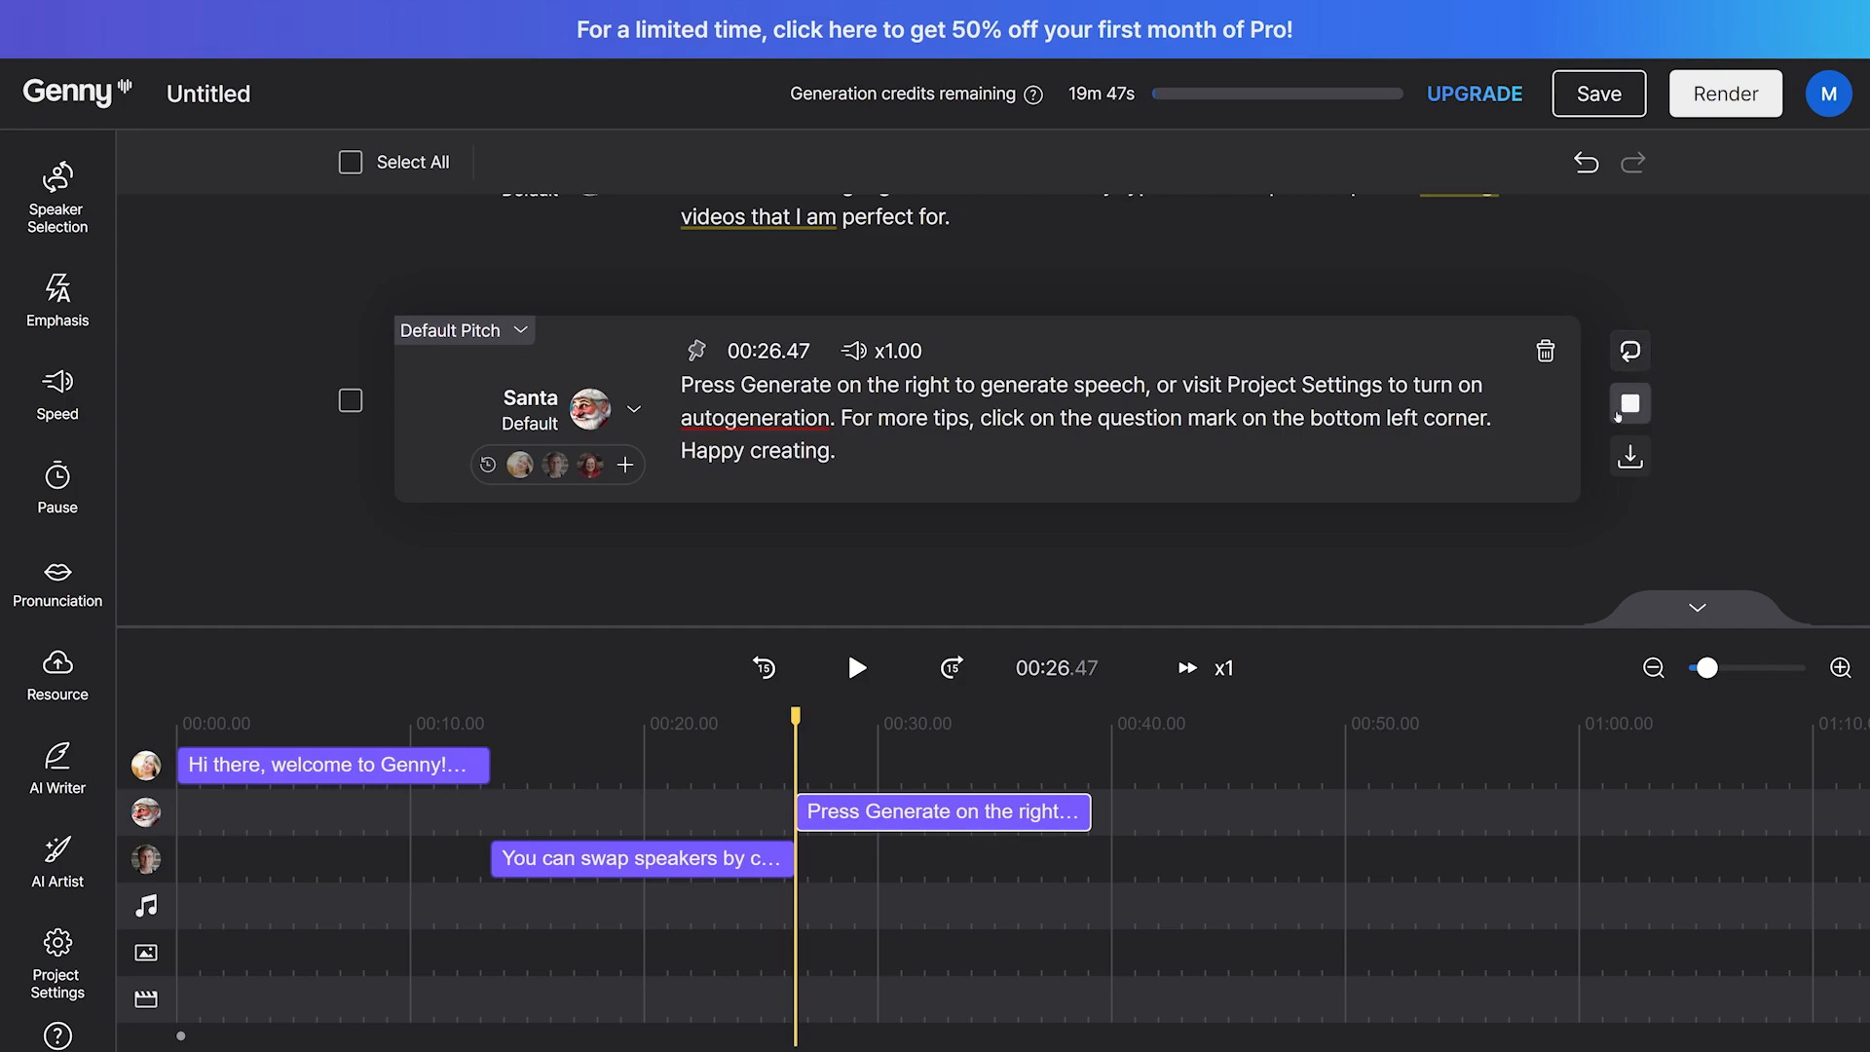
pyautogui.click(1628, 403)
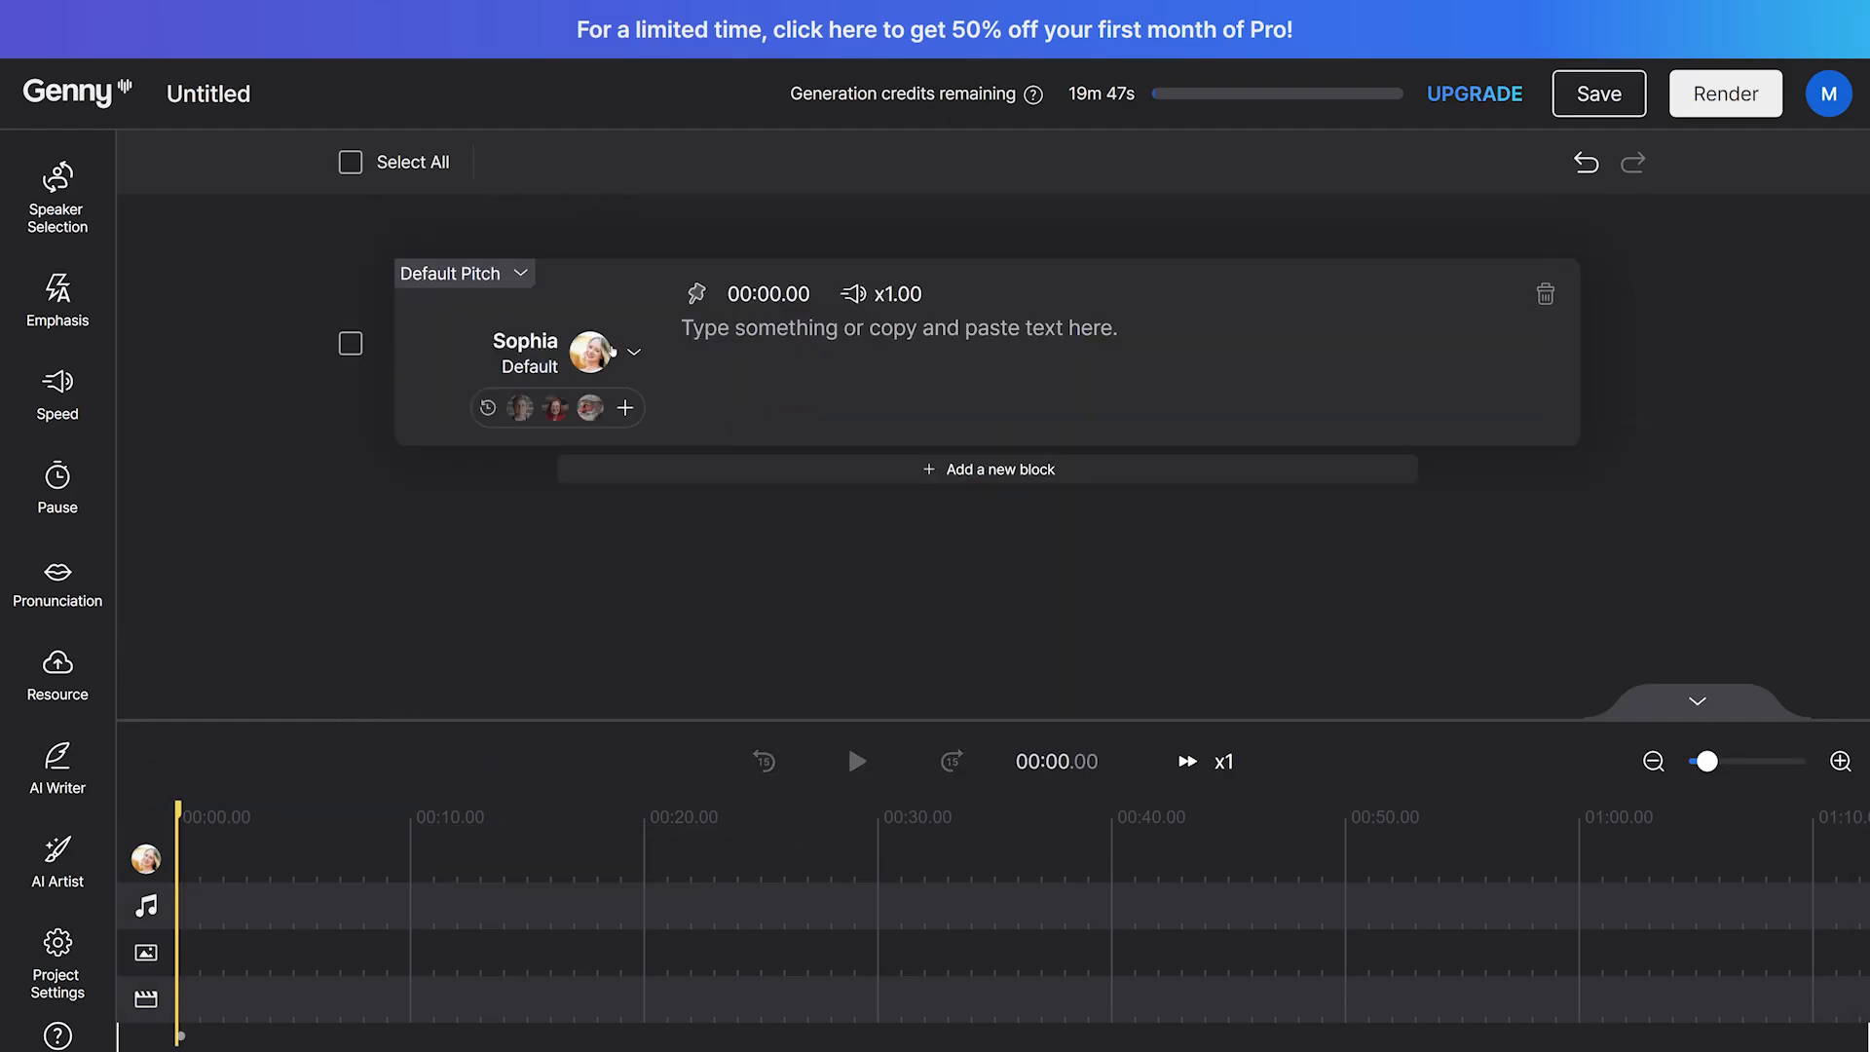
pyautogui.click(1596, 93)
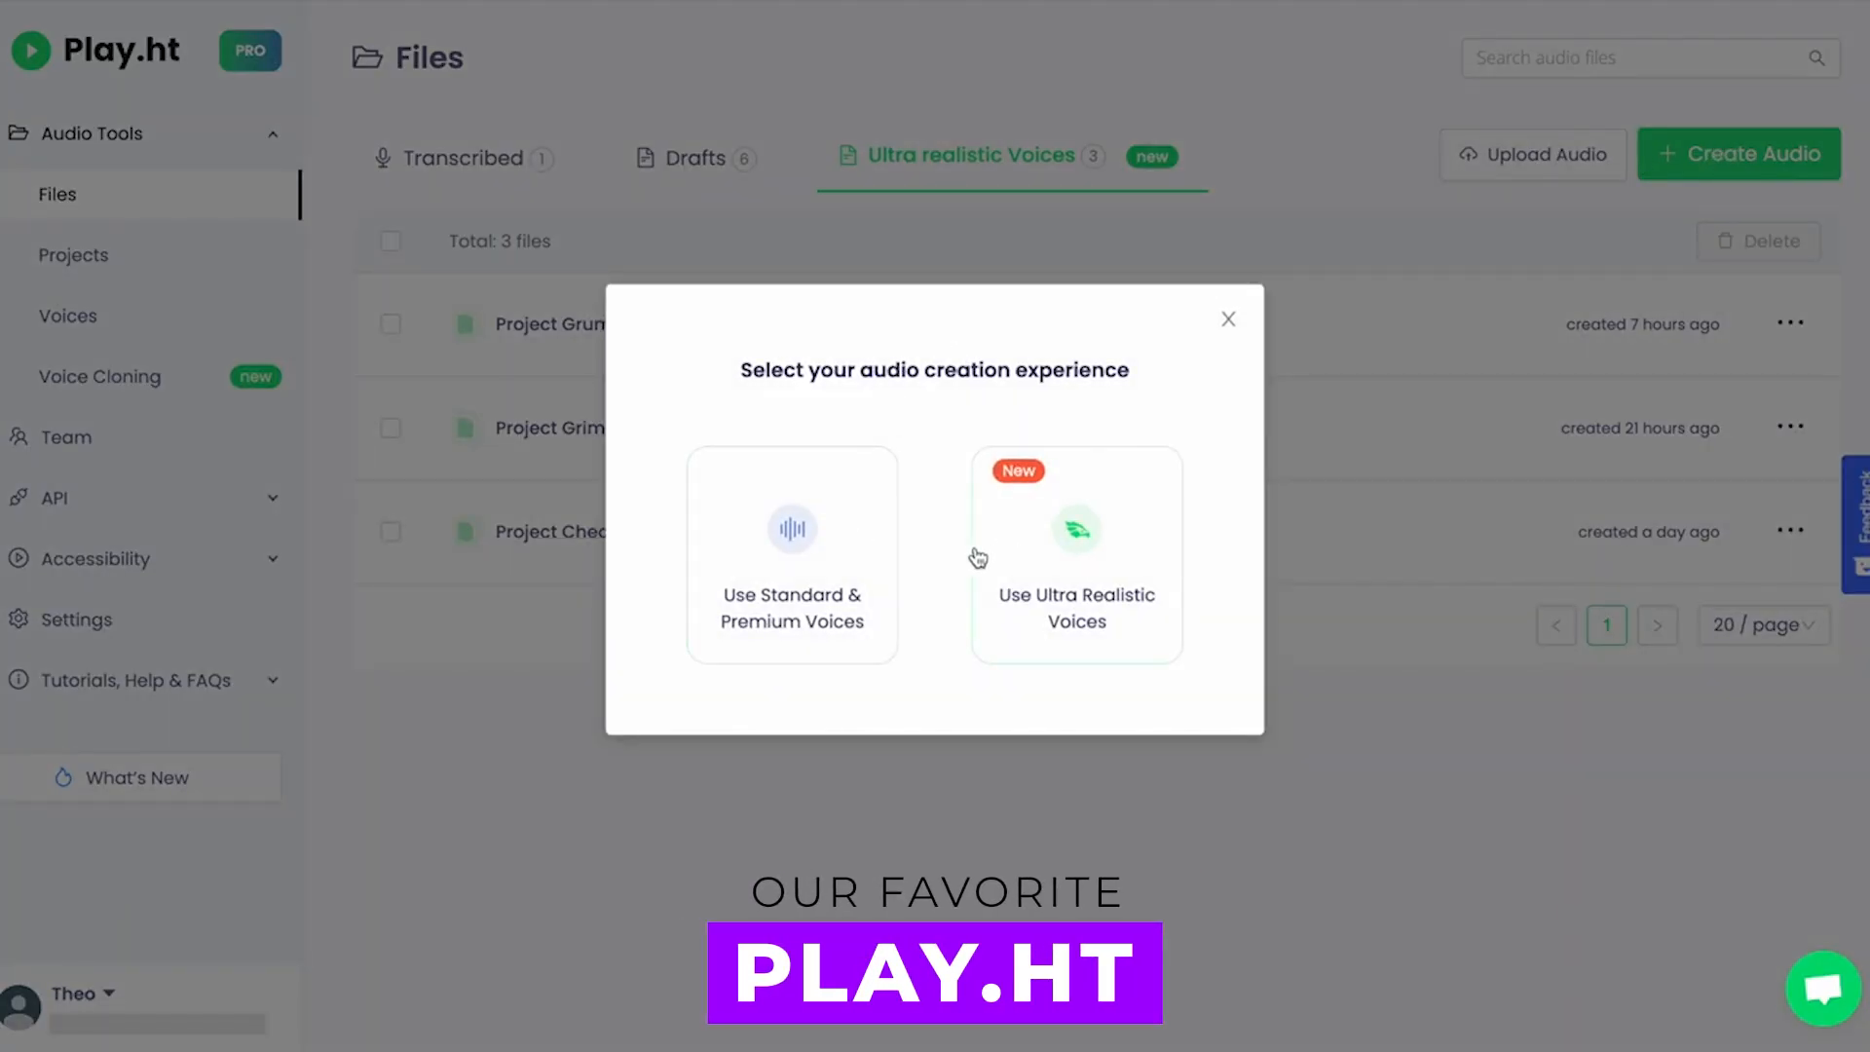
# Step: Choose Ultra Realistic Voices, try Whispering on the Davis narration, and start editing Theodoros's pronunciation
pyautogui.click(791, 555)
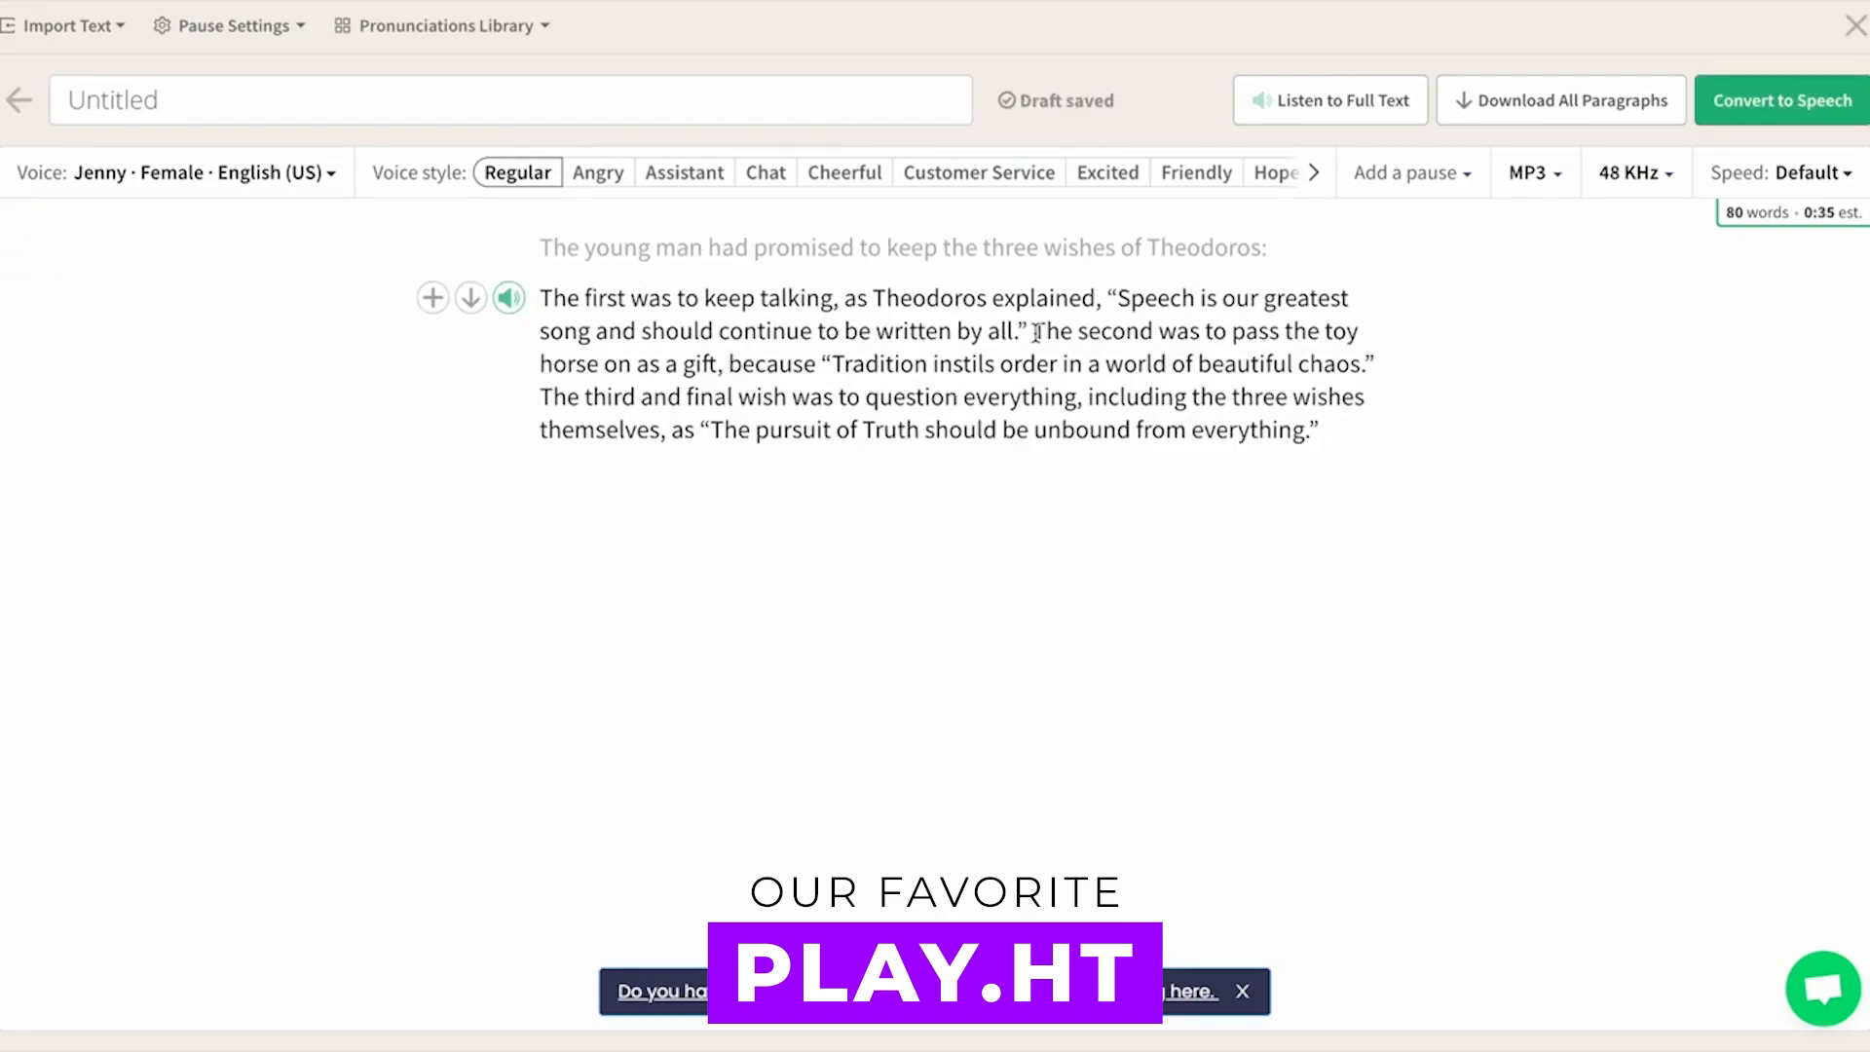
pyautogui.click(179, 171)
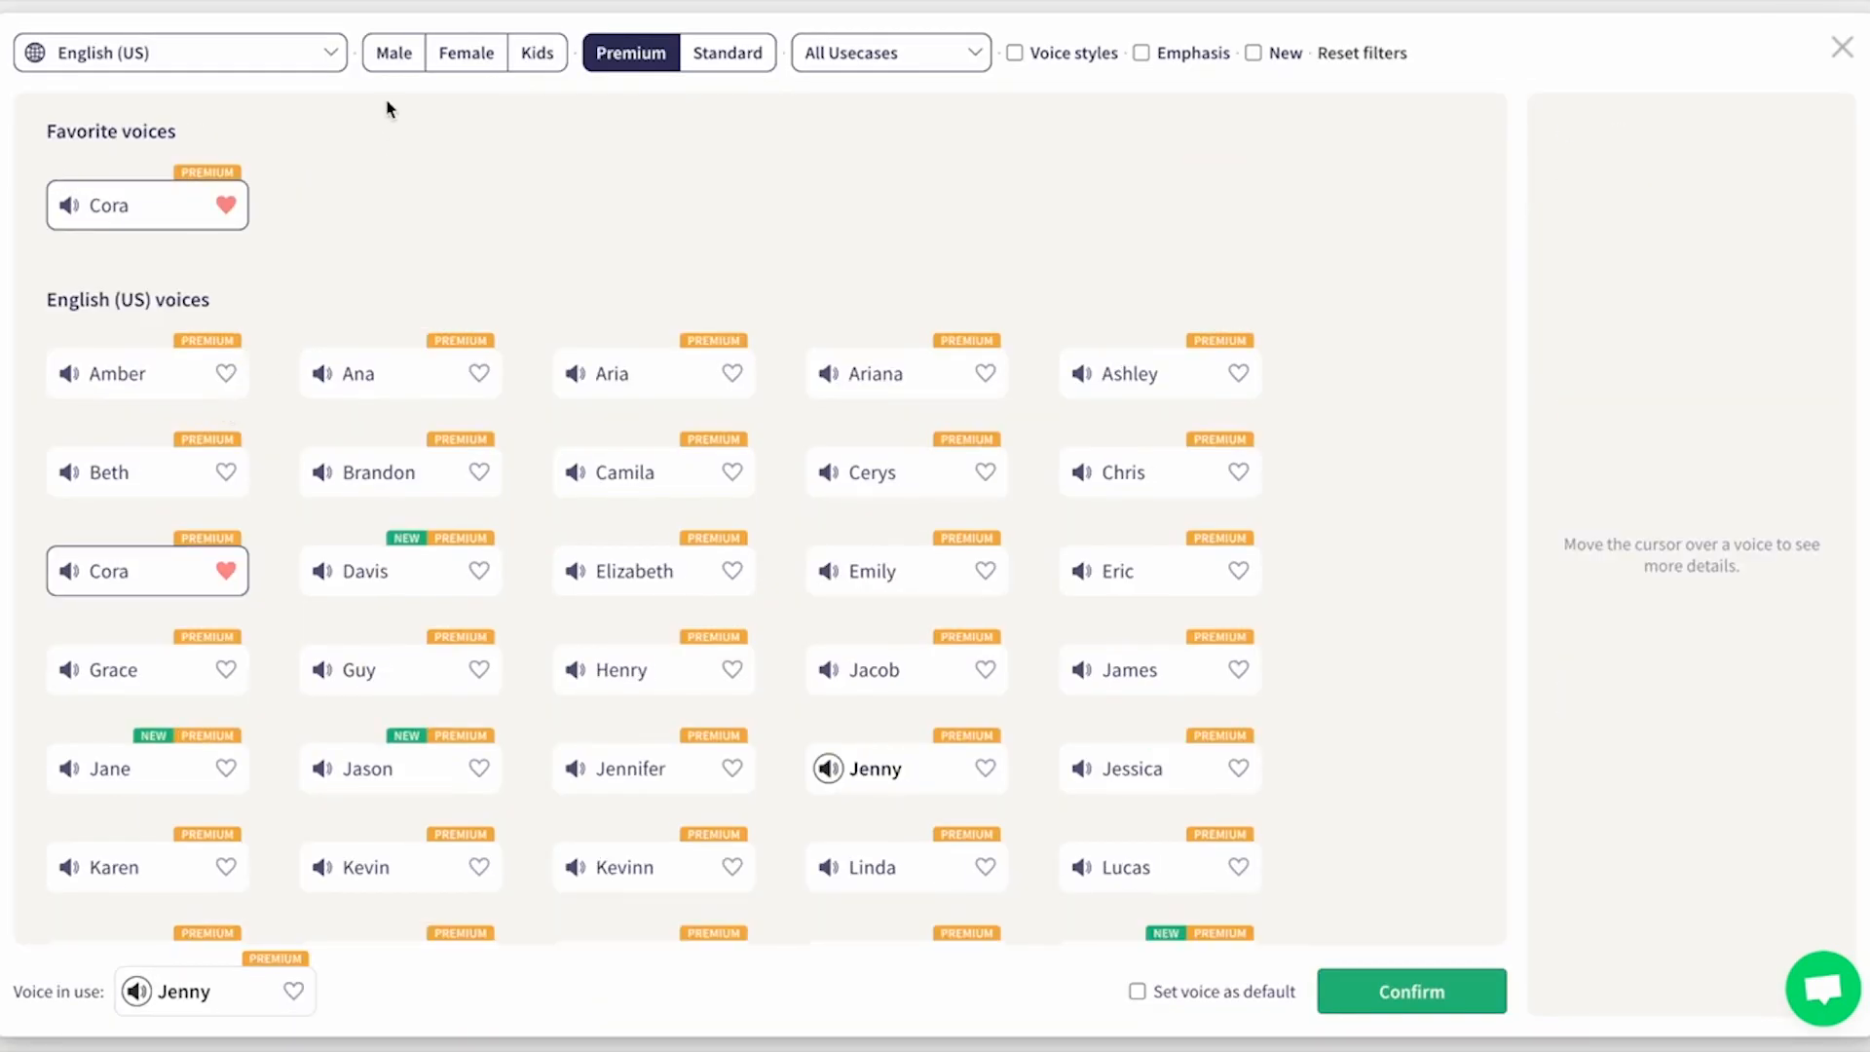
pyautogui.click(535, 53)
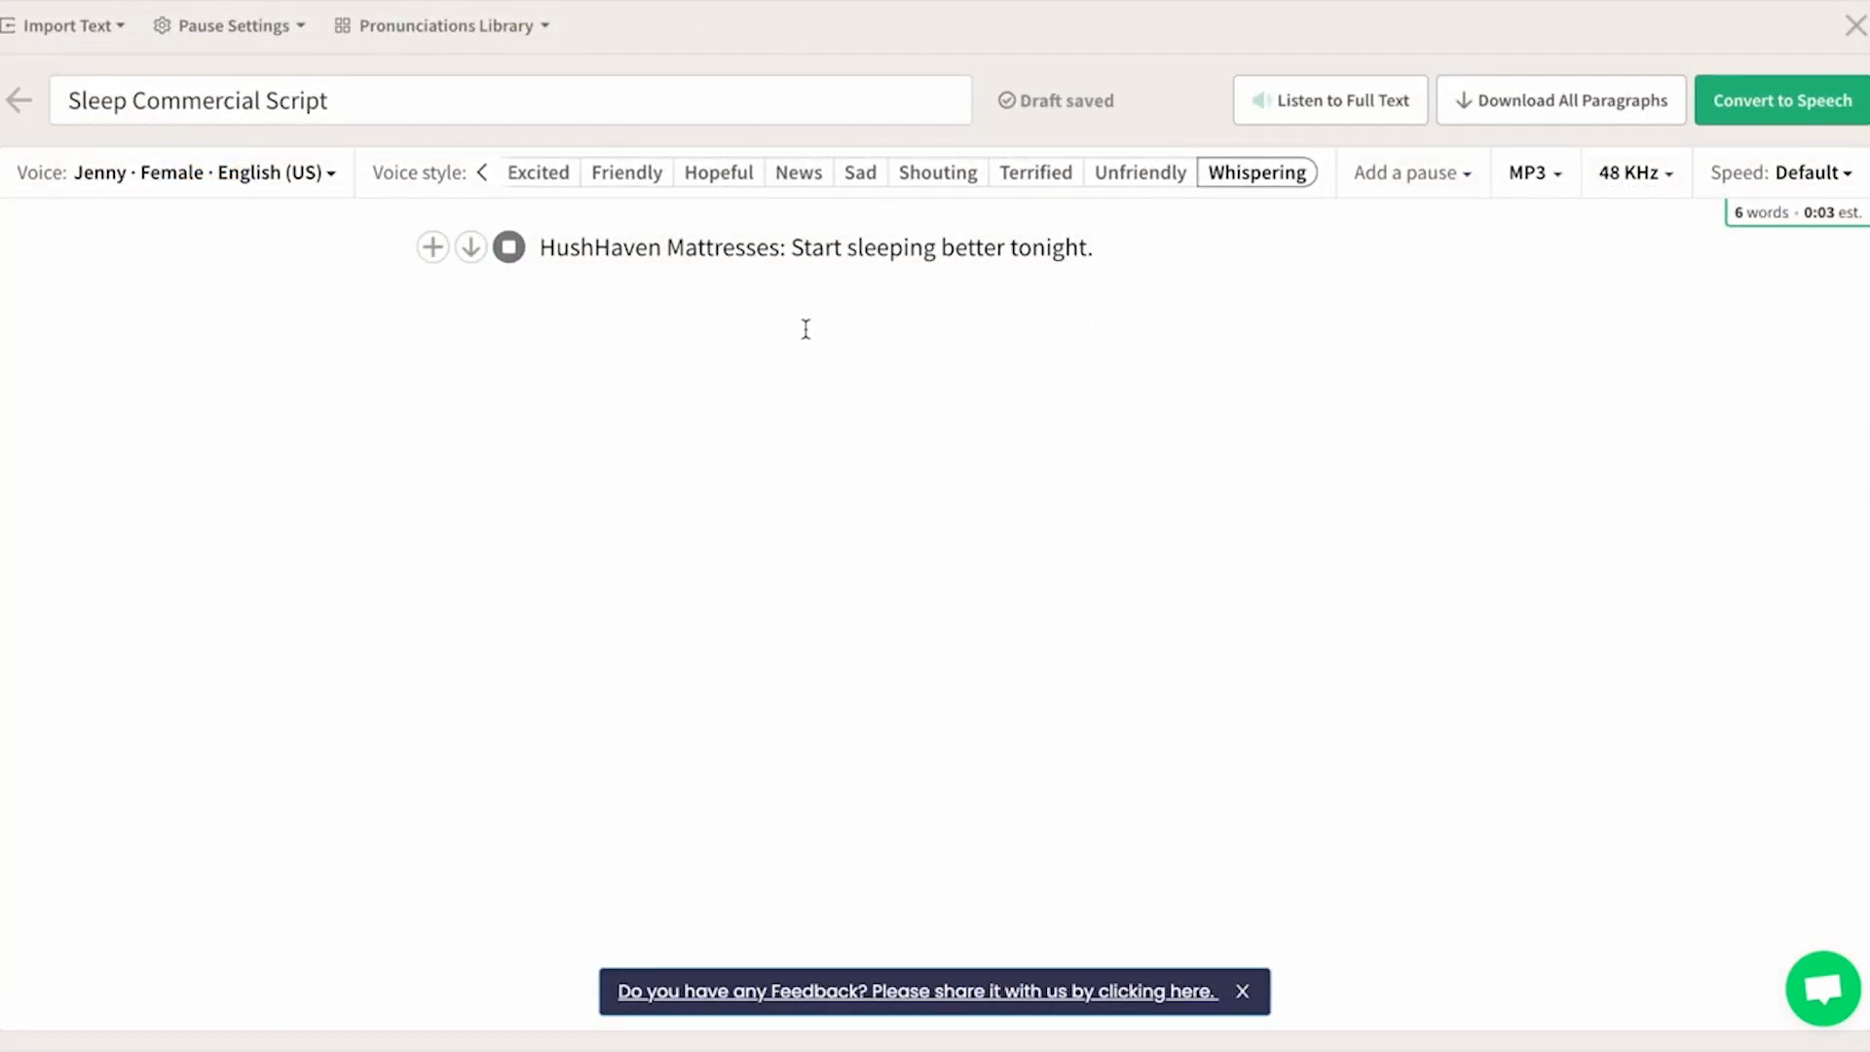
pyautogui.click(1406, 172)
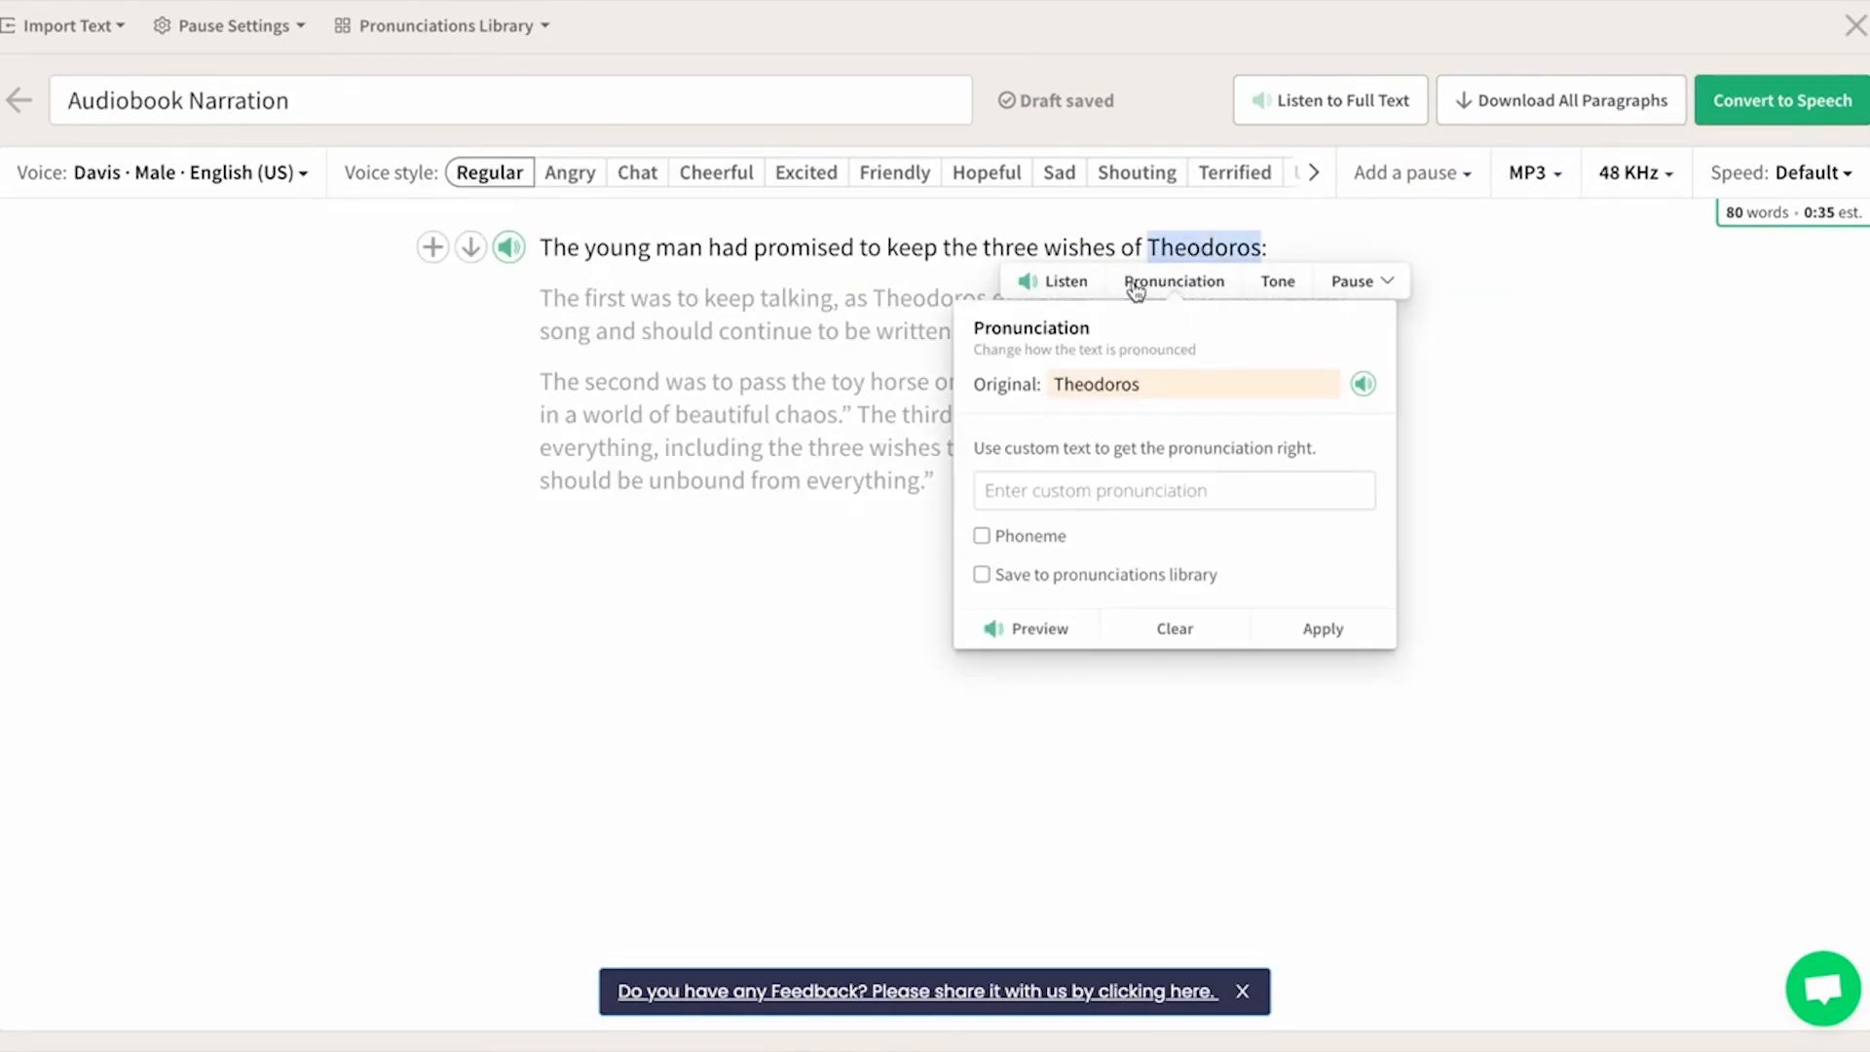
pyautogui.click(981, 573)
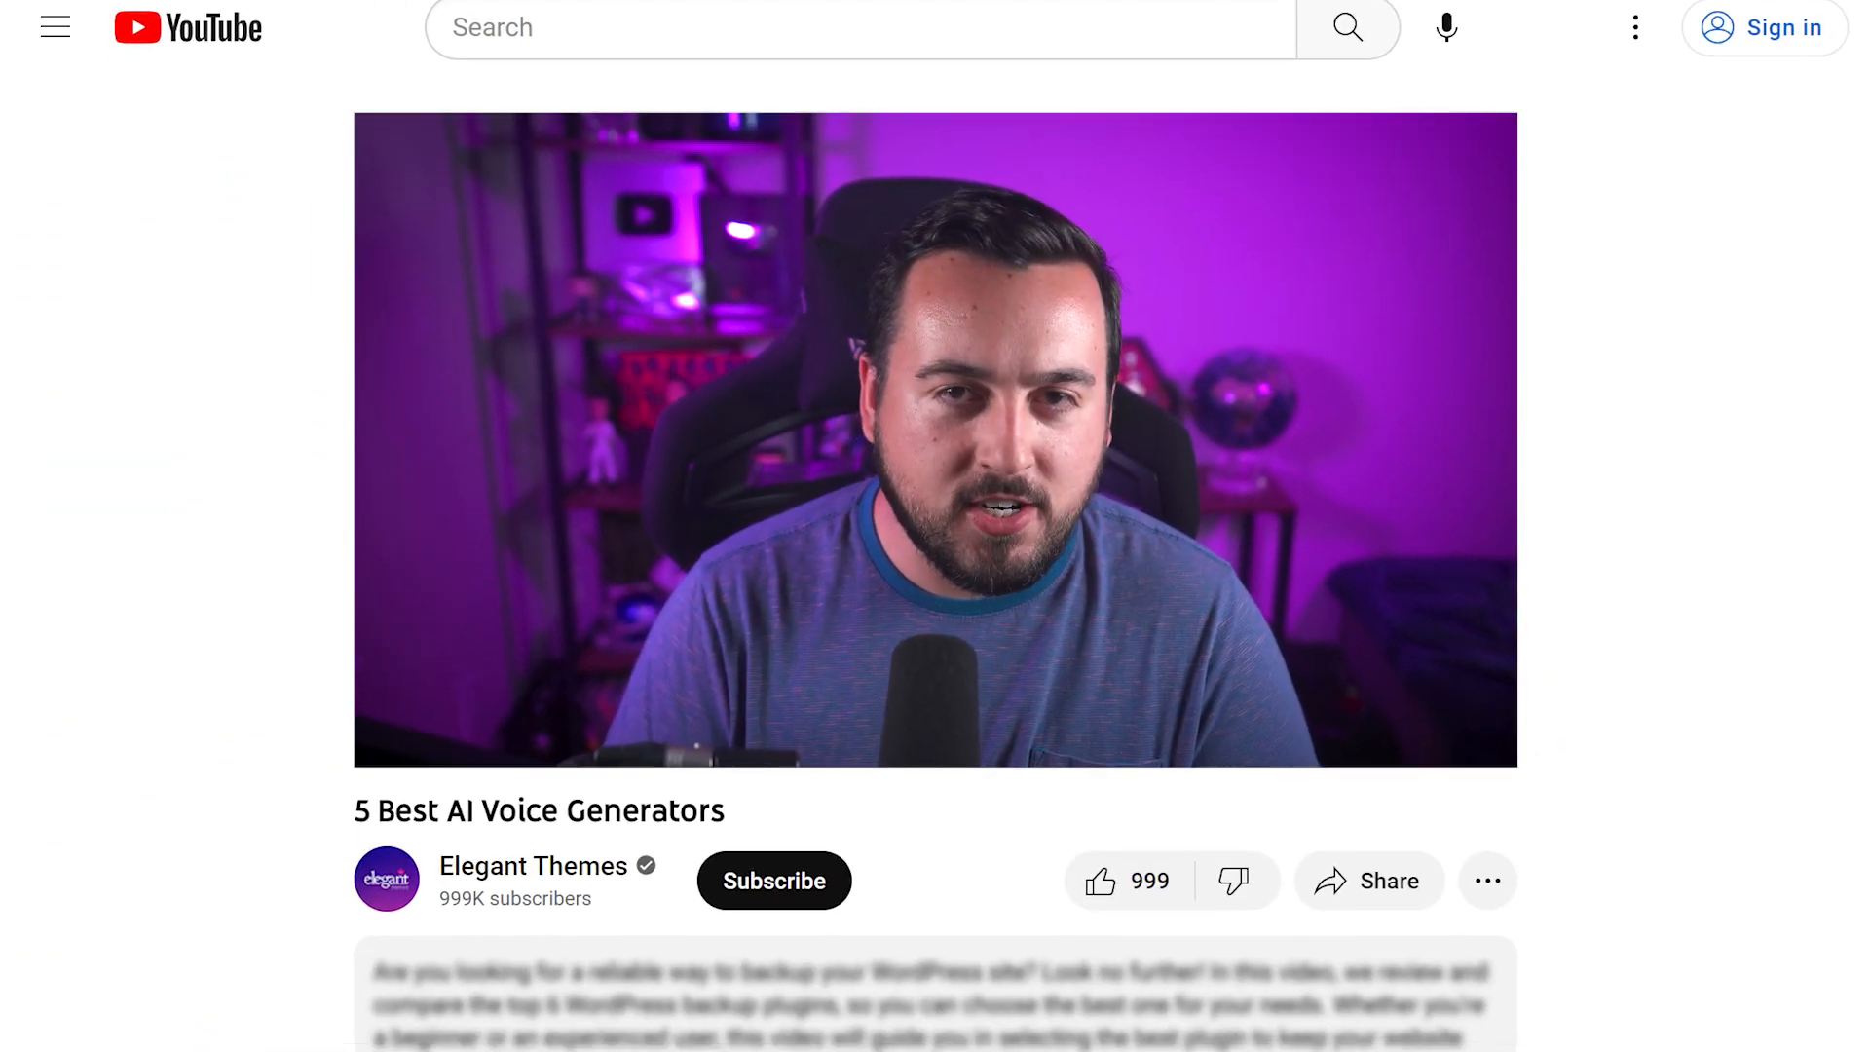
# Step: Scroll to the description's links for Play.ht, Murf.ai, Listnr, Speechify and LOVO
pyautogui.scroll(-3)
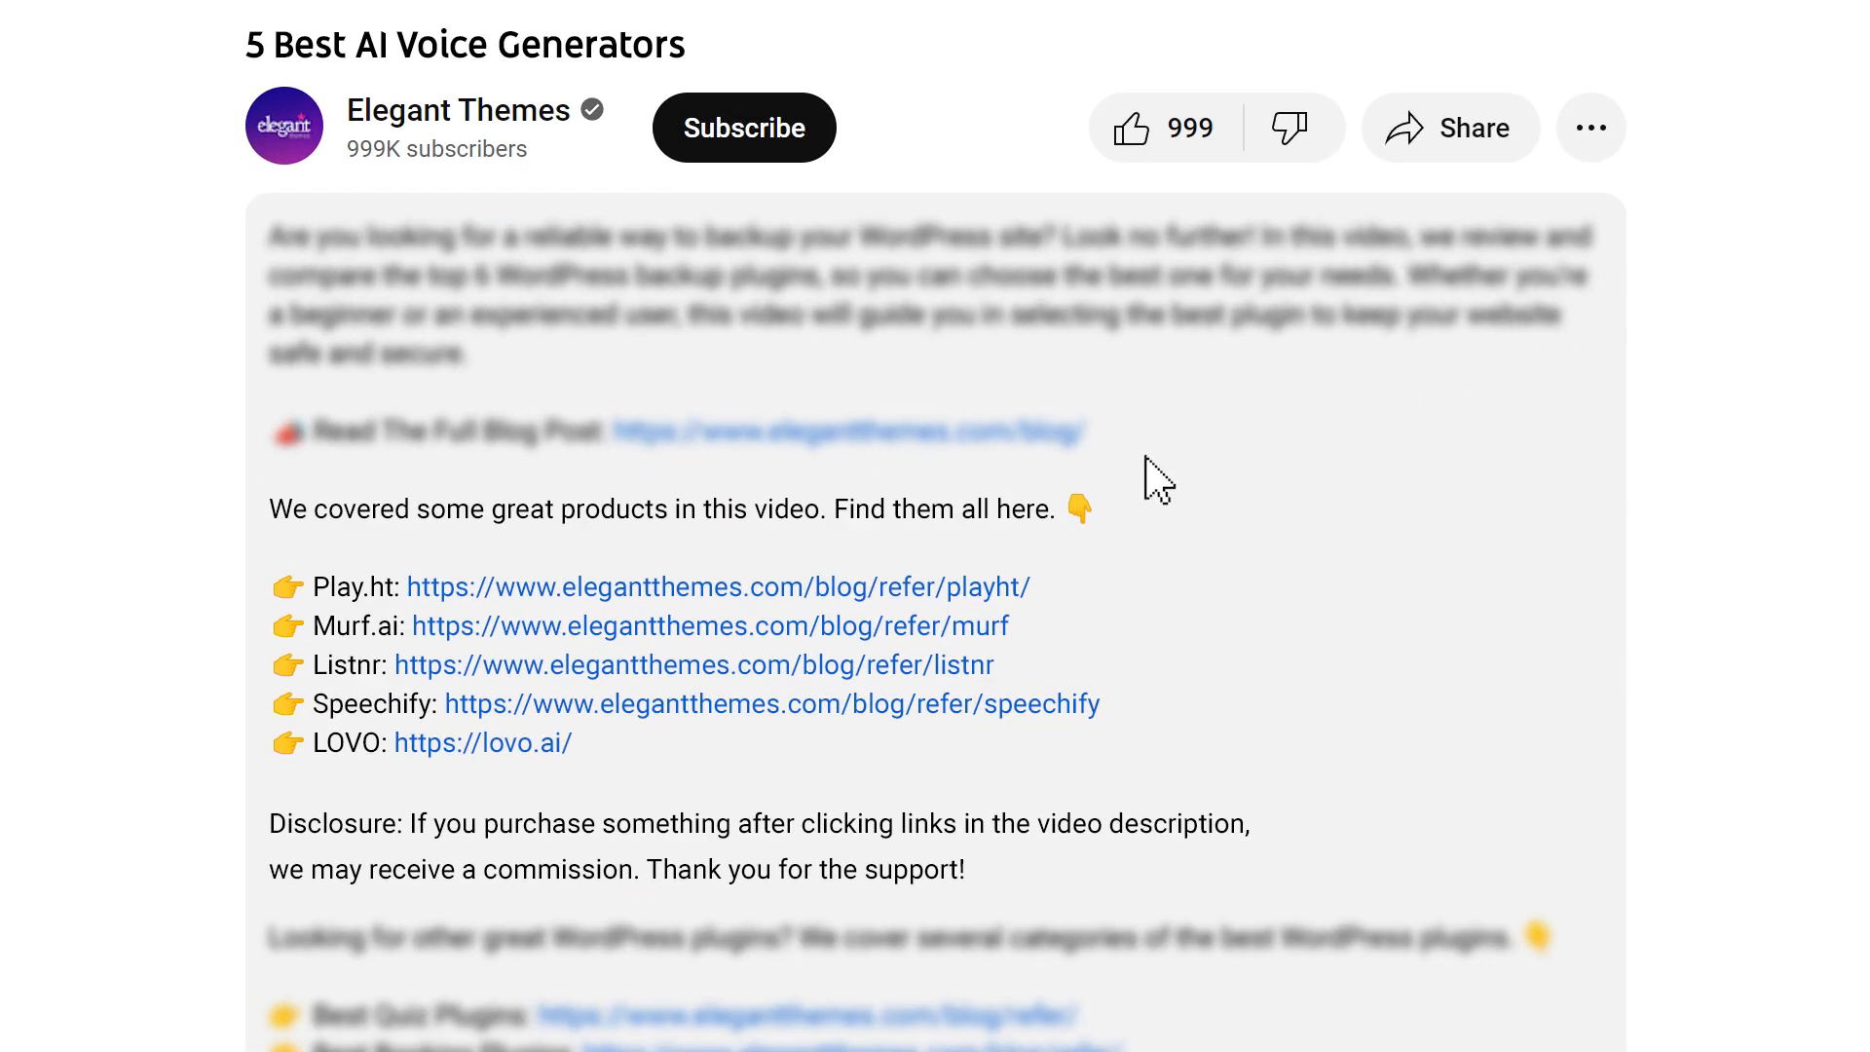
pyautogui.moveTo(810, 607)
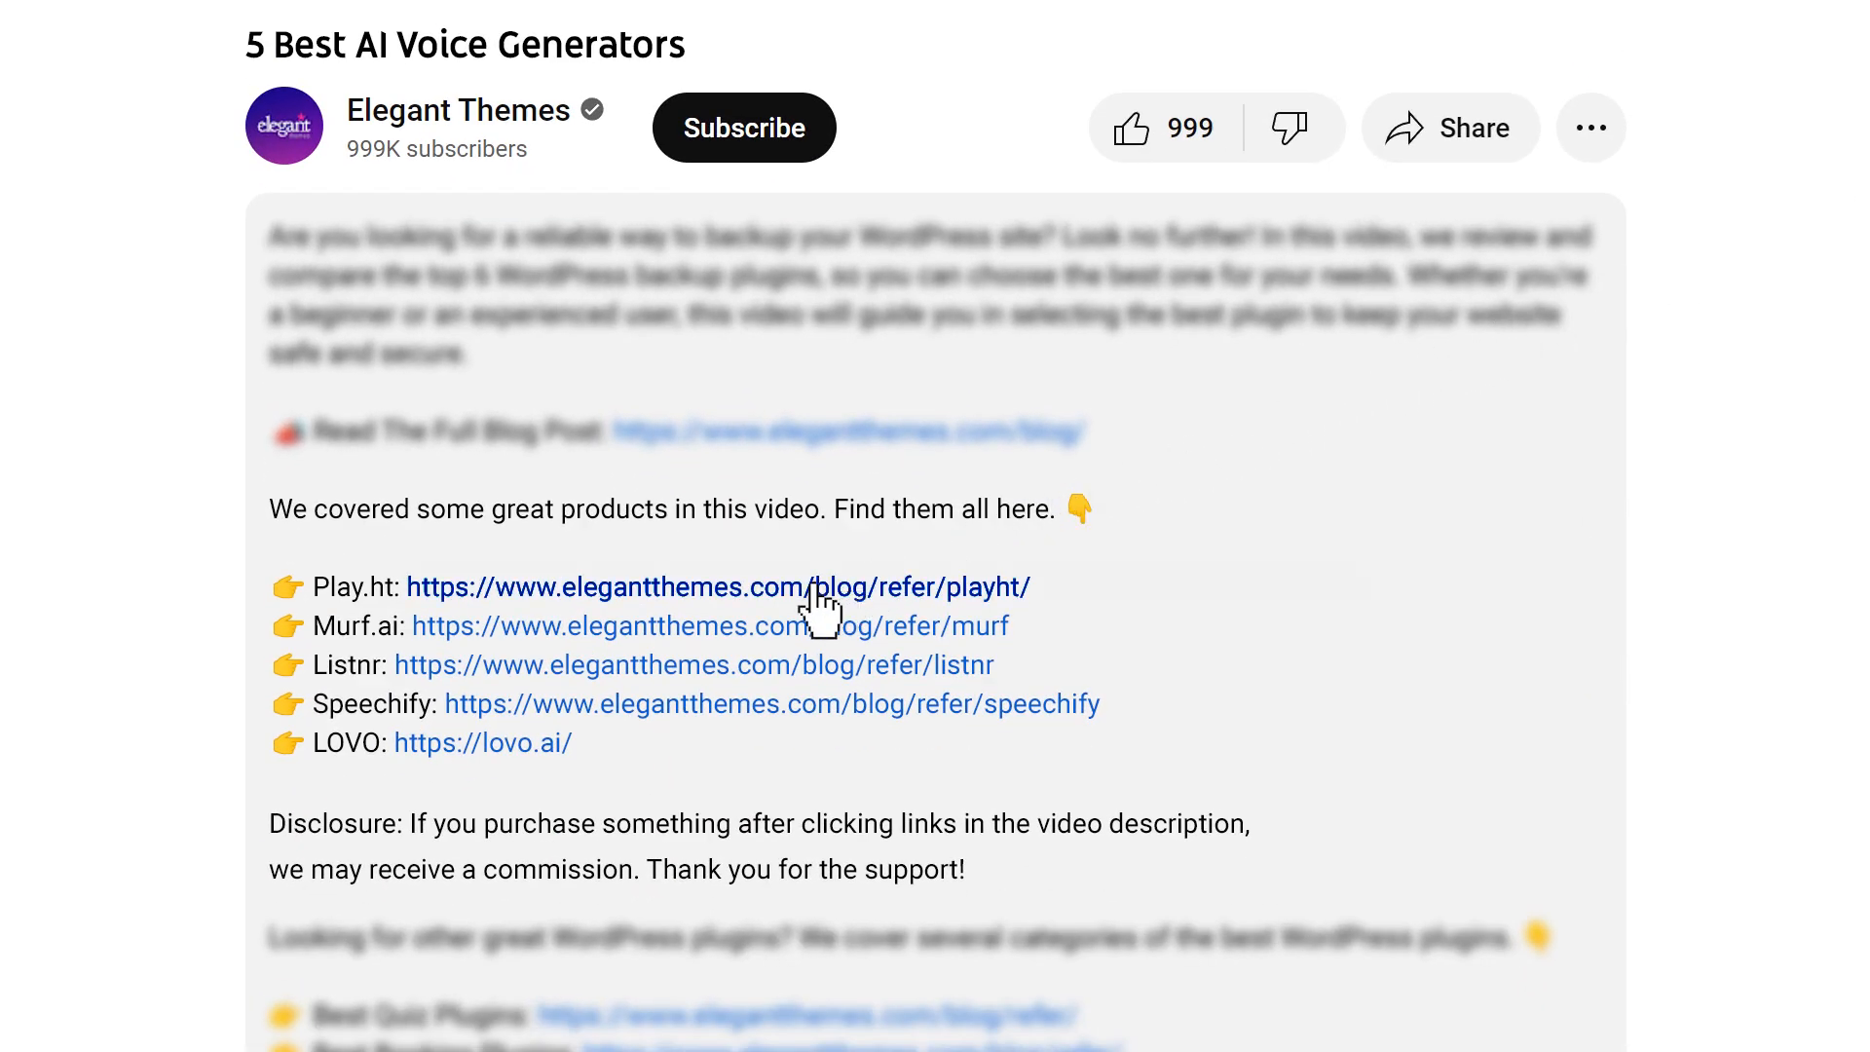